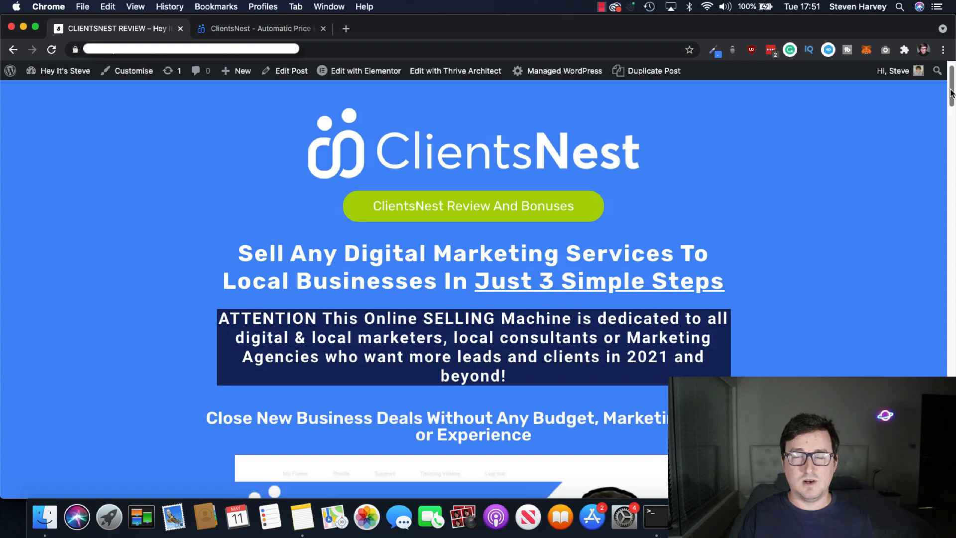
Open New Form from the dashboard to show Start from scratch and four service templates
{"action": "scroll", "scroll_direction": "down", "scroll_amount": 3}
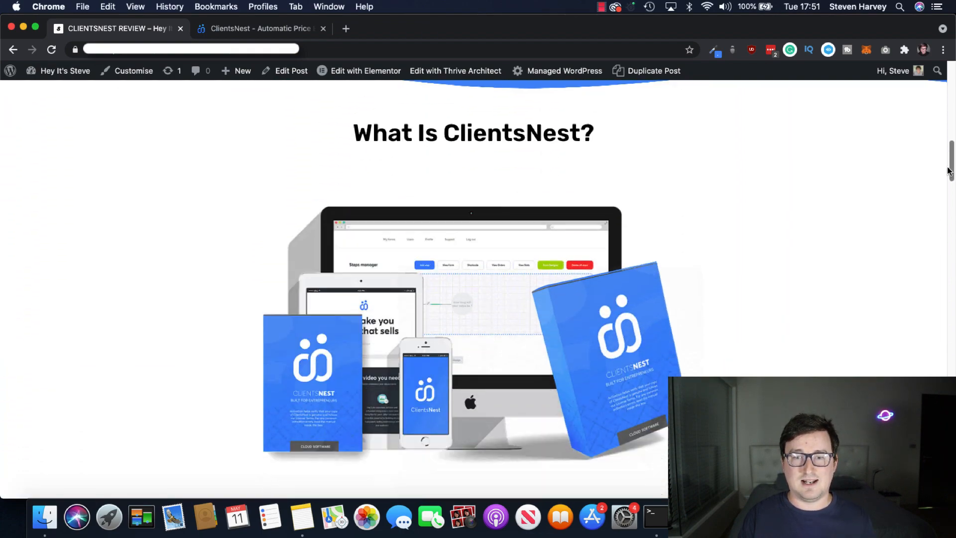
{"action": "scroll", "scroll_direction": "down", "scroll_amount": 3}
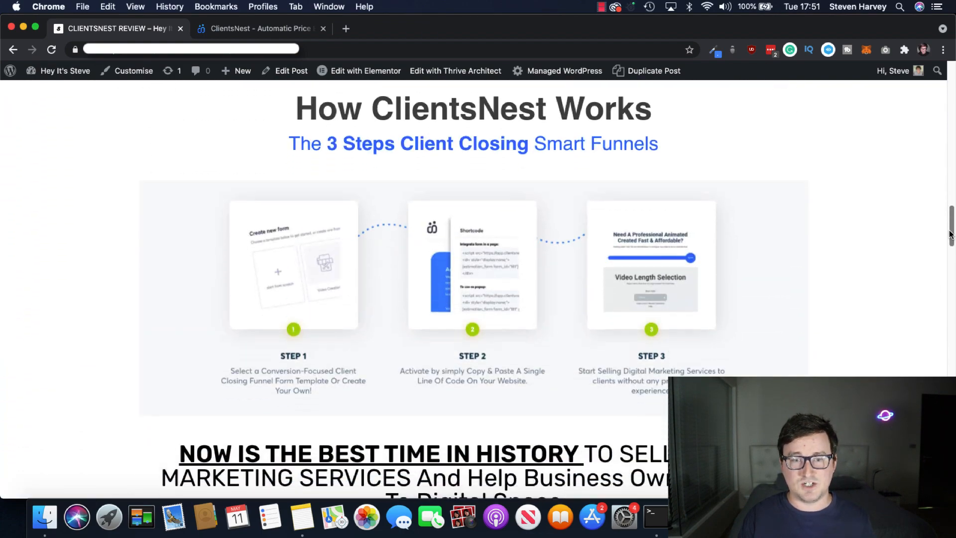
{"action": "scroll", "scroll_direction": "down", "scroll_amount": 3}
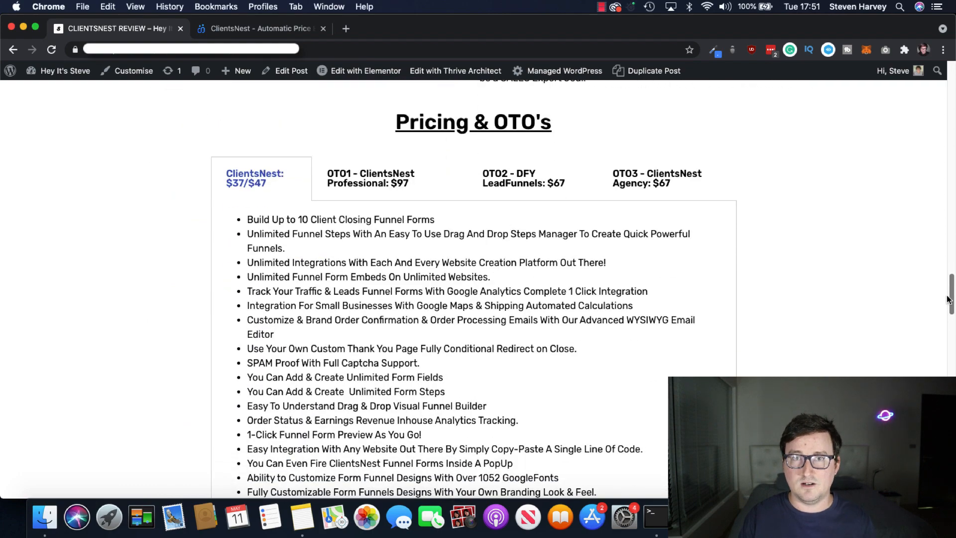
{"action": "scroll", "scroll_direction": "up", "scroll_amount": 3}
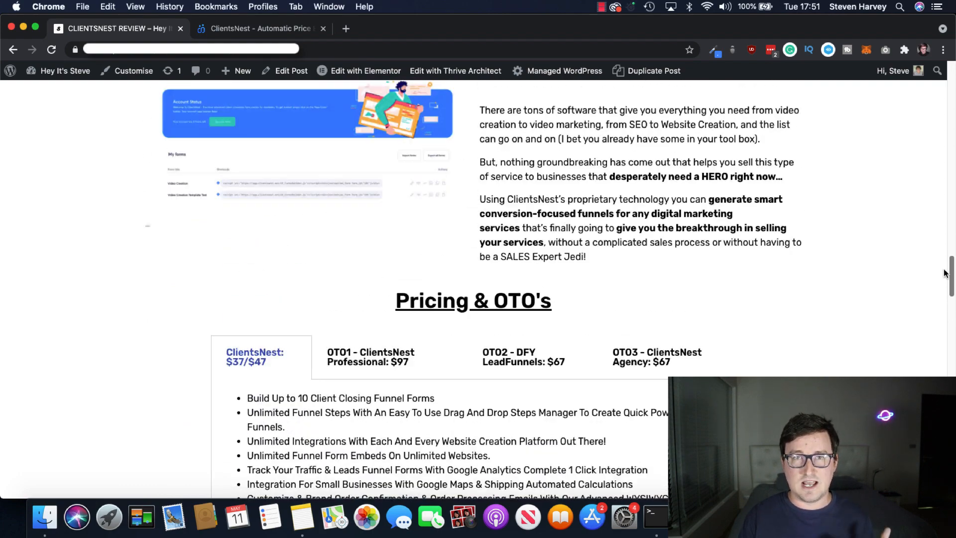
{"action": "scroll", "scroll_direction": "up", "scroll_amount": 3}
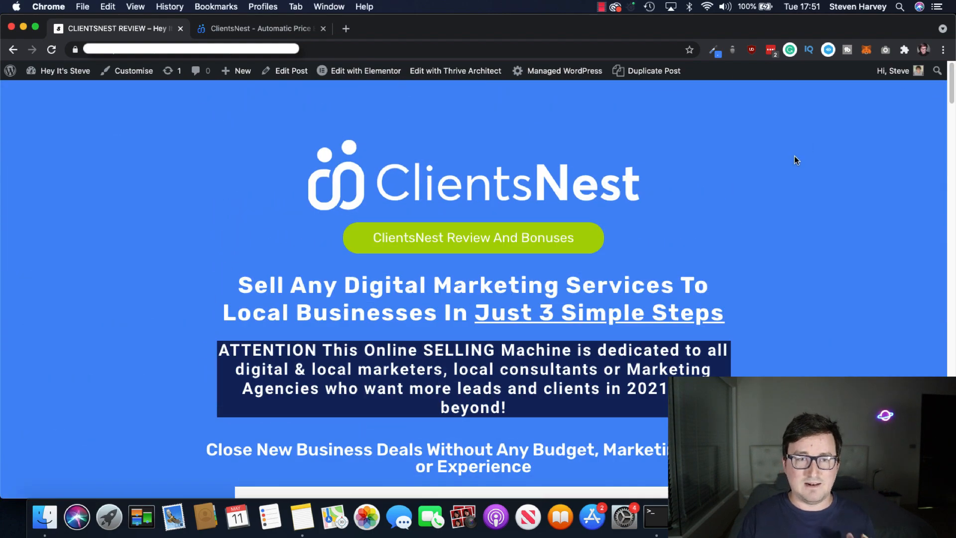
{"action": "mouse_move", "coordinate": [823, 220]}
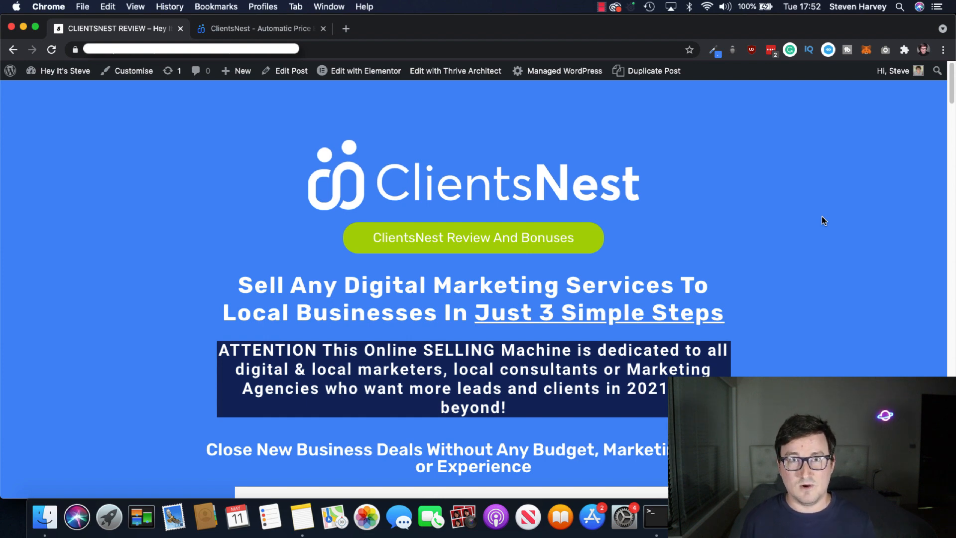
{"action": "mouse_move", "coordinate": [365, 70]}
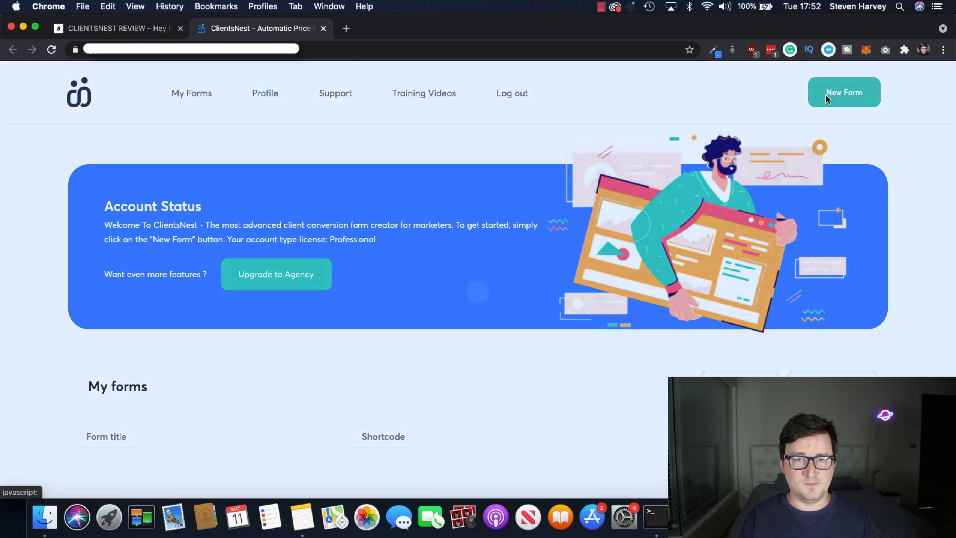
{"action": "left_click", "coordinate": [844, 93]}
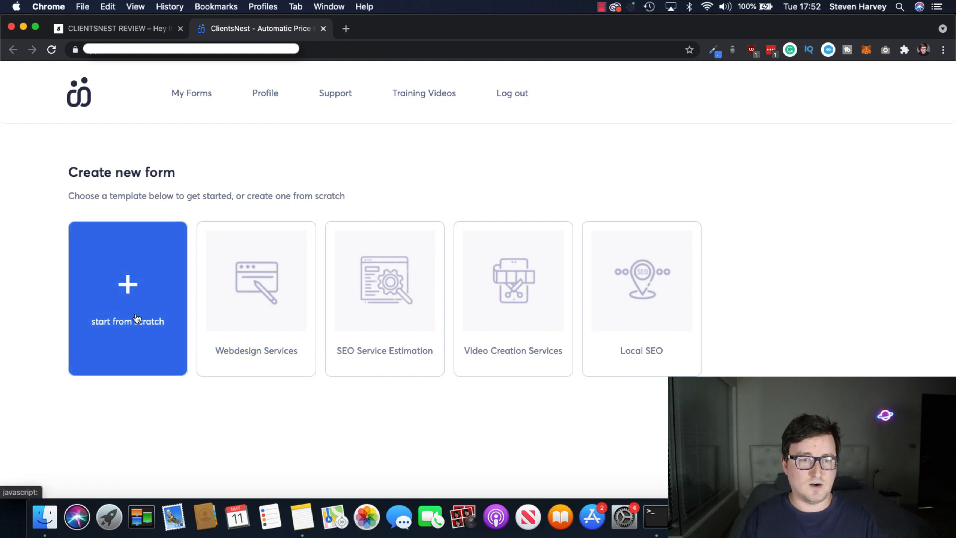
{"action": "mouse_move", "coordinate": [275, 320]}
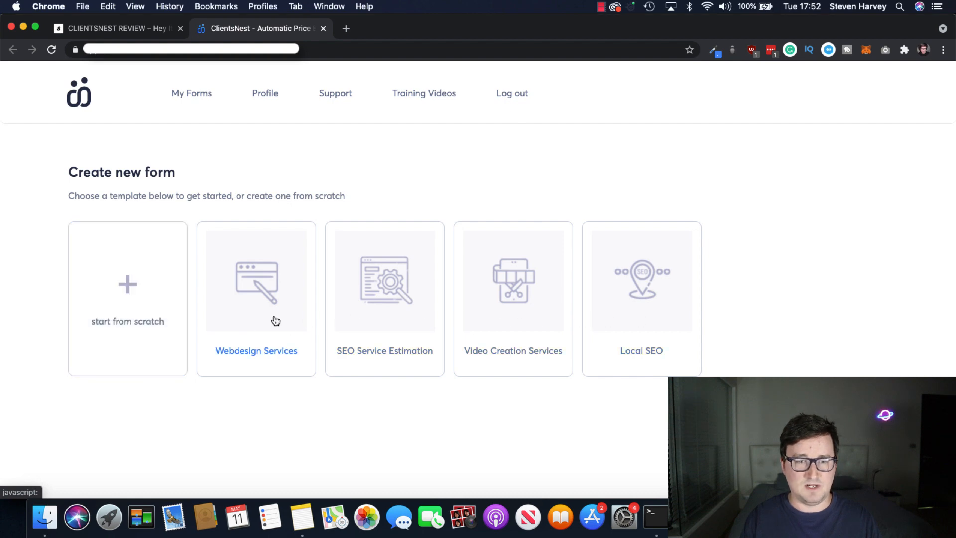
{"action": "mouse_move", "coordinate": [406, 320]}
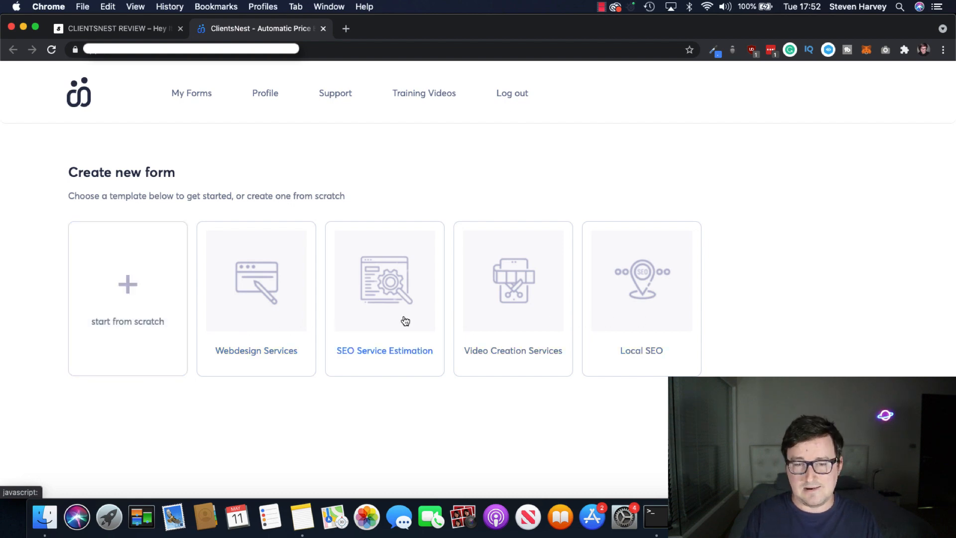
{"action": "mouse_move", "coordinate": [665, 317]}
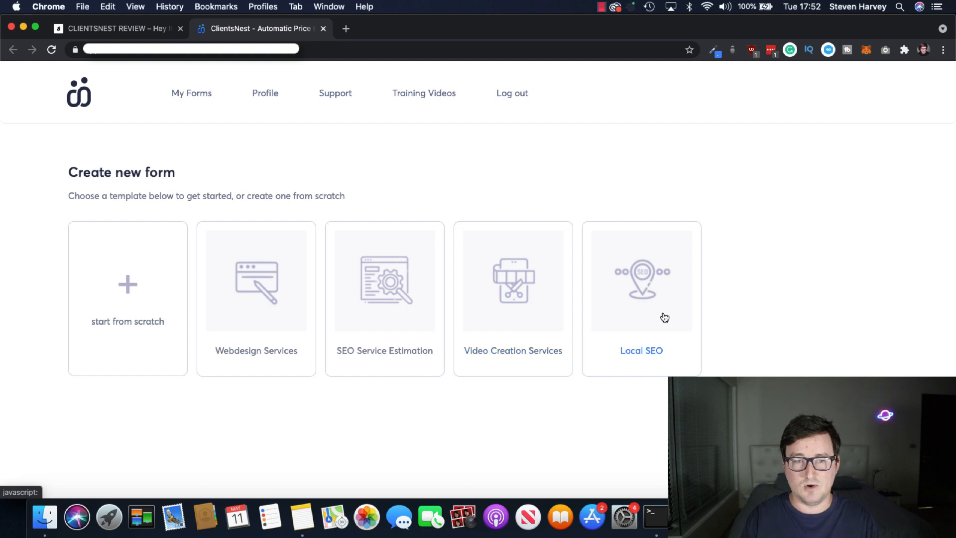
{"action": "mouse_move", "coordinate": [732, 257]}
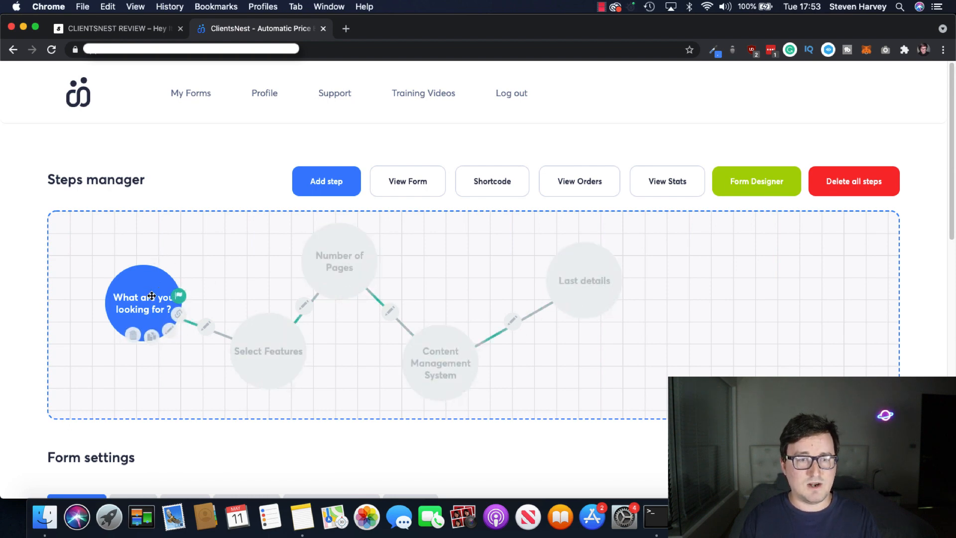
{"action": "mouse_move", "coordinate": [271, 340]}
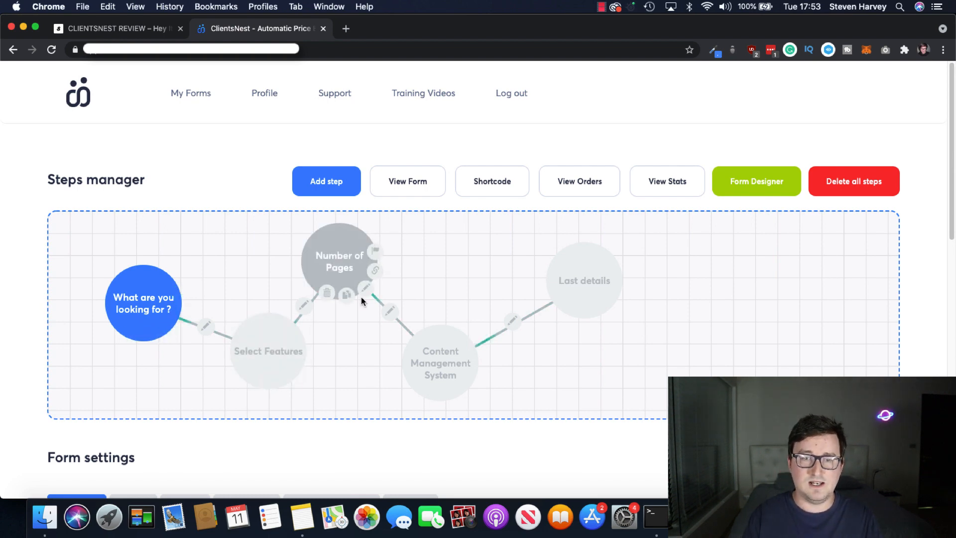
{"action": "mouse_move", "coordinate": [438, 375]}
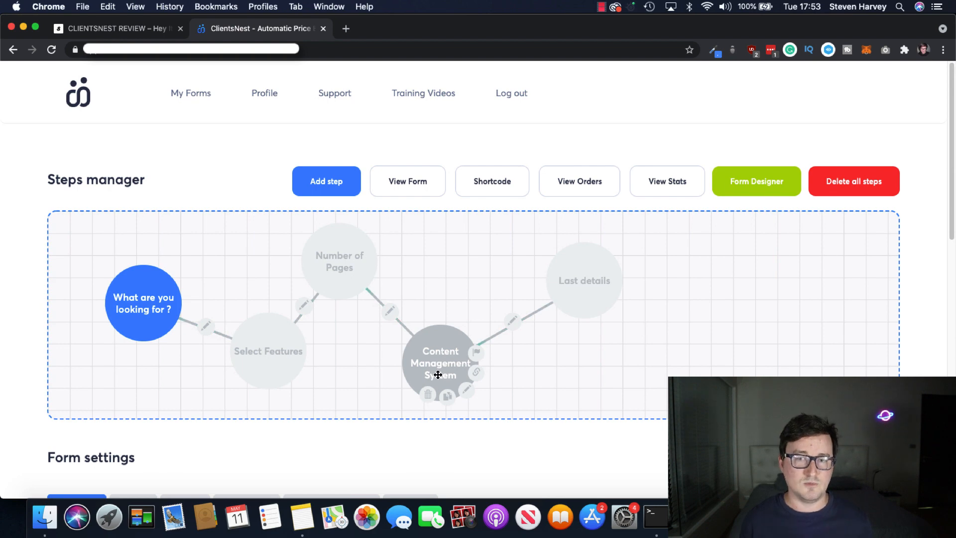
{"action": "mouse_move", "coordinate": [581, 287]}
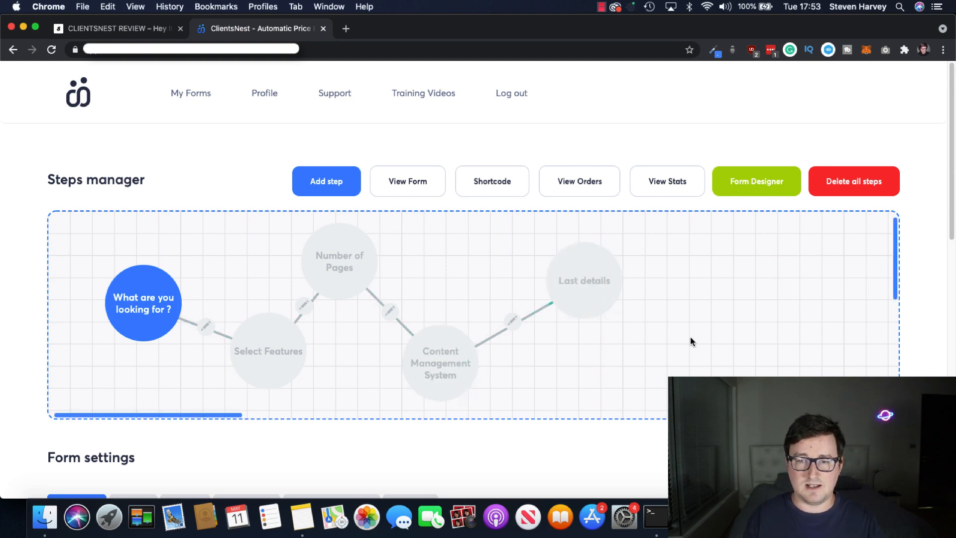
{"action": "scroll", "scroll_direction": "down", "scroll_amount": 3}
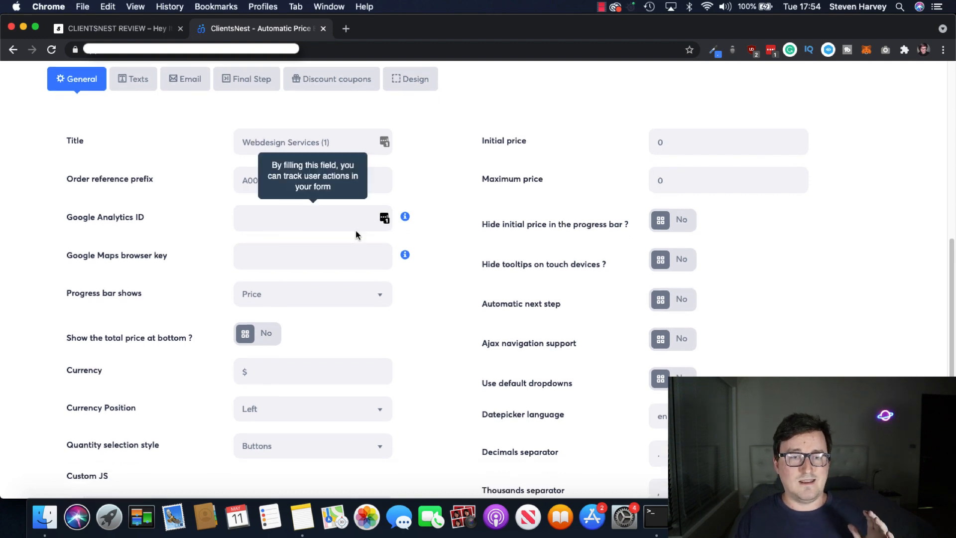
{"action": "scroll", "scroll_direction": "down", "scroll_amount": 3}
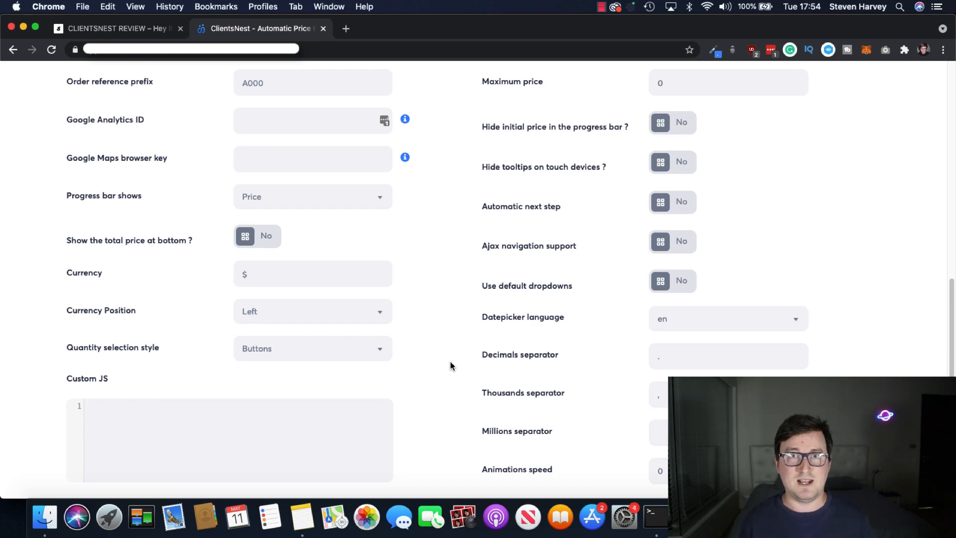
{"action": "scroll", "scroll_direction": "up", "scroll_amount": 3}
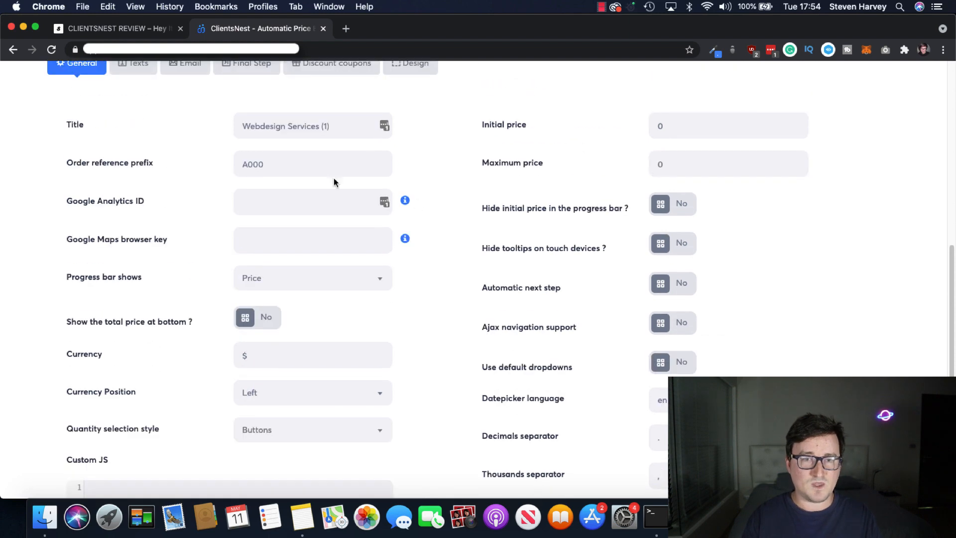
{"action": "scroll", "scroll_direction": "up", "scroll_amount": 3}
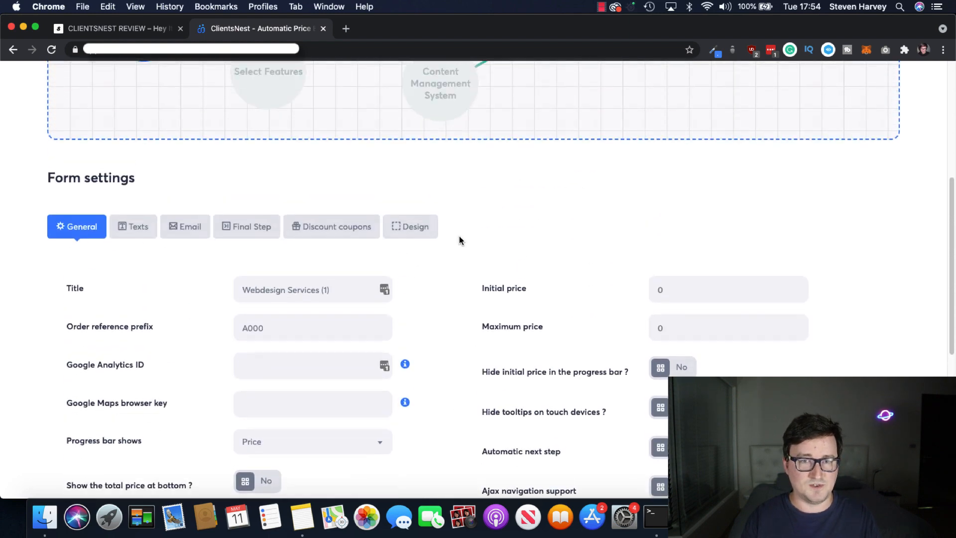
{"action": "scroll", "scroll_direction": "up", "scroll_amount": 3}
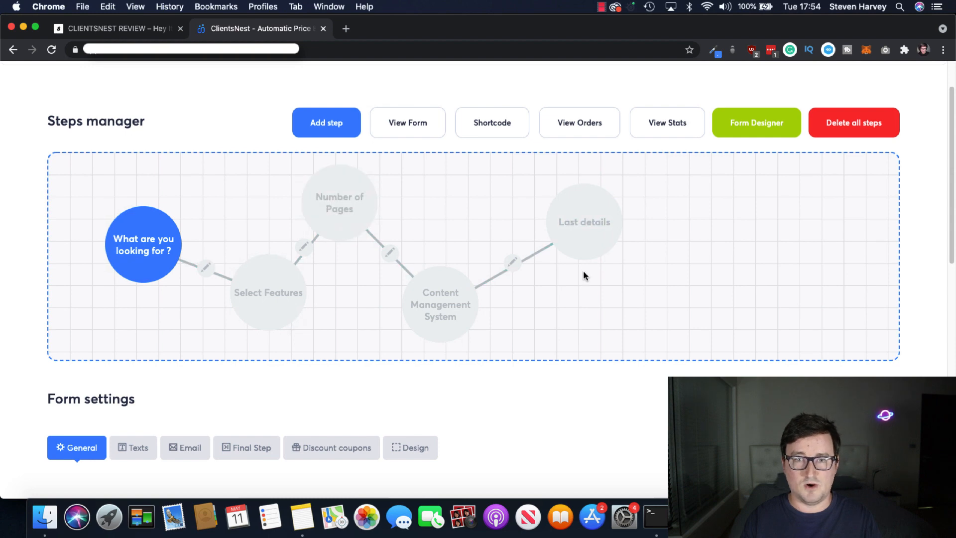
{"action": "mouse_move", "coordinate": [616, 179]}
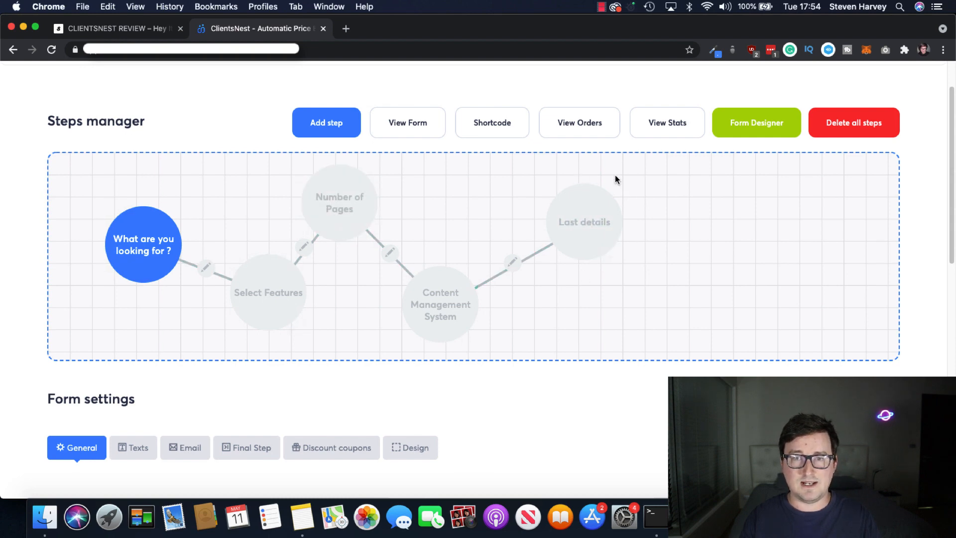
Preview the Webdesign Services form, start it, and pick Website for a $97 estimate
{"action": "left_click", "coordinate": [407, 122]}
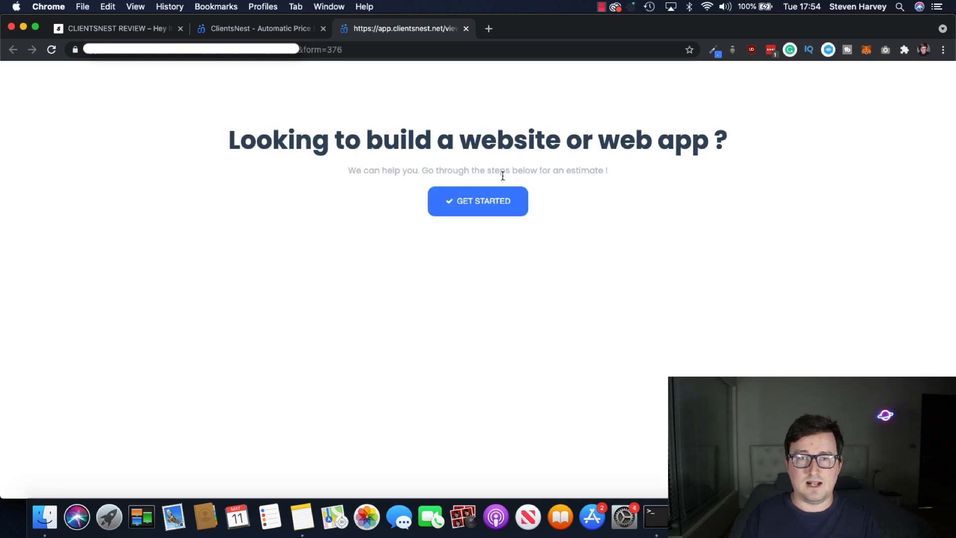
{"action": "mouse_move", "coordinate": [590, 256]}
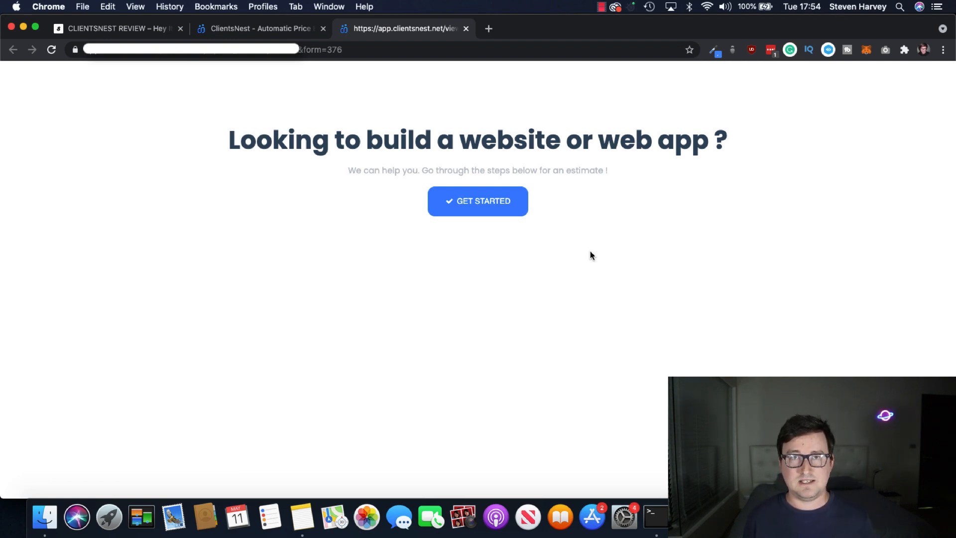
{"action": "mouse_move", "coordinate": [569, 250]}
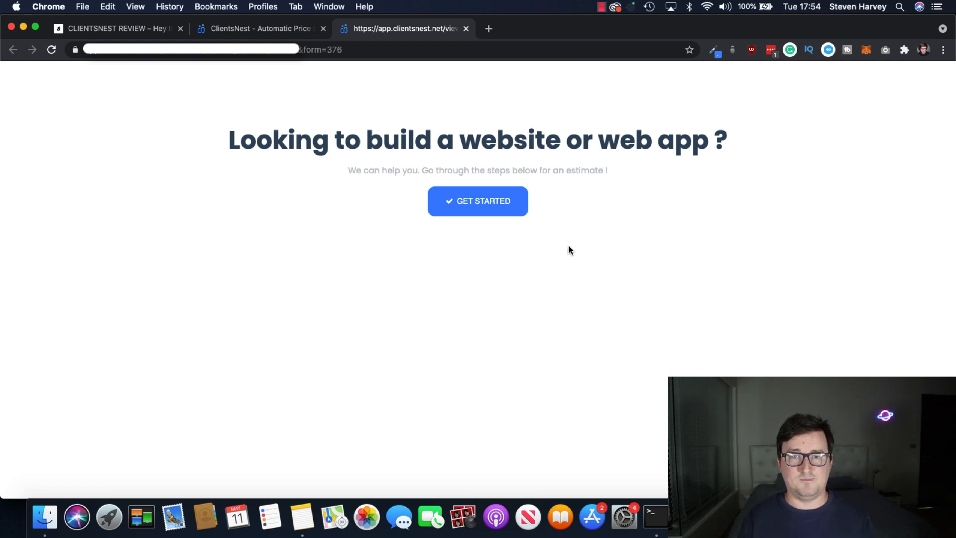
{"action": "left_click", "coordinate": [477, 201]}
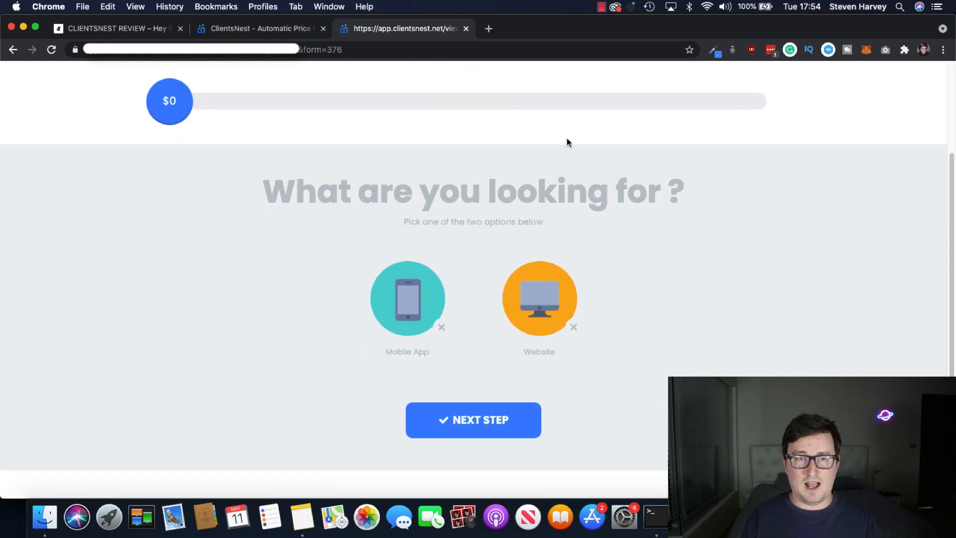
{"action": "mouse_move", "coordinate": [436, 158]}
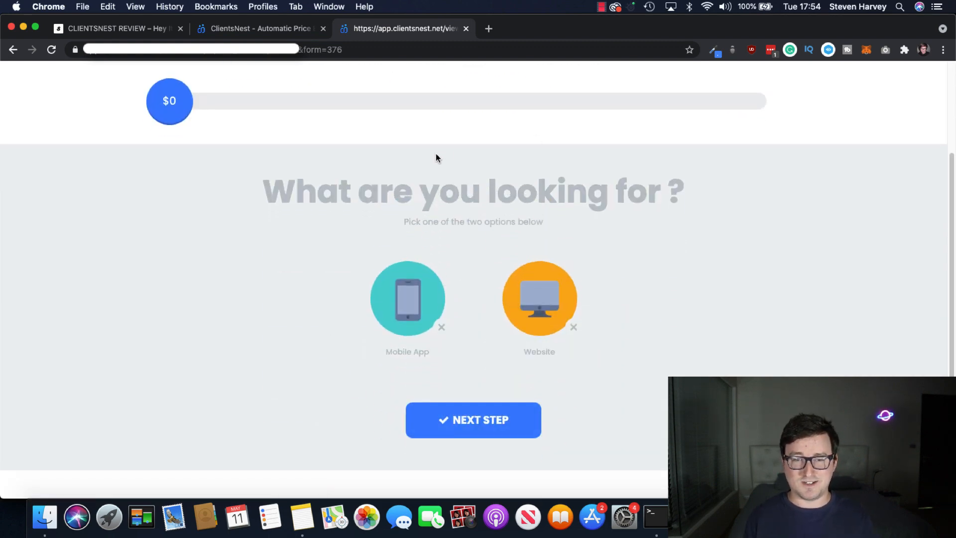
{"action": "mouse_move", "coordinate": [573, 213]}
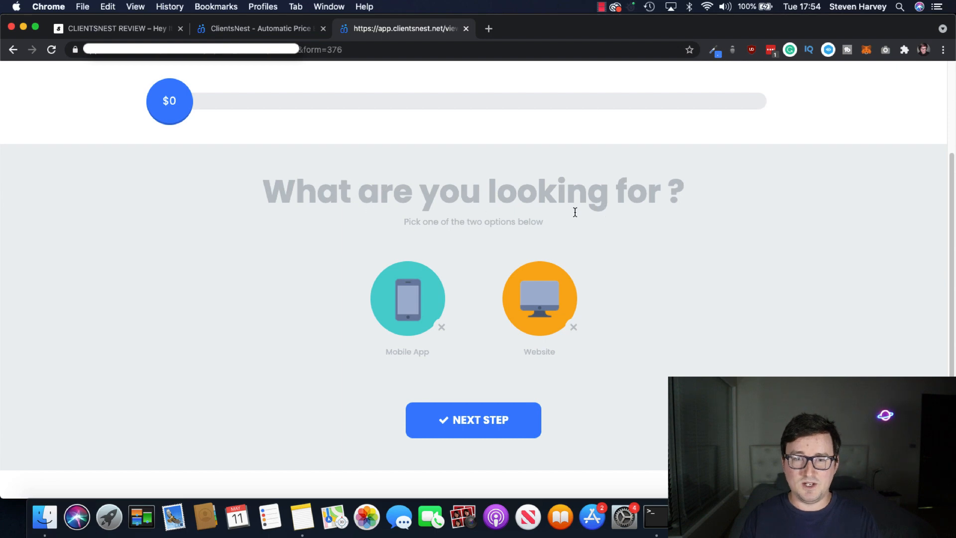
{"action": "mouse_move", "coordinate": [609, 239]}
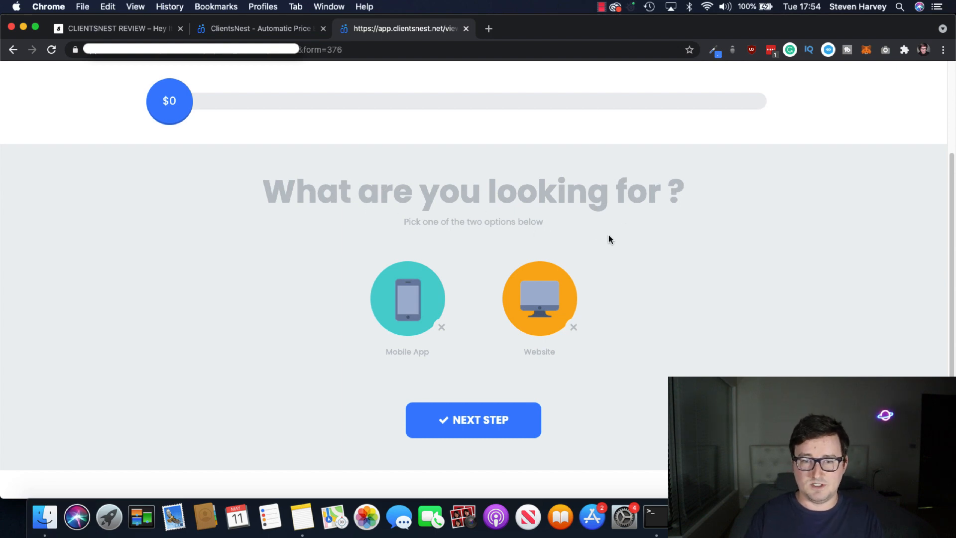
{"action": "mouse_move", "coordinate": [621, 352]}
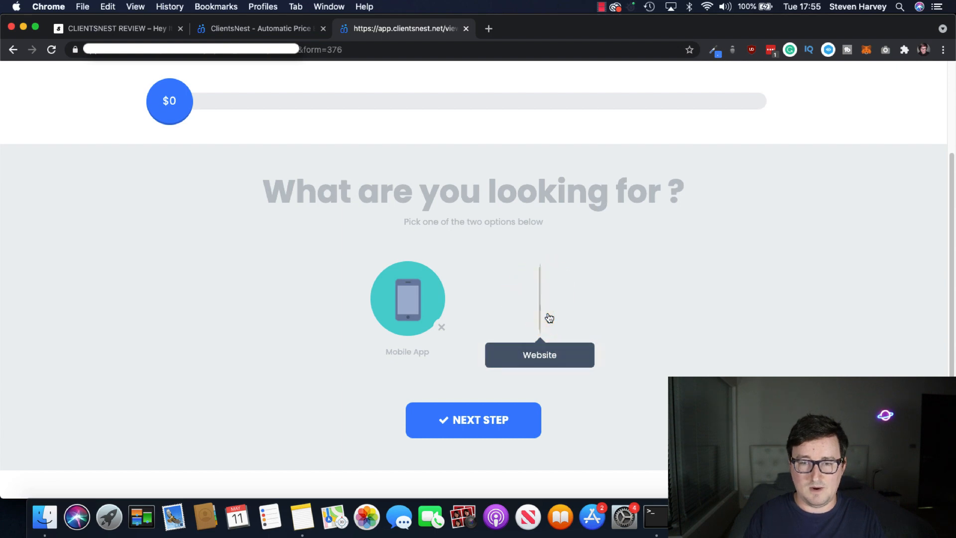
{"action": "left_click", "coordinate": [539, 298]}
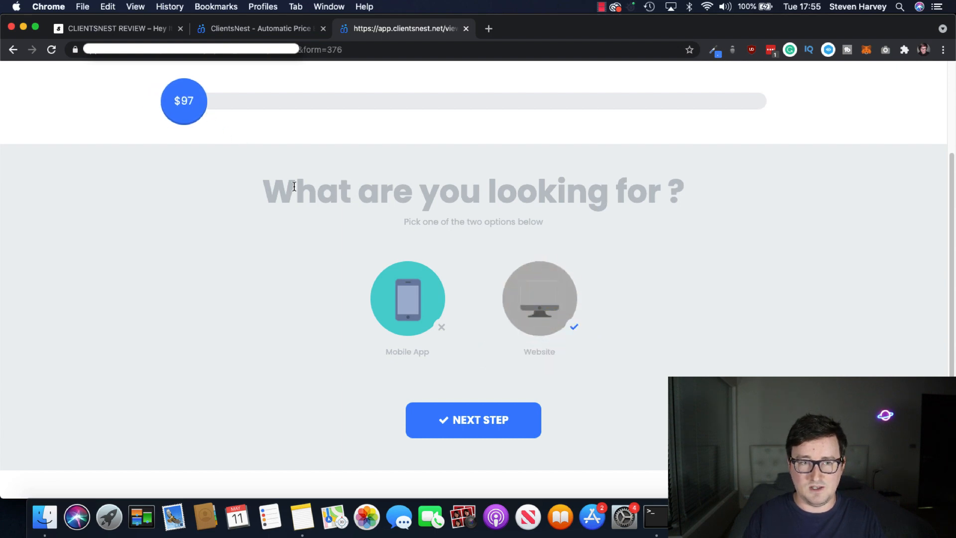
On Select Features, add shopping cart and Live chat/Support Desk, reaching $491
{"action": "left_click", "coordinate": [473, 419]}
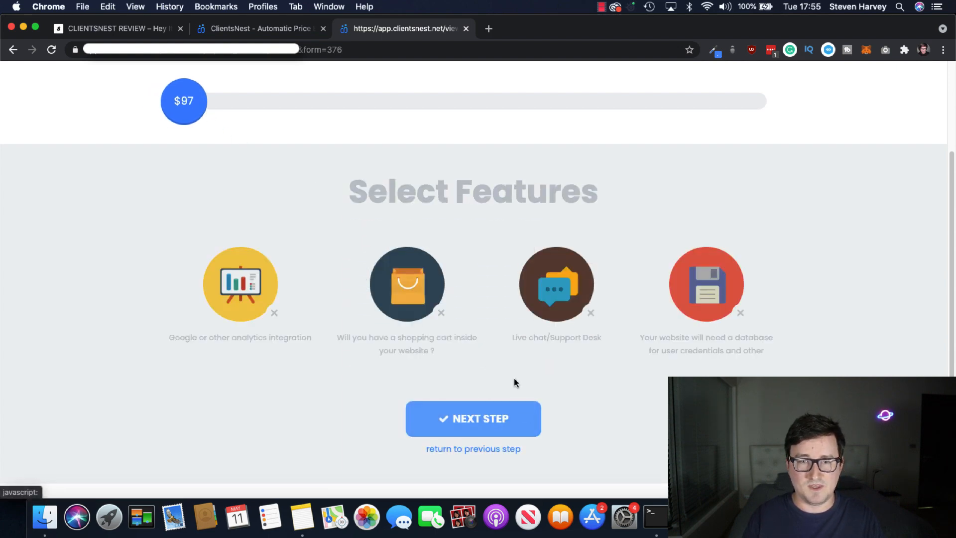
{"action": "mouse_move", "coordinate": [520, 231]}
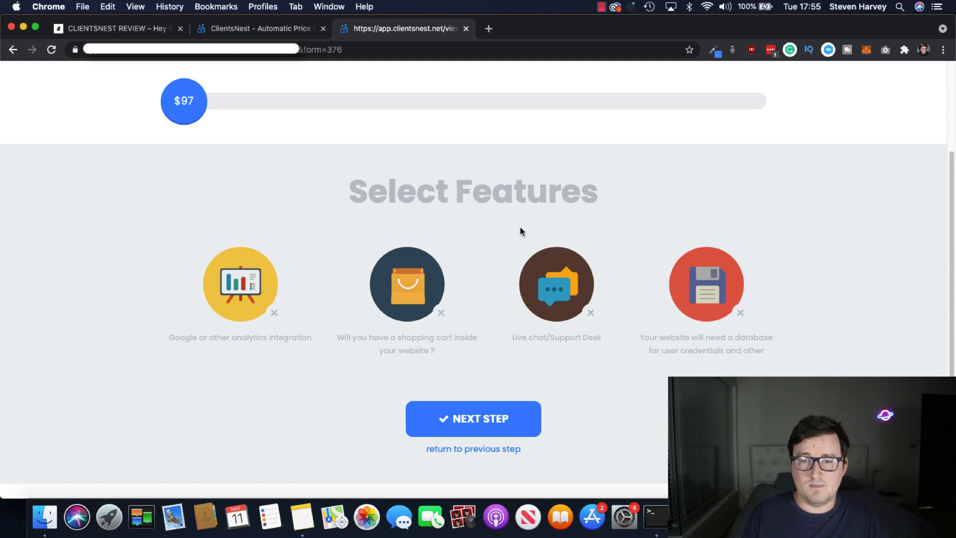
{"action": "mouse_move", "coordinate": [649, 218]}
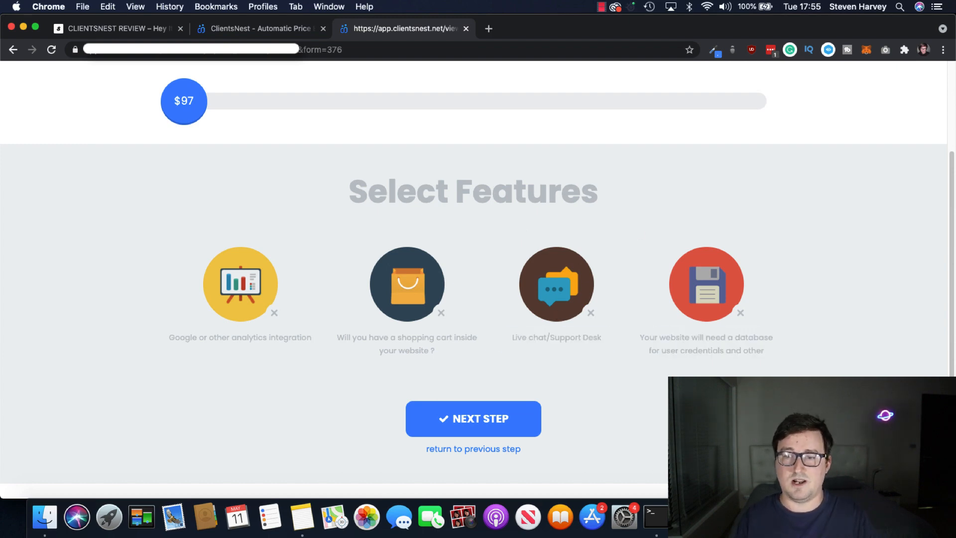
{"action": "mouse_move", "coordinate": [634, 214]}
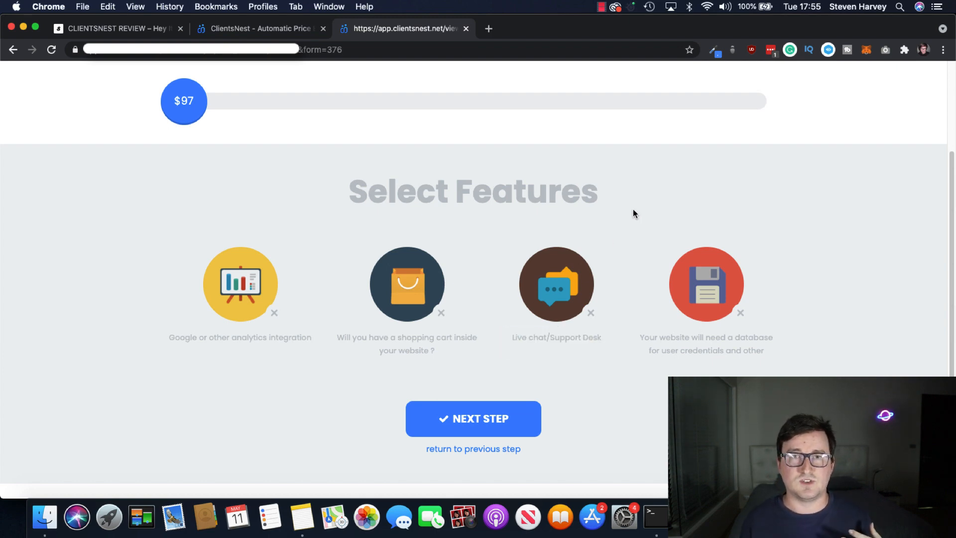
{"action": "mouse_move", "coordinate": [206, 91]}
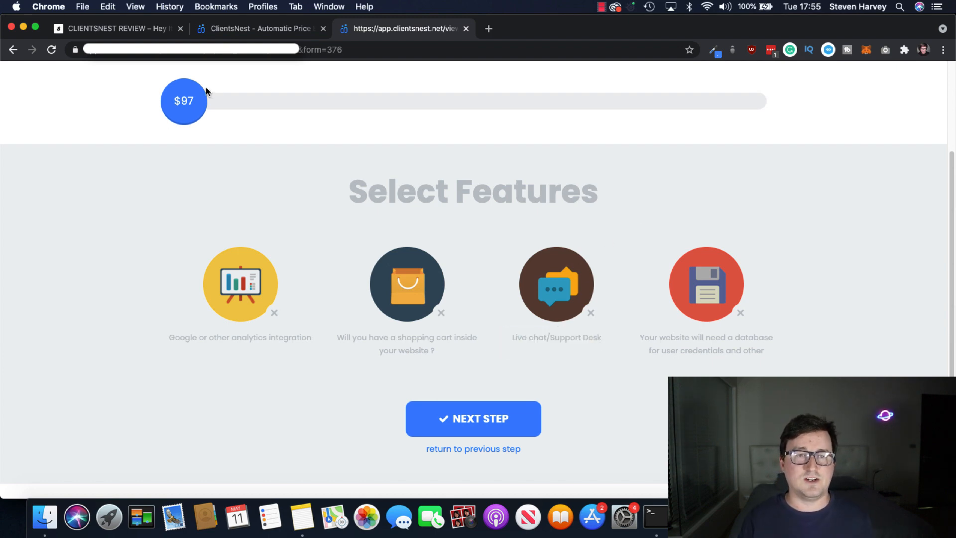
{"action": "mouse_move", "coordinate": [296, 141]}
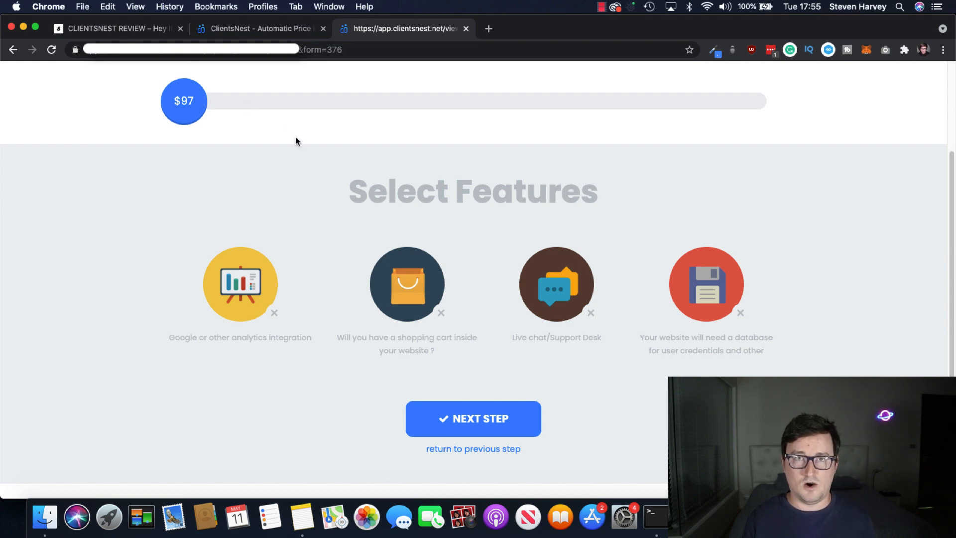
{"action": "mouse_move", "coordinate": [301, 168]}
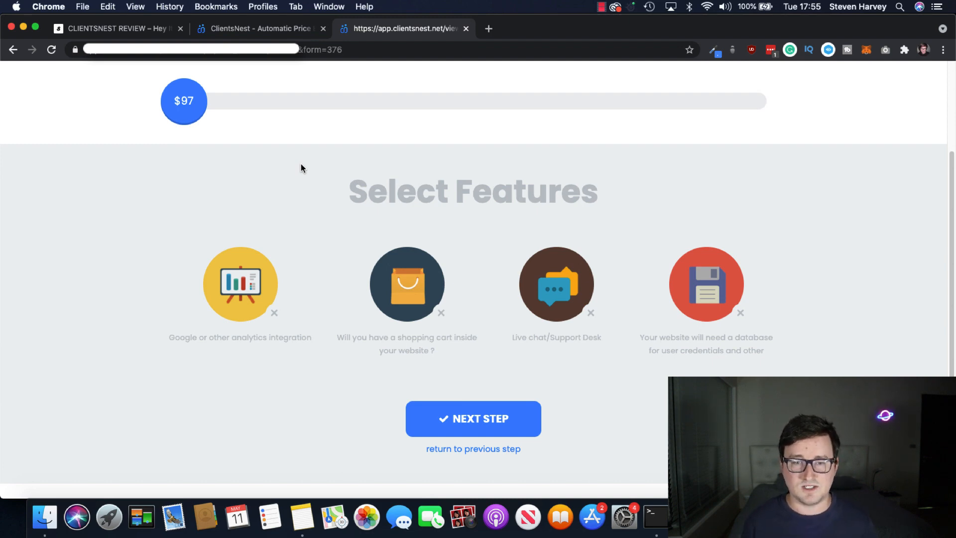
{"action": "mouse_move", "coordinate": [332, 222]}
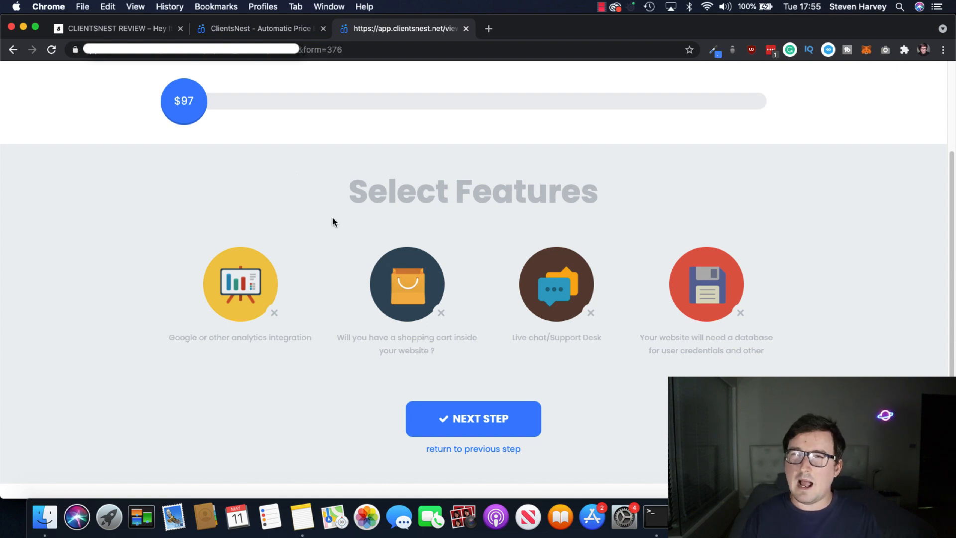
{"action": "mouse_move", "coordinate": [356, 245]}
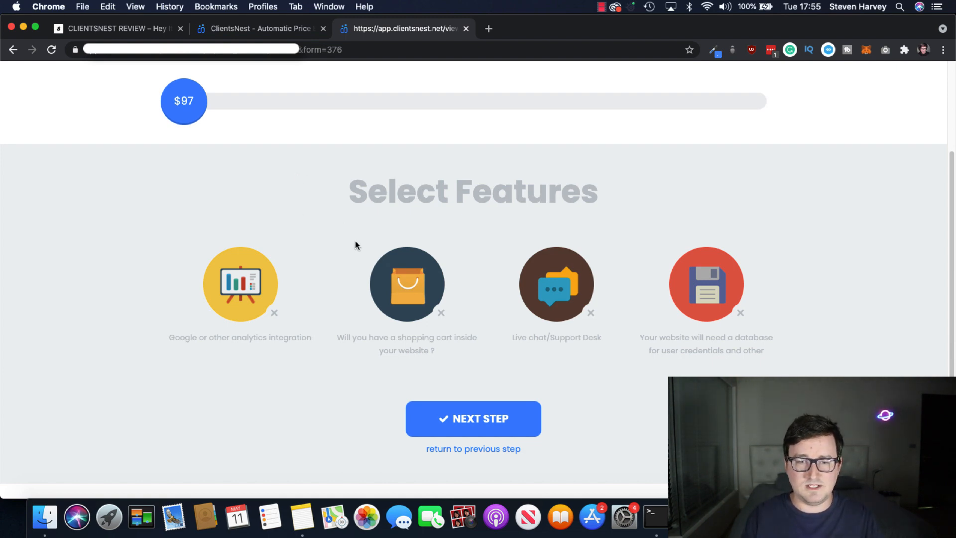
{"action": "left_click", "coordinate": [406, 284]}
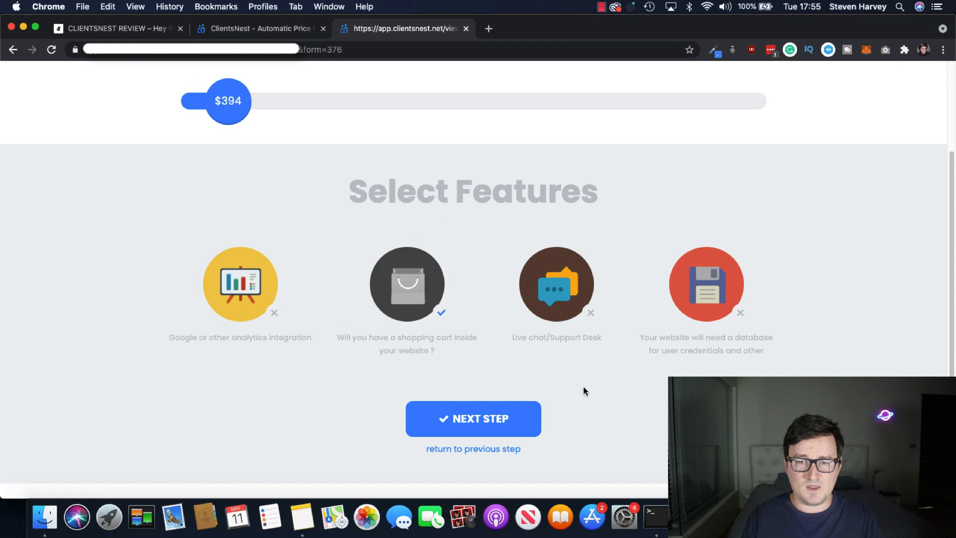
{"action": "left_click", "coordinate": [556, 283]}
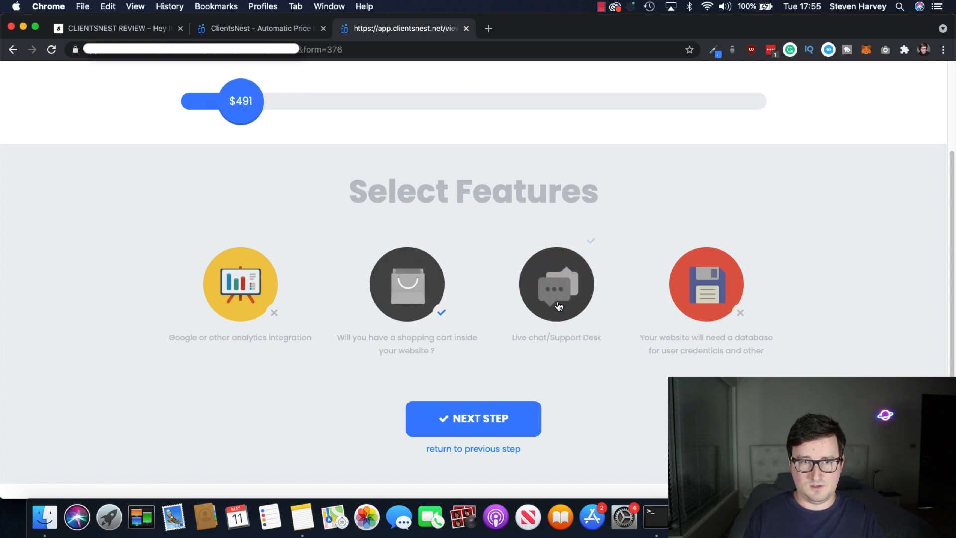
Set the number of pages, then choose Shopify as the CMS, reaching $1,123
{"action": "left_click", "coordinate": [473, 419]}
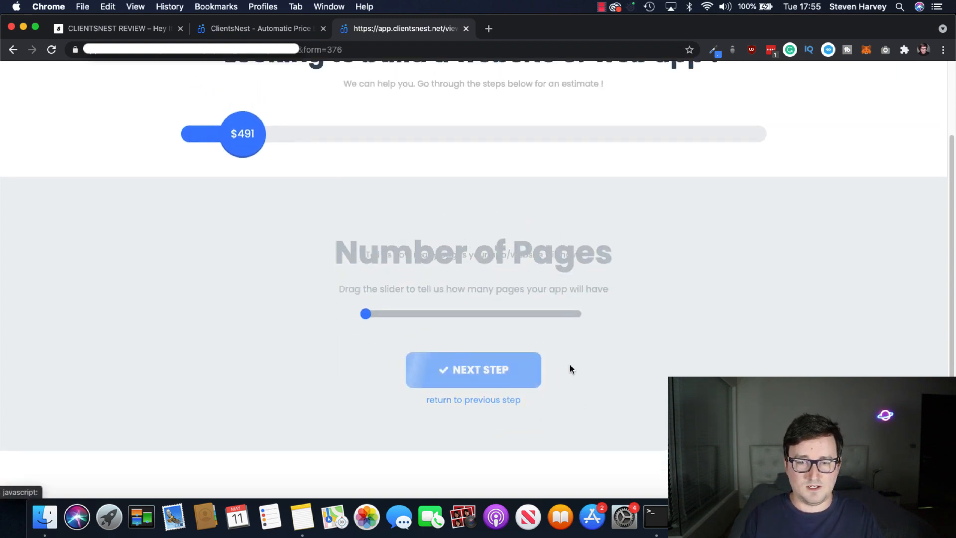
{"action": "scroll", "scroll_direction": "up", "scroll_amount": 3}
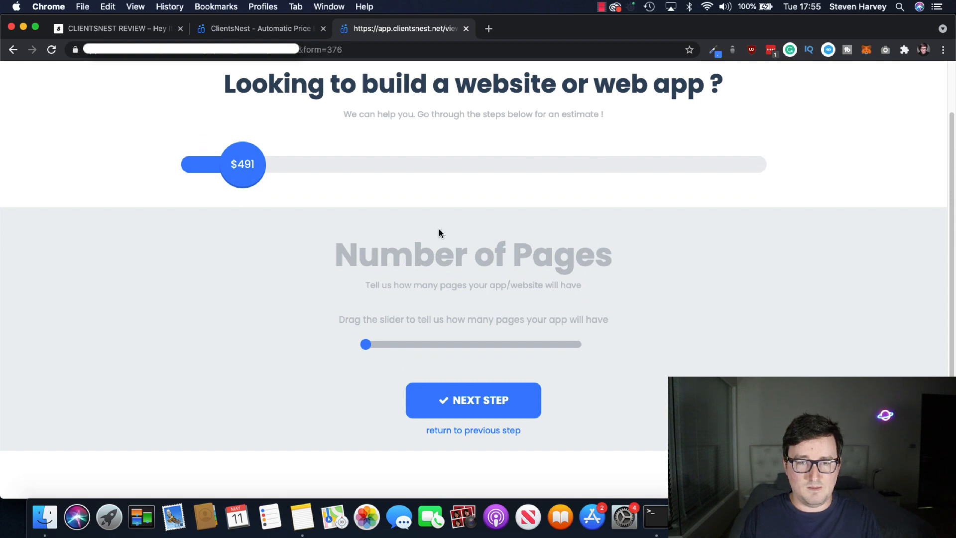
{"action": "mouse_move", "coordinate": [364, 343]}
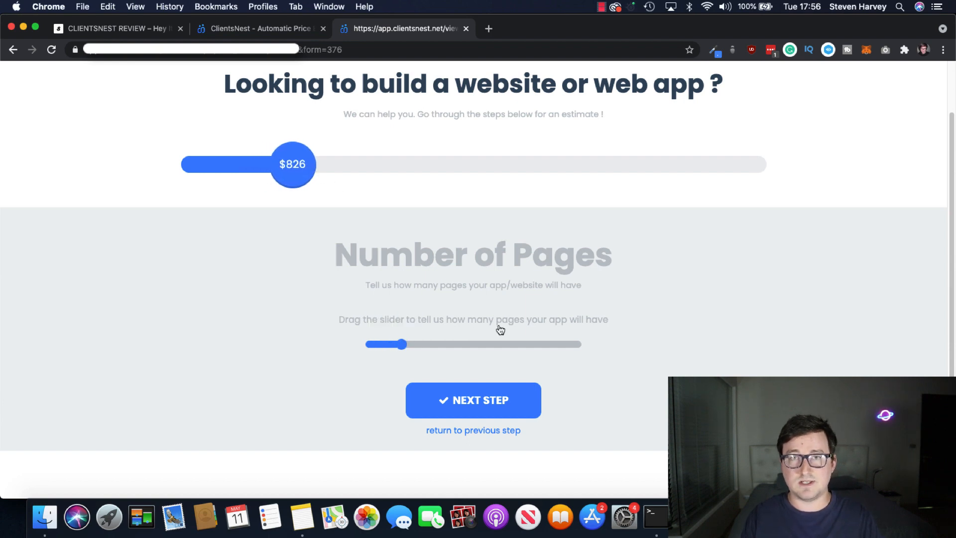
{"action": "left_click", "coordinate": [473, 399]}
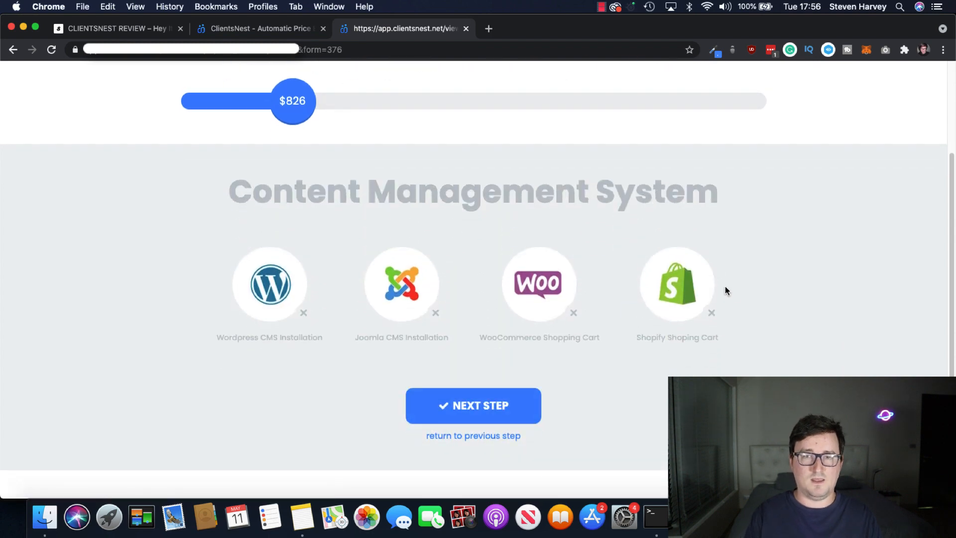
{"action": "mouse_move", "coordinate": [488, 173]}
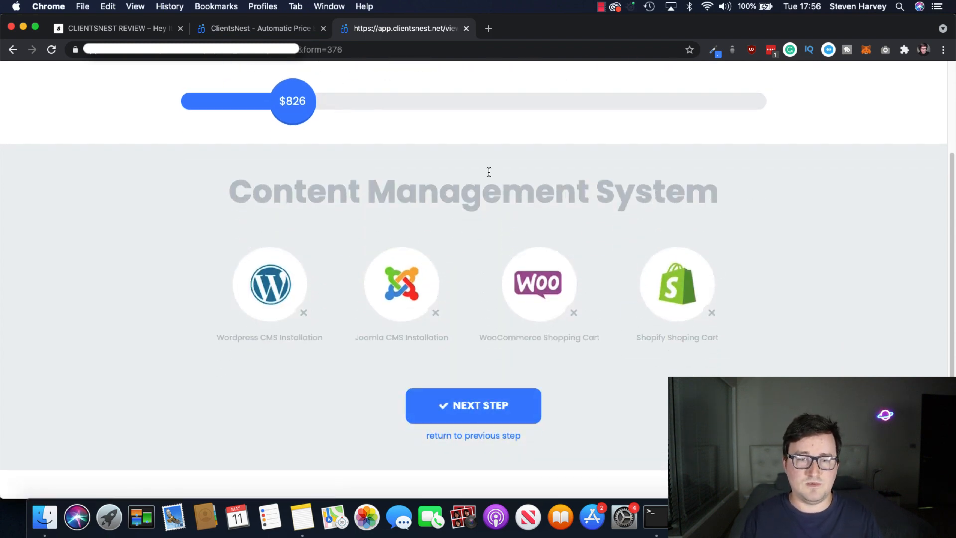
{"action": "mouse_move", "coordinate": [676, 291]}
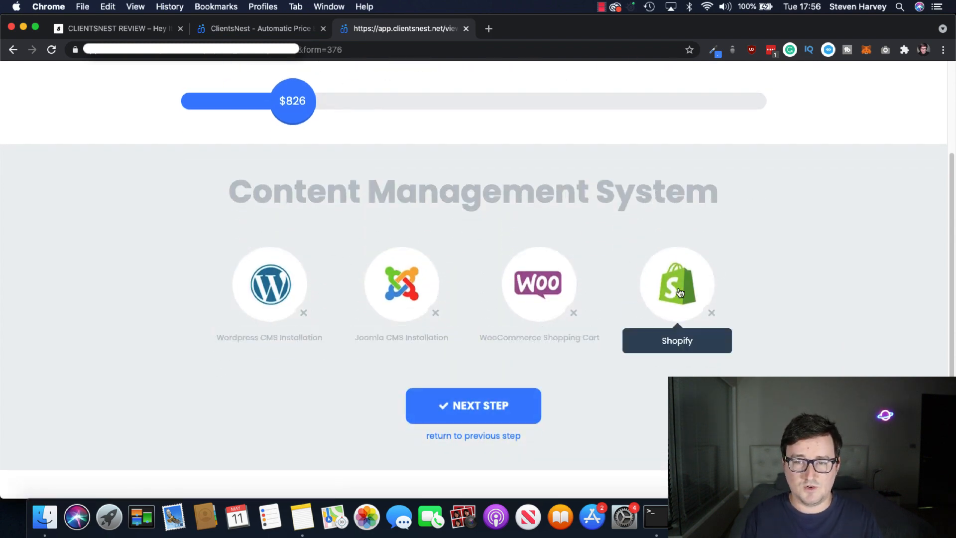
{"action": "left_click", "coordinate": [676, 283]}
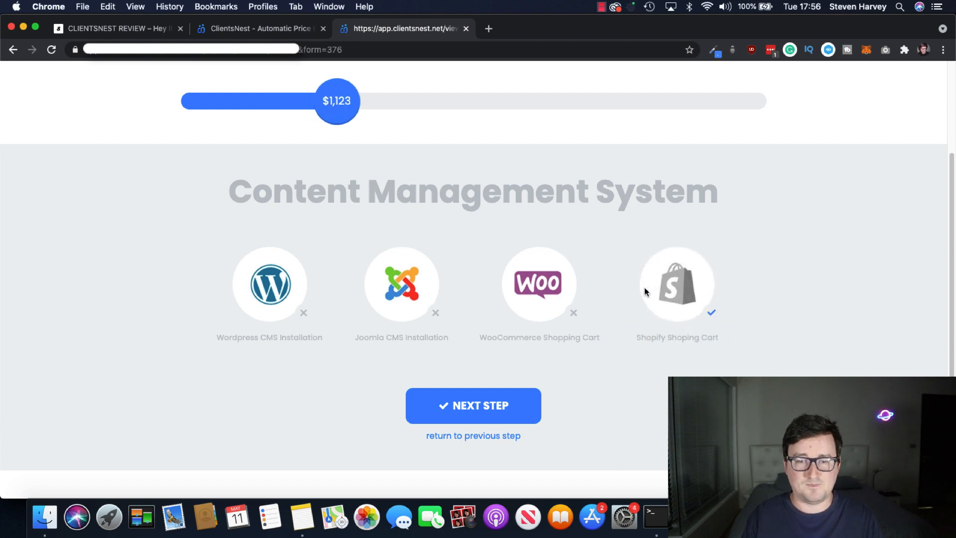
Turn on Extended Support (12 months) on Last details, bringing the quote to $1,720
{"action": "left_click", "coordinate": [473, 406]}
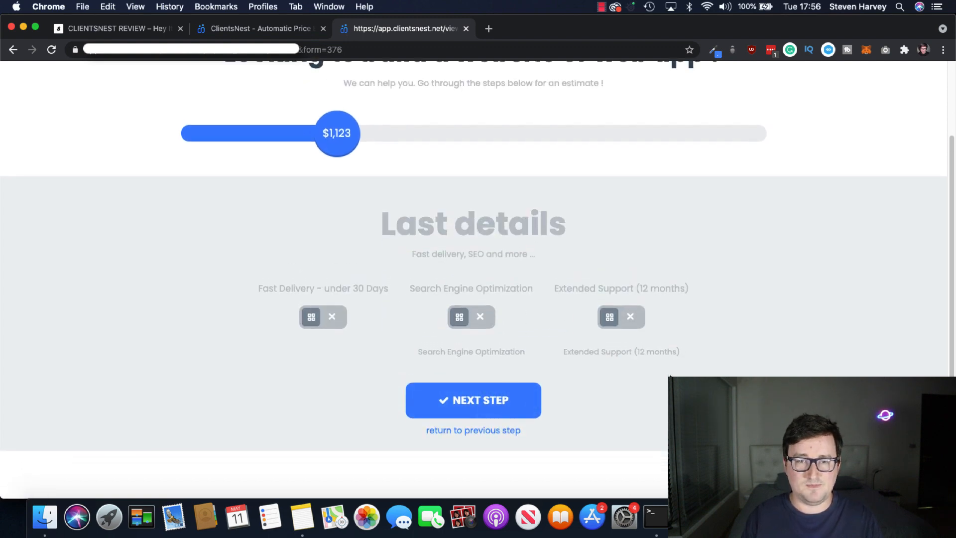
{"action": "mouse_move", "coordinate": [693, 370]}
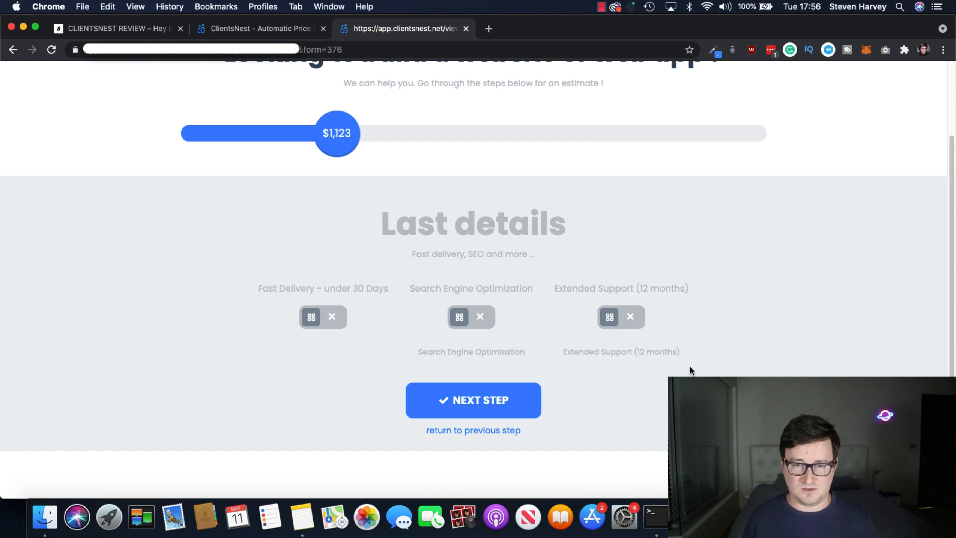
{"action": "scroll", "scroll_direction": "up", "scroll_amount": 3}
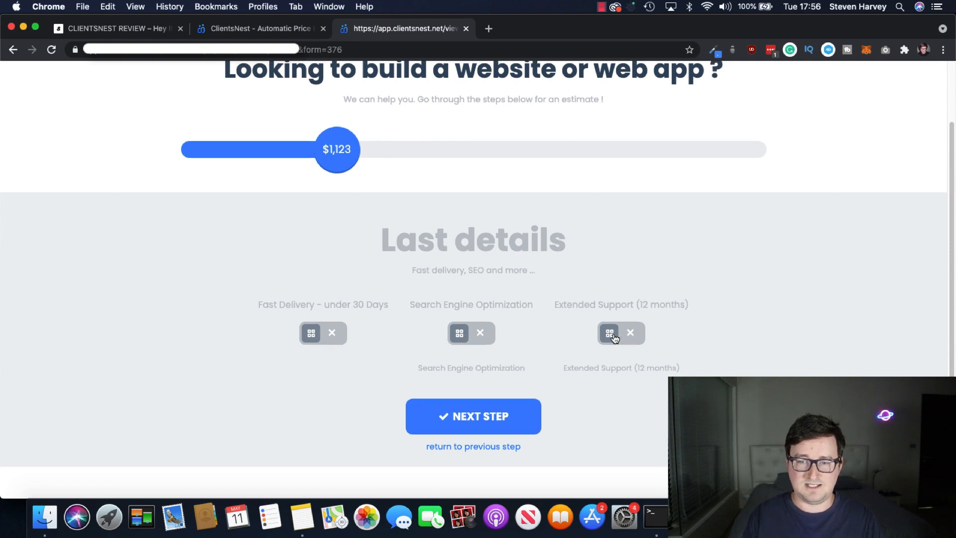
{"action": "left_click", "coordinate": [613, 333]}
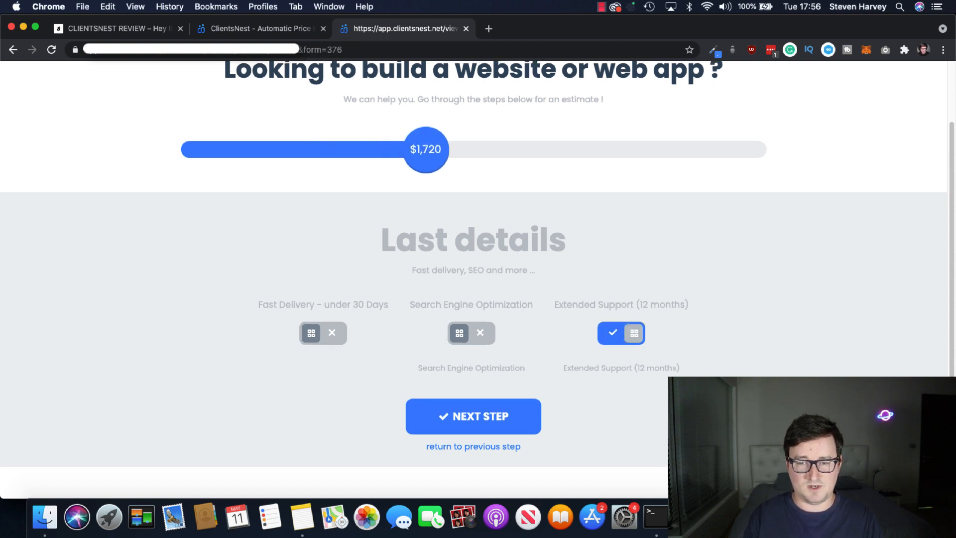
{"action": "left_click", "coordinate": [473, 416]}
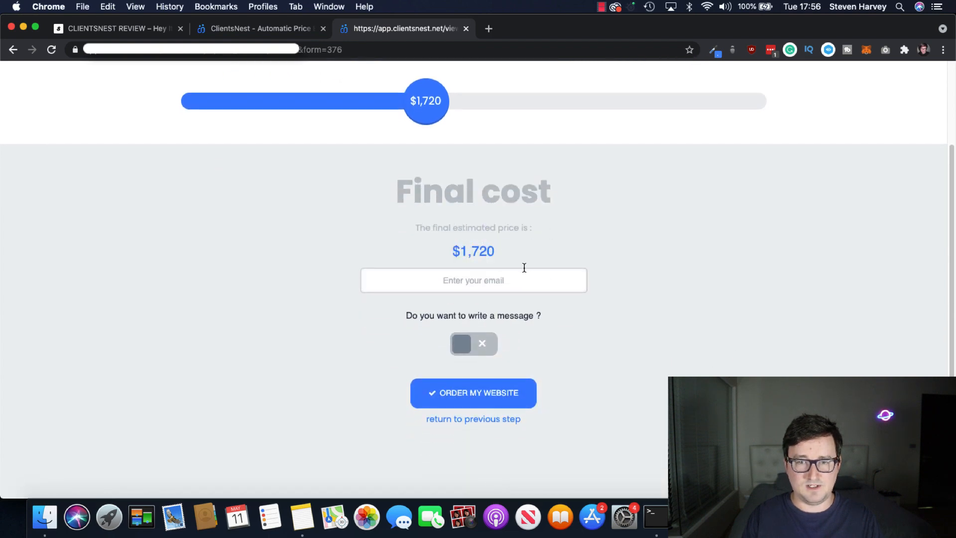
{"action": "mouse_move", "coordinate": [573, 334]}
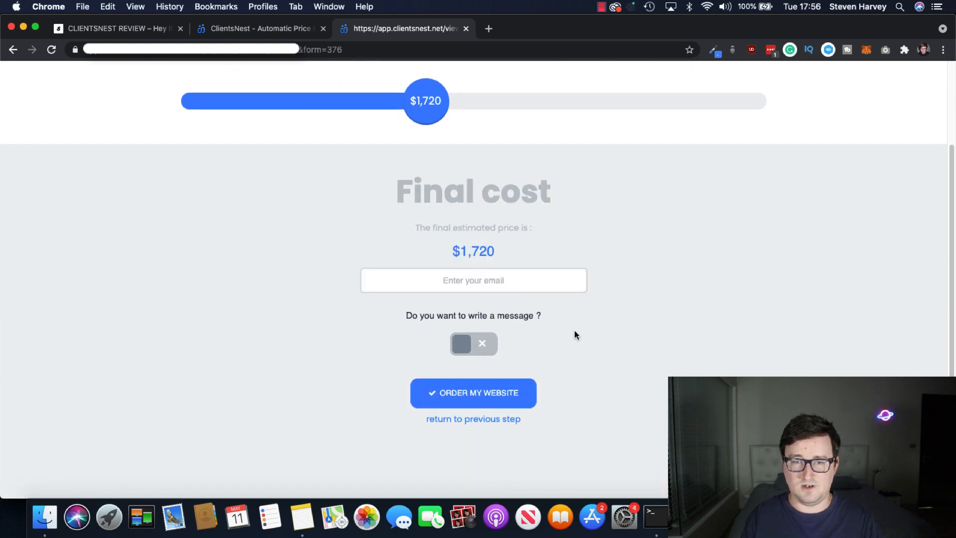
{"action": "left_click", "coordinate": [461, 343]}
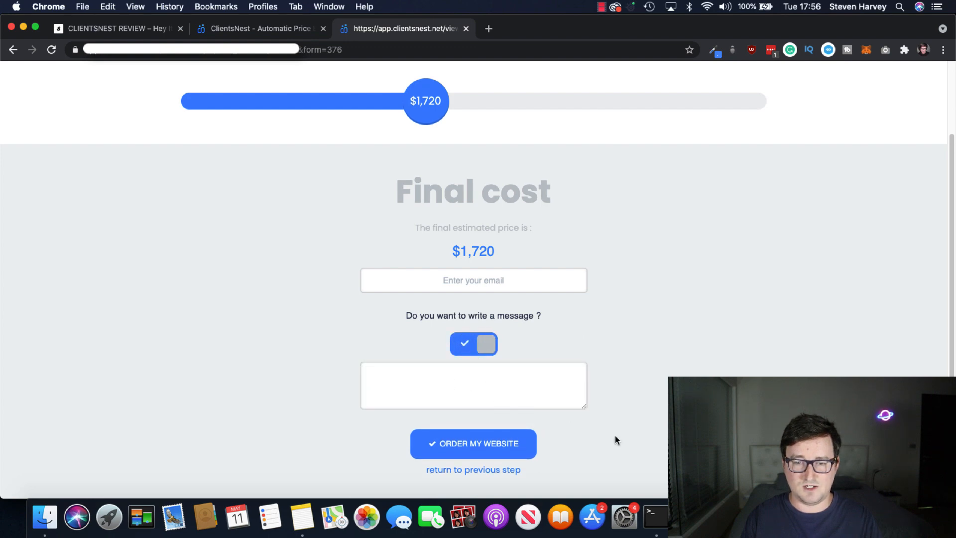
{"action": "scroll", "scroll_direction": "down", "scroll_amount": 3}
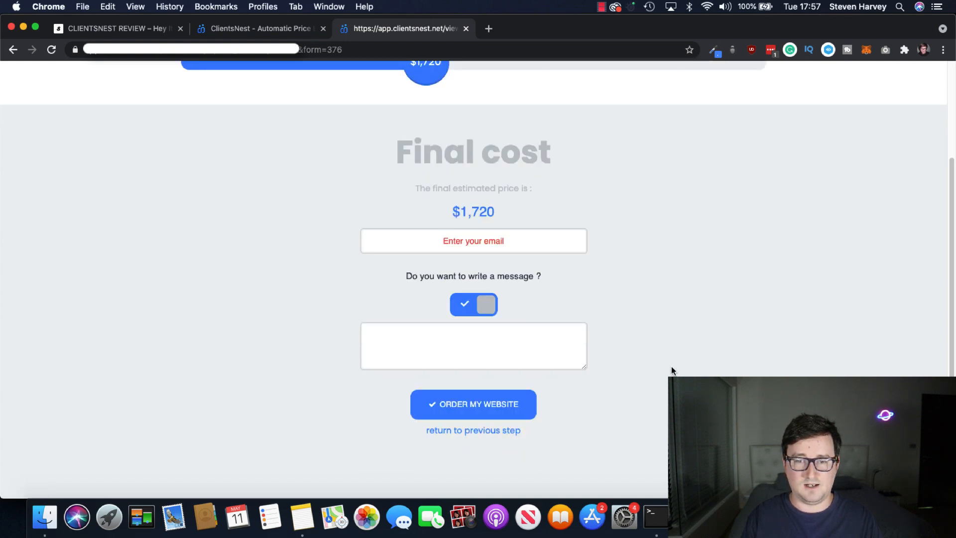
{"action": "left_click", "coordinate": [473, 240]}
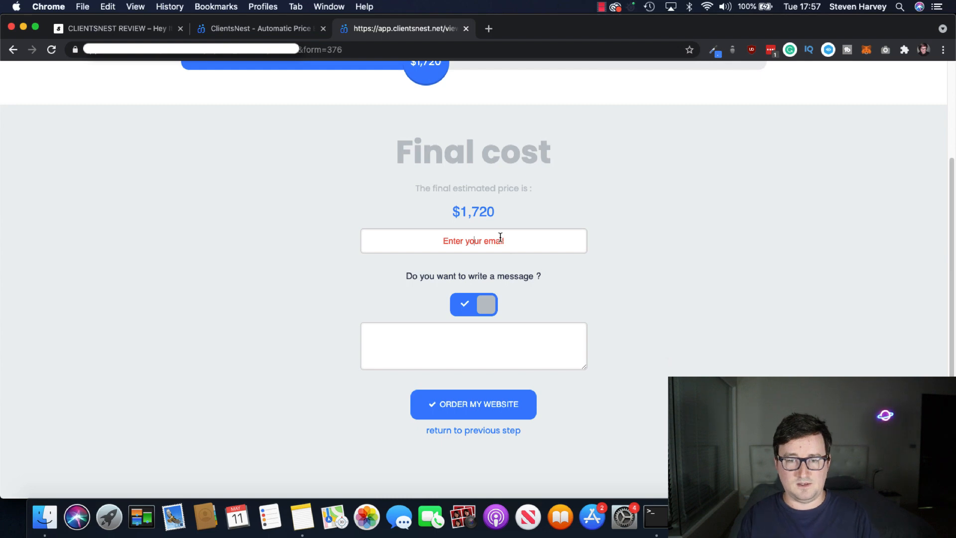
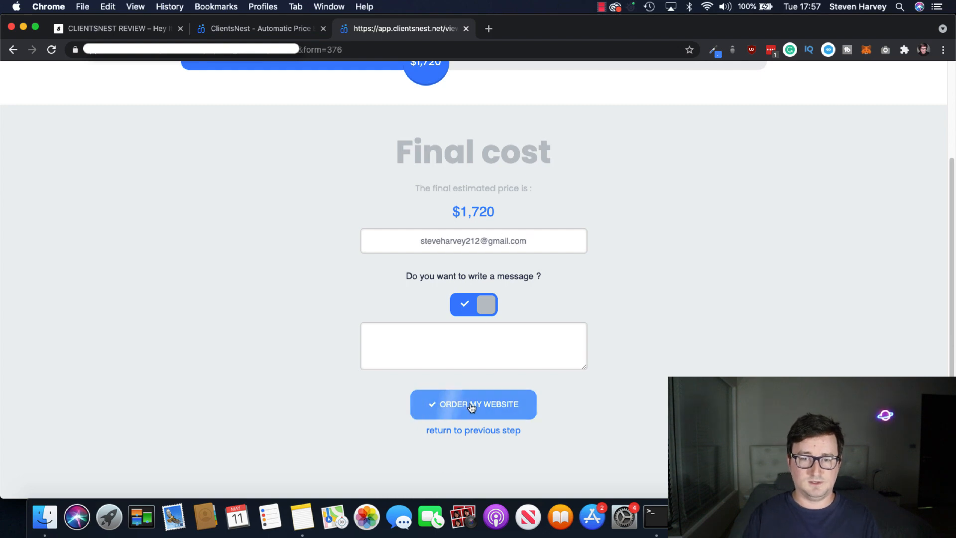
{"action": "left_click", "coordinate": [473, 404]}
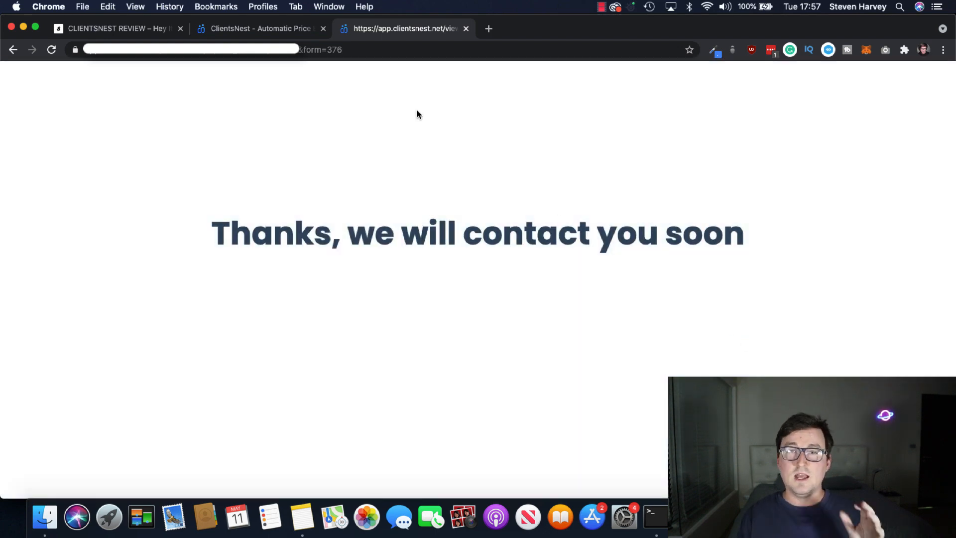
Switch to the admin tab and open View Orders to see order A0002
{"action": "left_click", "coordinate": [261, 28]}
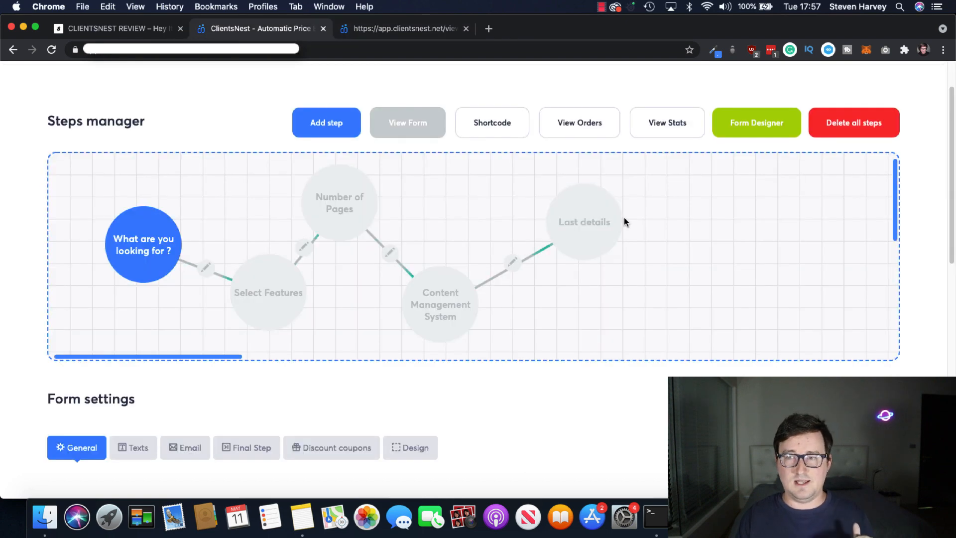
{"action": "left_click", "coordinate": [578, 123]}
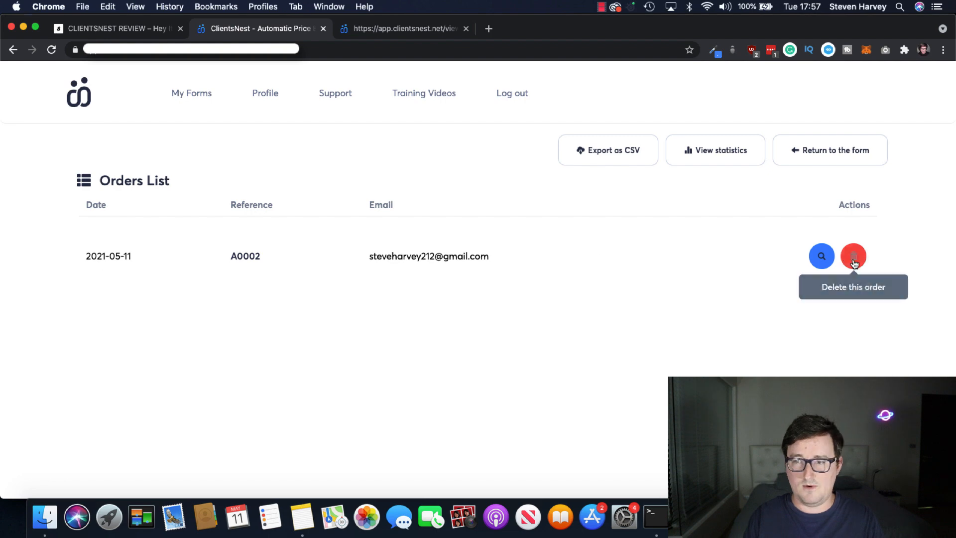
{"action": "mouse_move", "coordinate": [328, 256]}
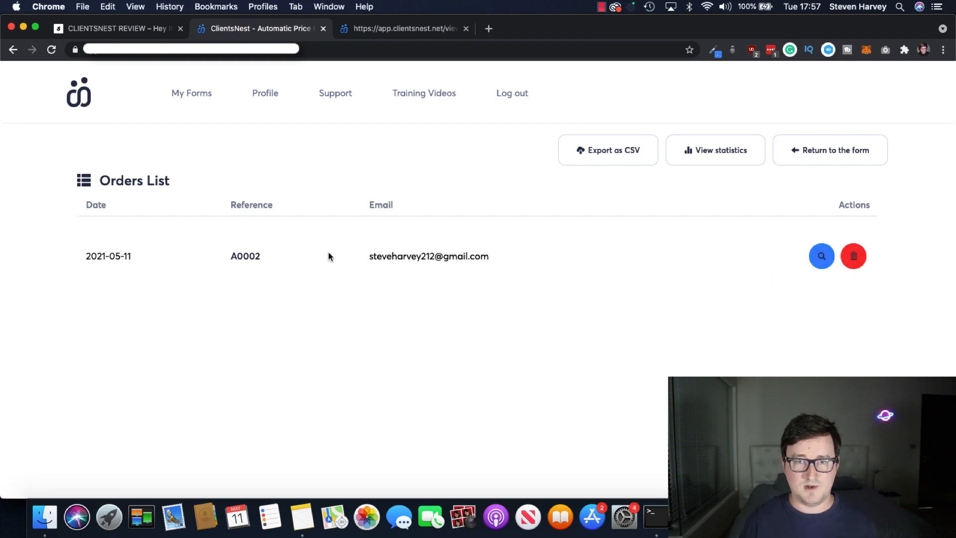
{"action": "mouse_move", "coordinate": [821, 255]}
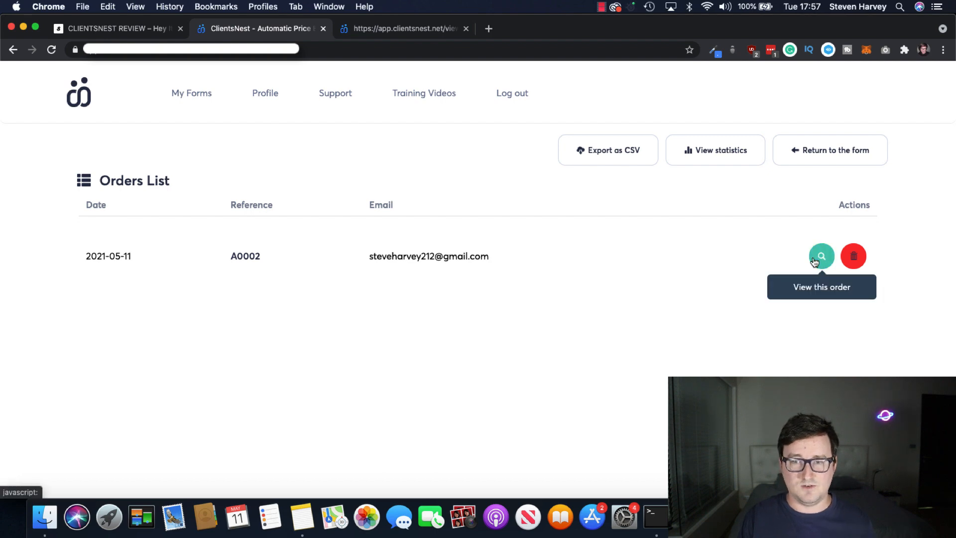
{"action": "left_click", "coordinate": [821, 256]}
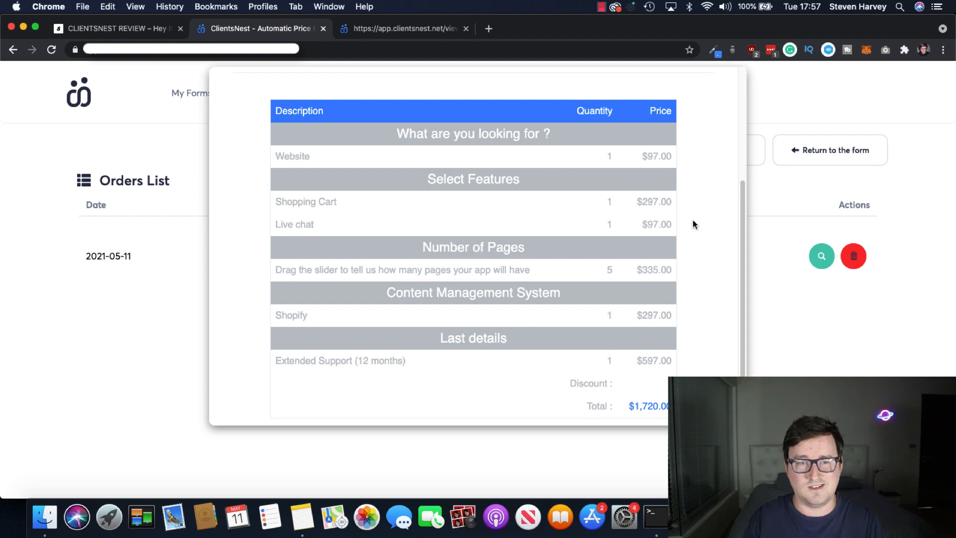
{"action": "scroll", "scroll_direction": "up", "scroll_amount": 3}
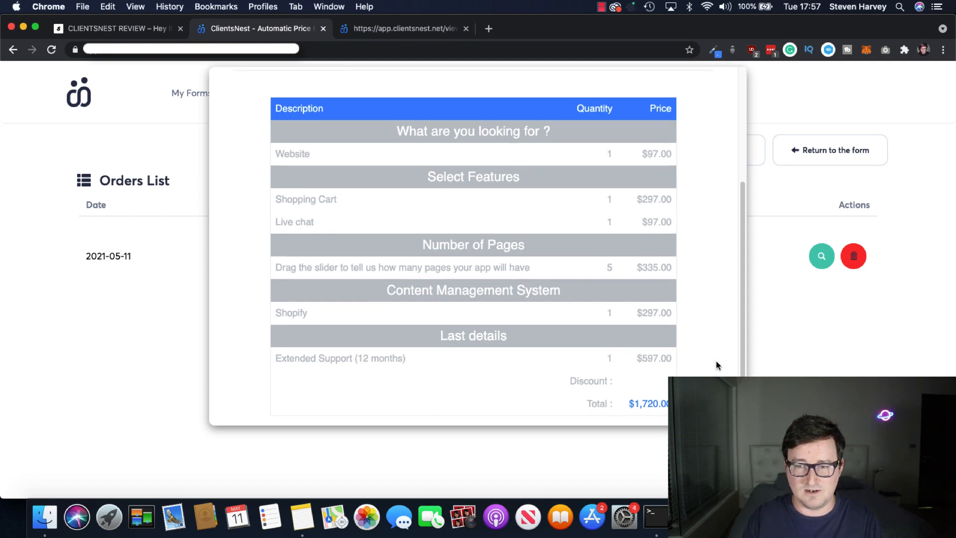
{"action": "scroll", "scroll_direction": "up", "scroll_amount": 3}
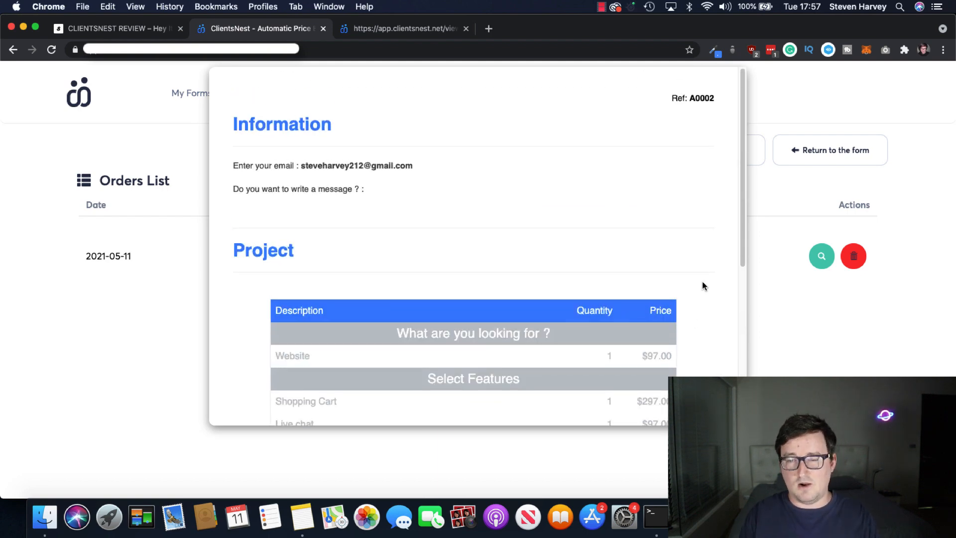
{"action": "scroll", "scroll_direction": "down", "scroll_amount": 3}
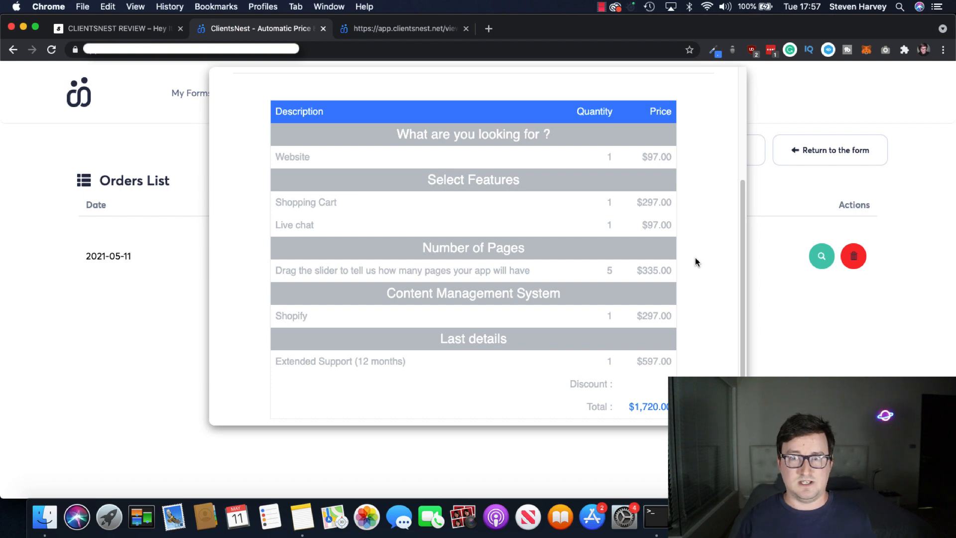
{"action": "scroll", "scroll_direction": "down", "scroll_amount": 3}
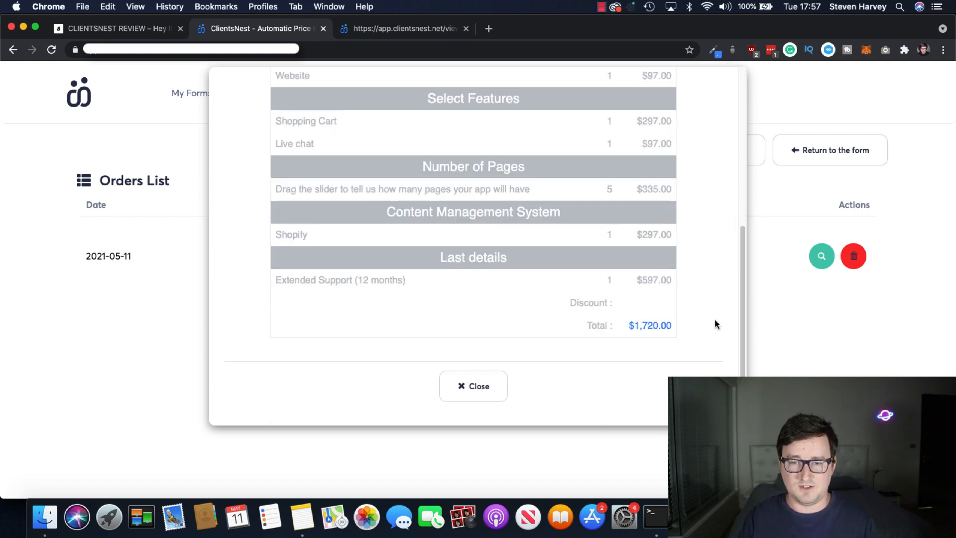
{"action": "left_click", "coordinate": [473, 386]}
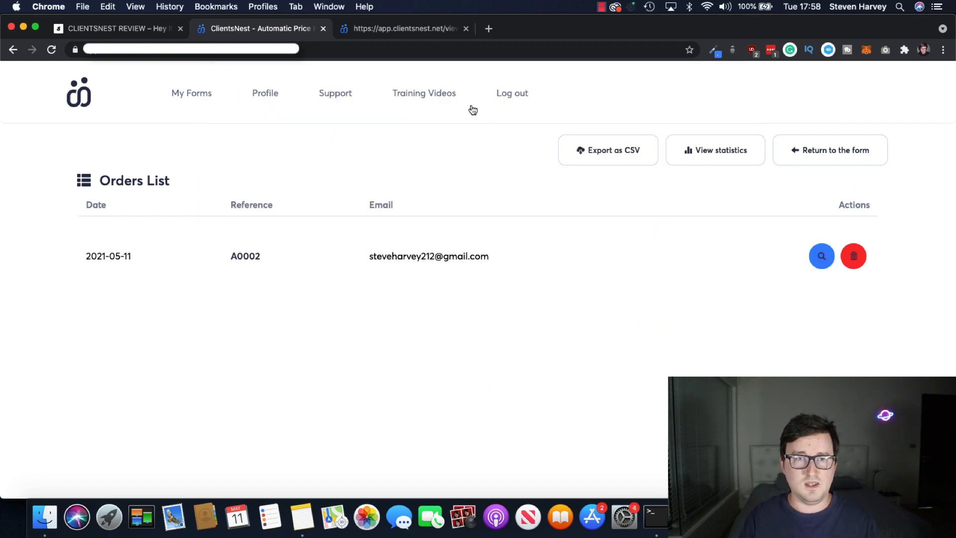
Return from the orders list to the Webdesign Services form's five-step manager
{"action": "left_click", "coordinate": [852, 256]}
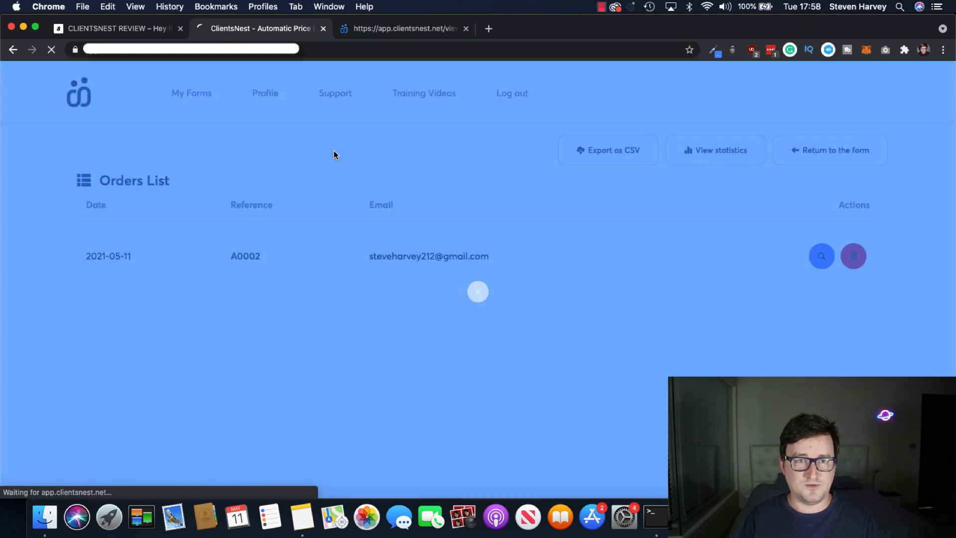
{"action": "left_click", "coordinate": [191, 92]}
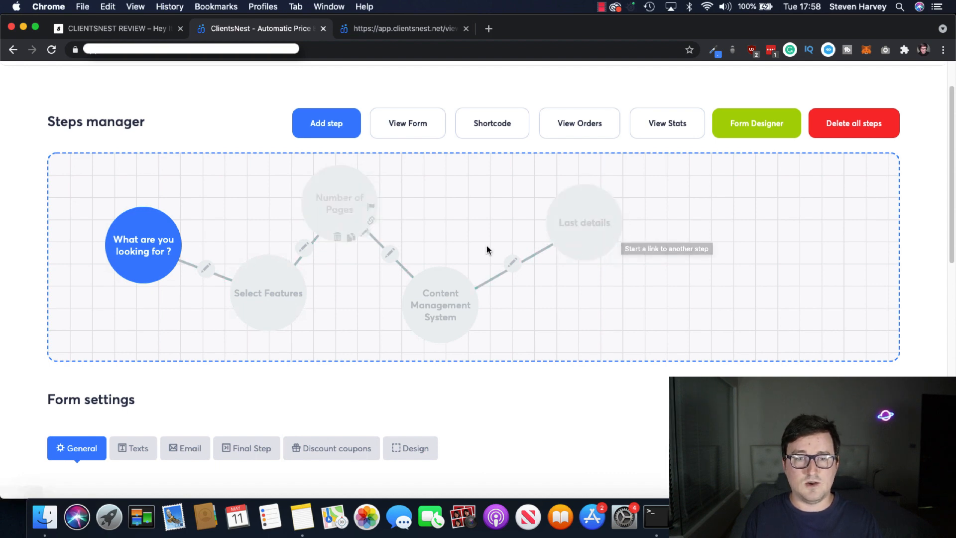
{"action": "mouse_move", "coordinate": [644, 275]}
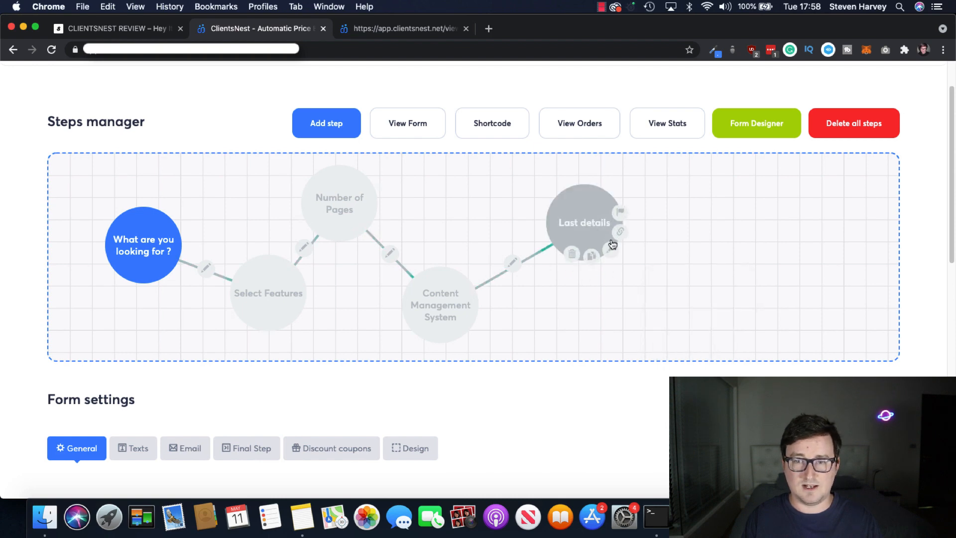
{"action": "mouse_move", "coordinate": [611, 285]}
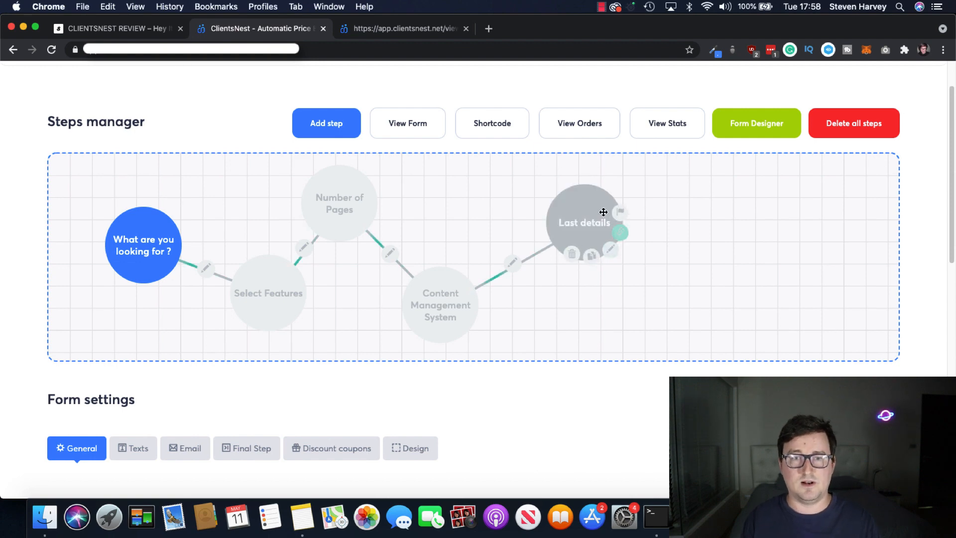
{"action": "mouse_move", "coordinate": [668, 122]}
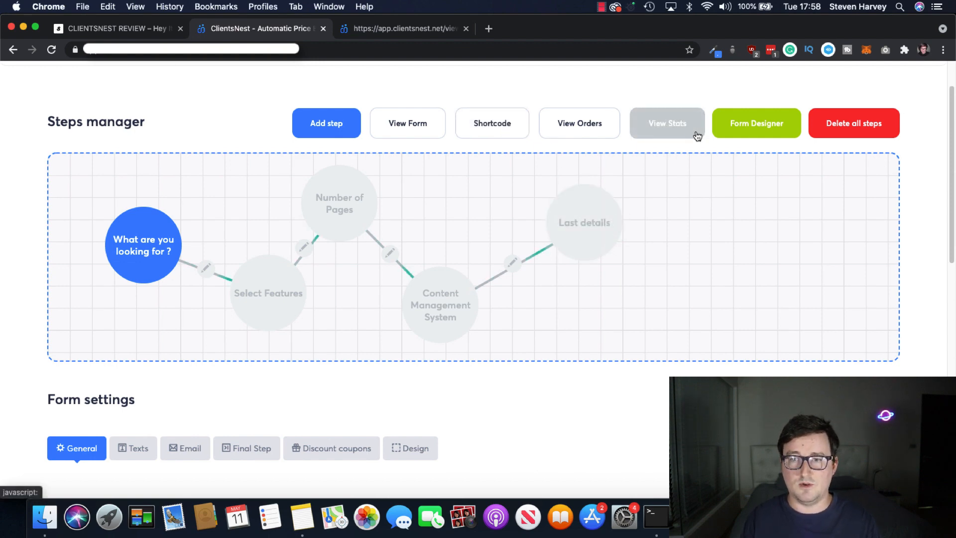
Open View Stats to show the 2021 orders chart peaking near $1,720 in May
{"action": "left_click", "coordinate": [667, 123]}
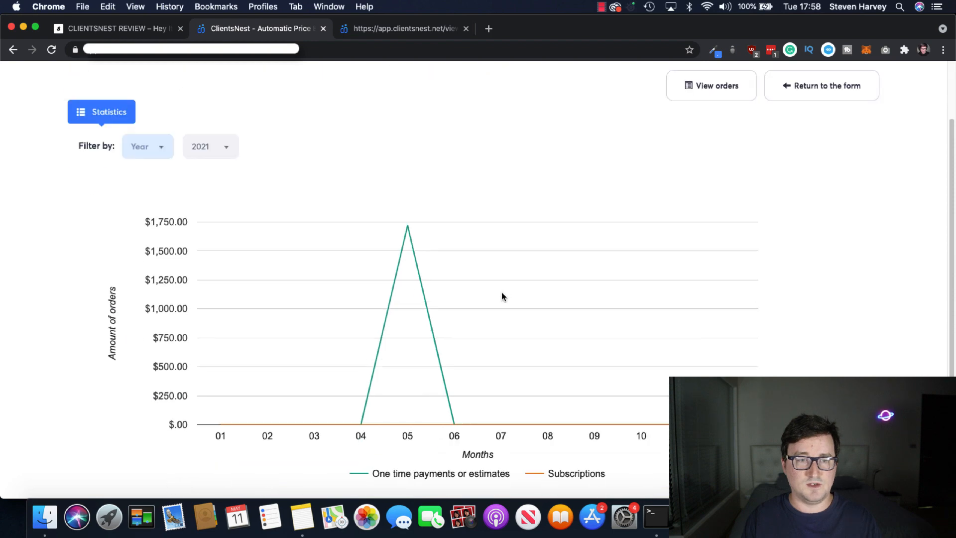
{"action": "mouse_move", "coordinate": [432, 282]}
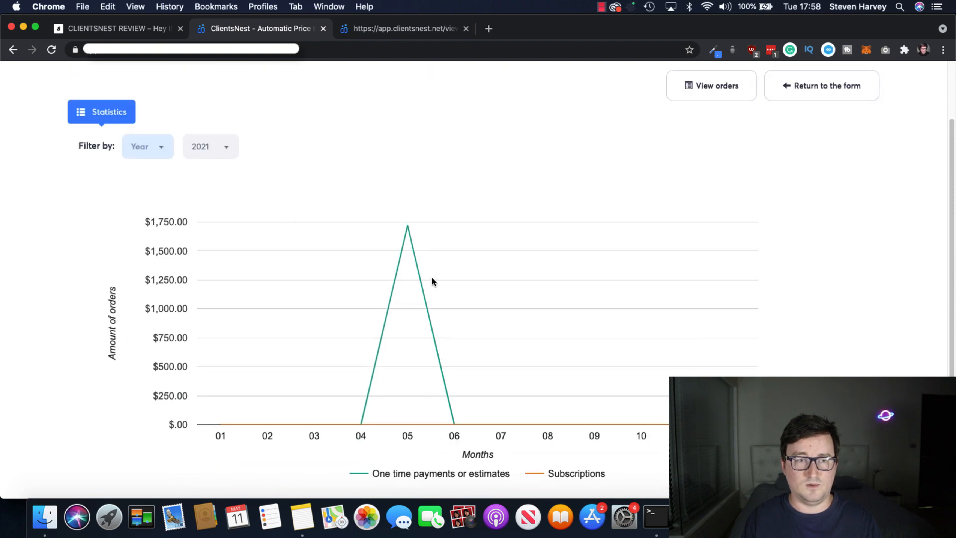
{"action": "left_click", "coordinate": [204, 147]}
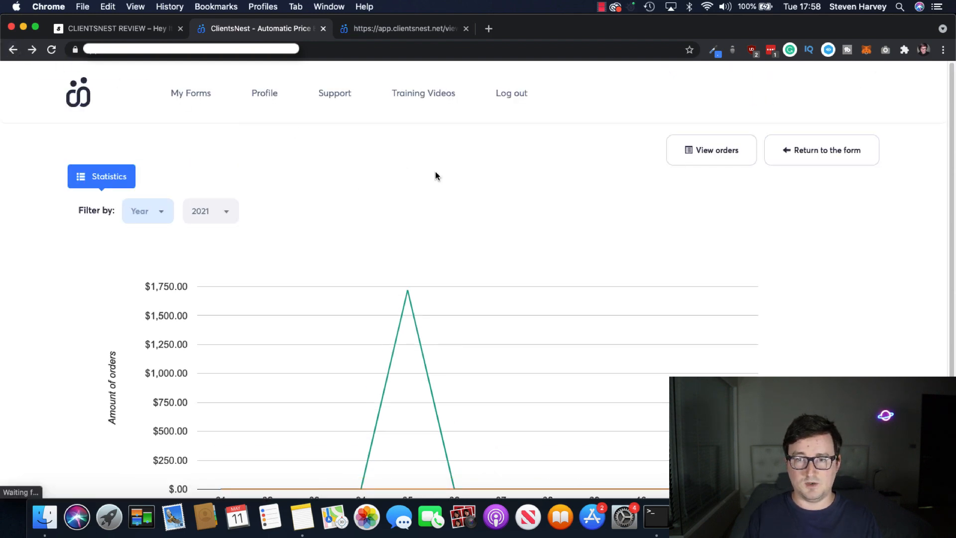
{"action": "mouse_move", "coordinate": [462, 185]}
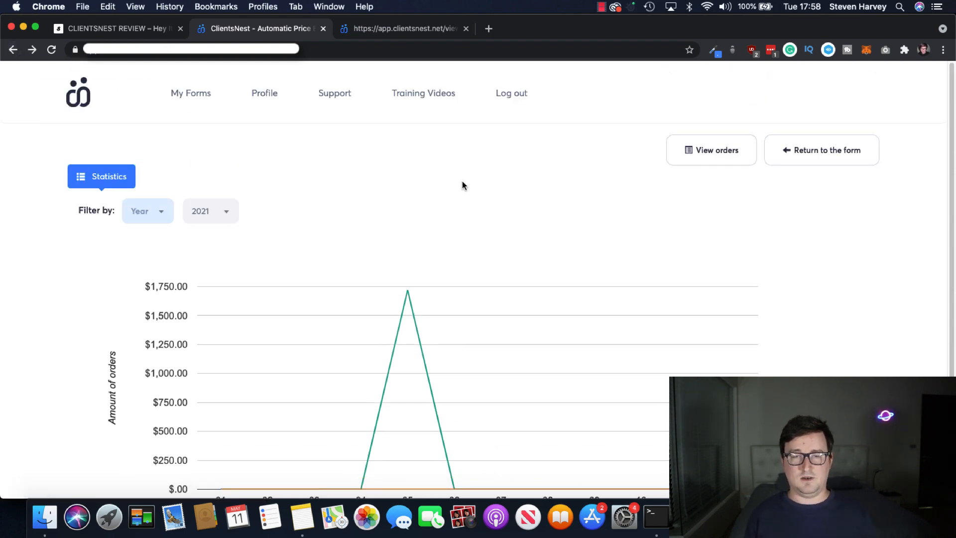
{"action": "mouse_move", "coordinate": [190, 93]}
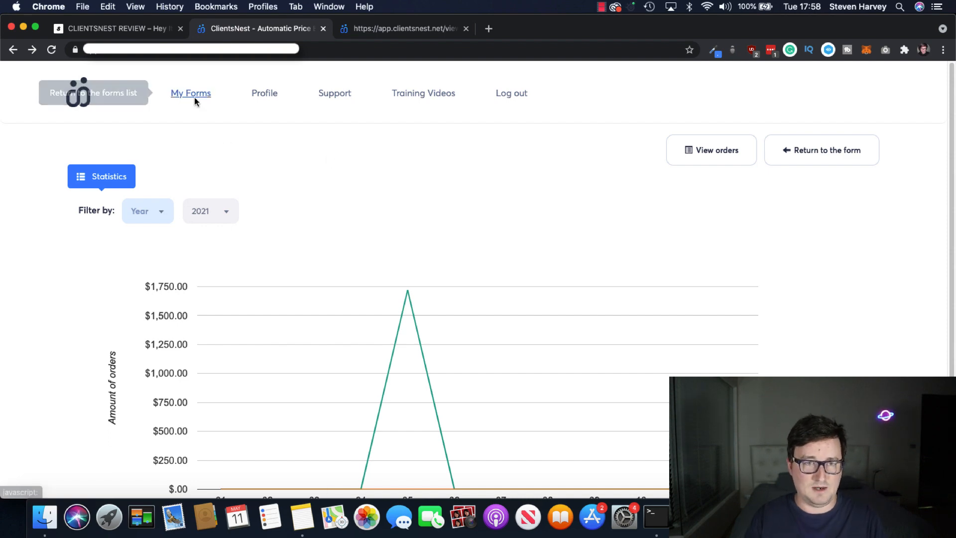
Open the form designer and start the form at its first step
{"action": "left_click", "coordinate": [190, 93]}
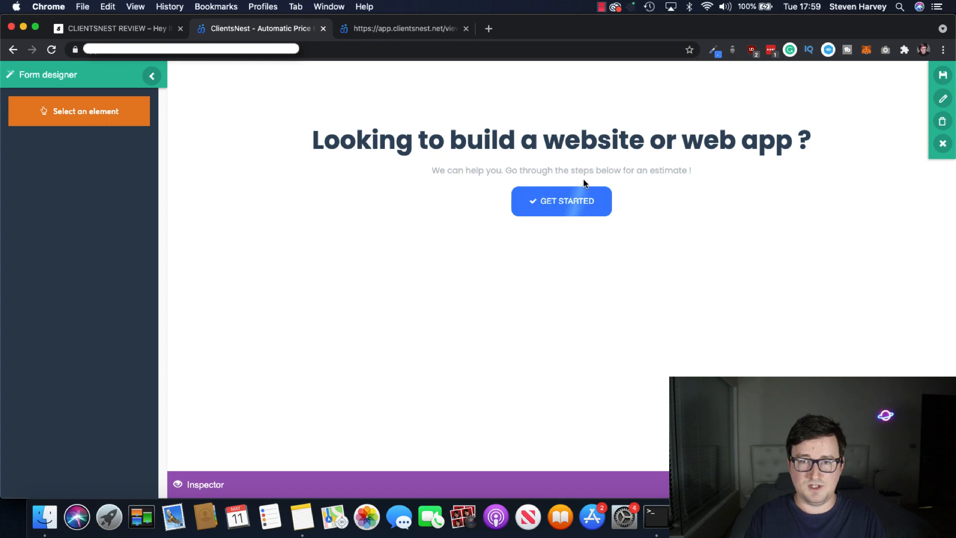
{"action": "left_click", "coordinate": [560, 201]}
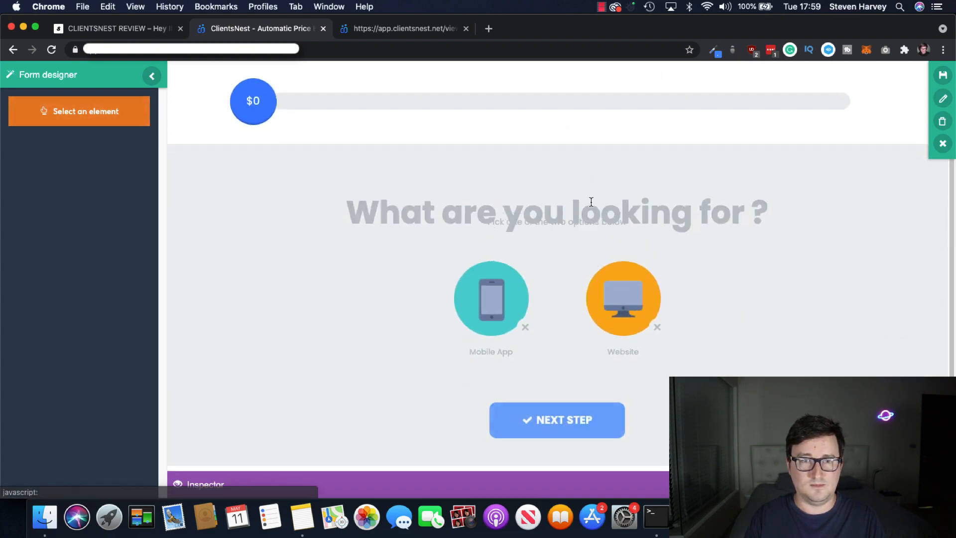
{"action": "mouse_move", "coordinate": [942, 98]}
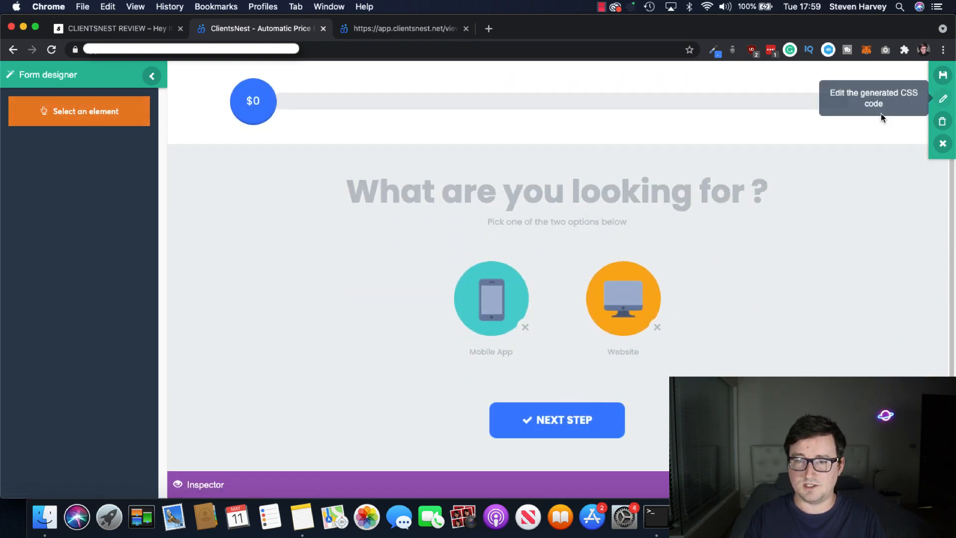
{"action": "scroll", "scroll_direction": "up", "scroll_amount": 3}
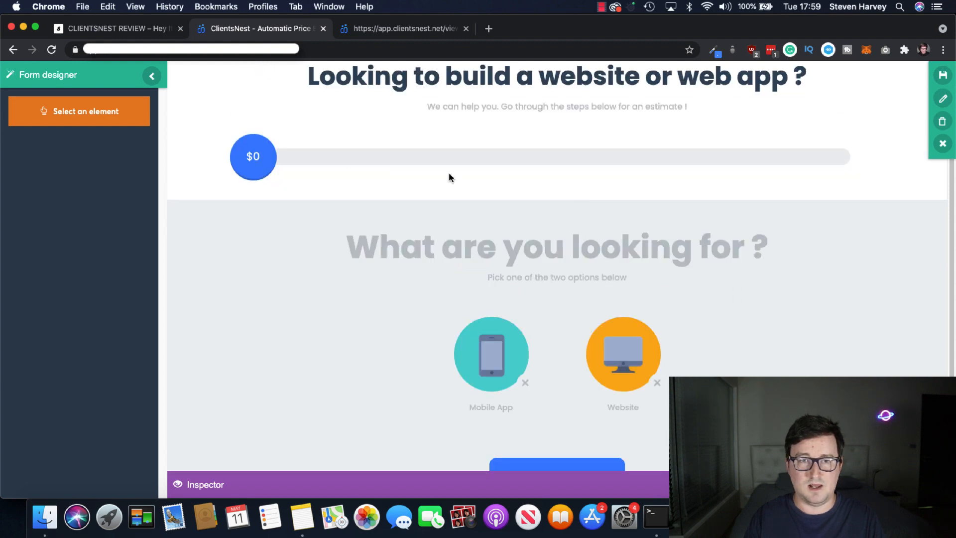
Expand the Styles panel, browse the style groups, and exit the designer
{"action": "left_click", "coordinate": [151, 76]}
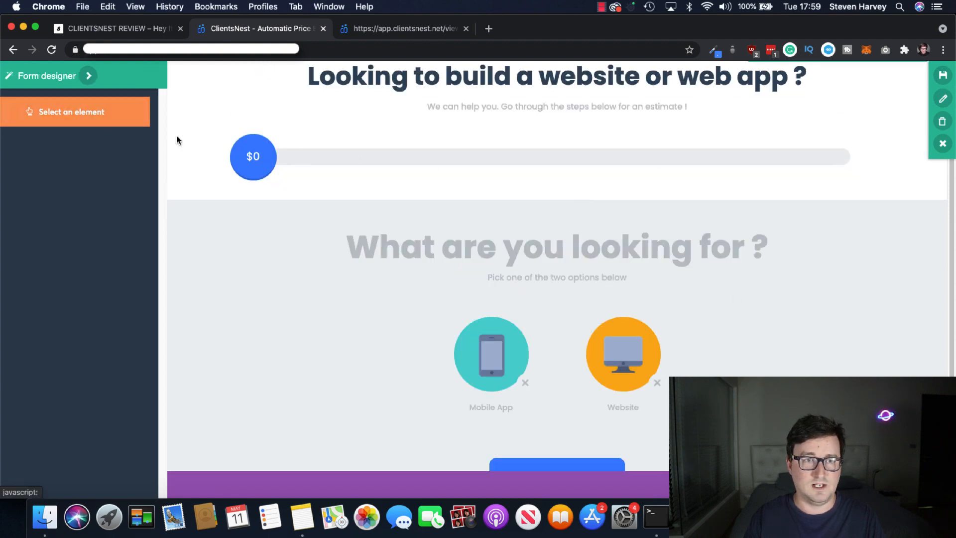
{"action": "left_click", "coordinate": [71, 111]}
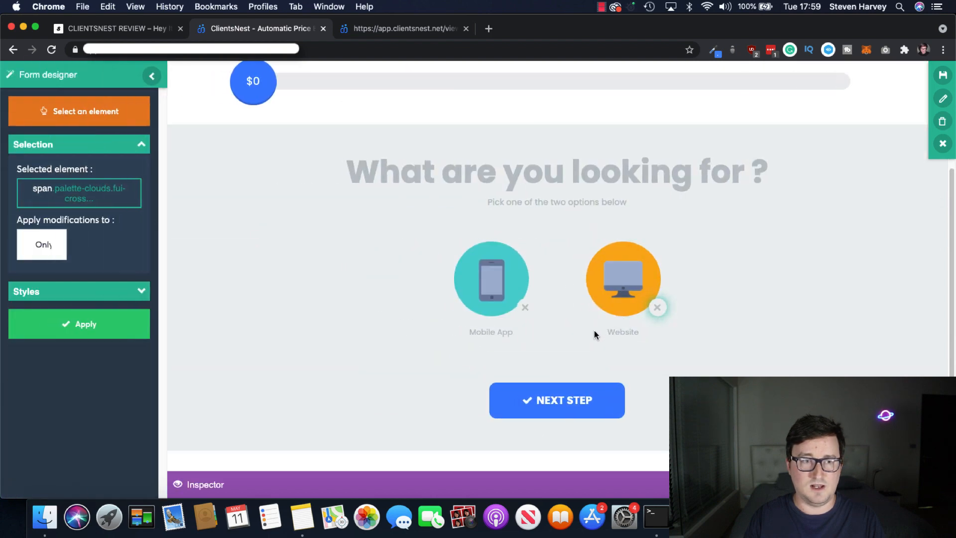
{"action": "left_click", "coordinate": [78, 291]}
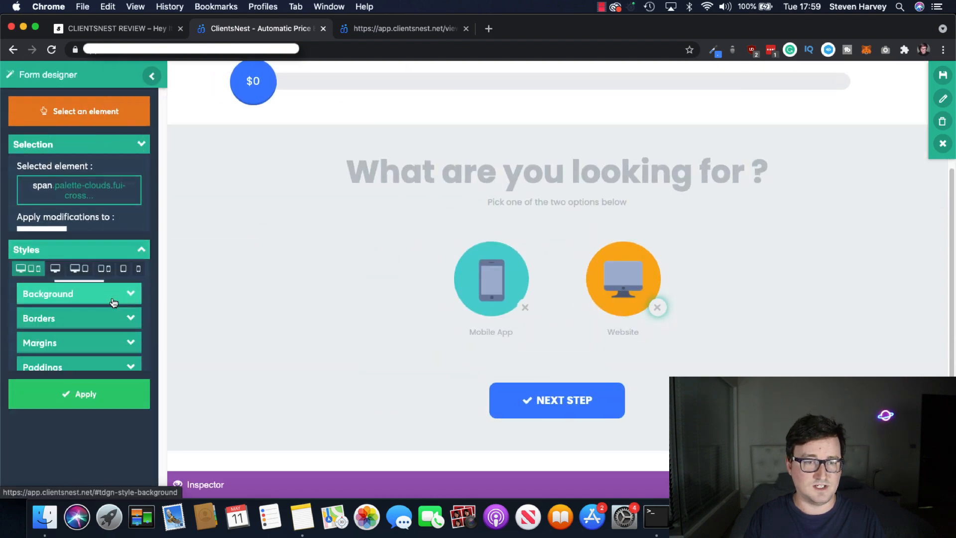
{"action": "scroll", "scroll_direction": "down", "scroll_amount": 3}
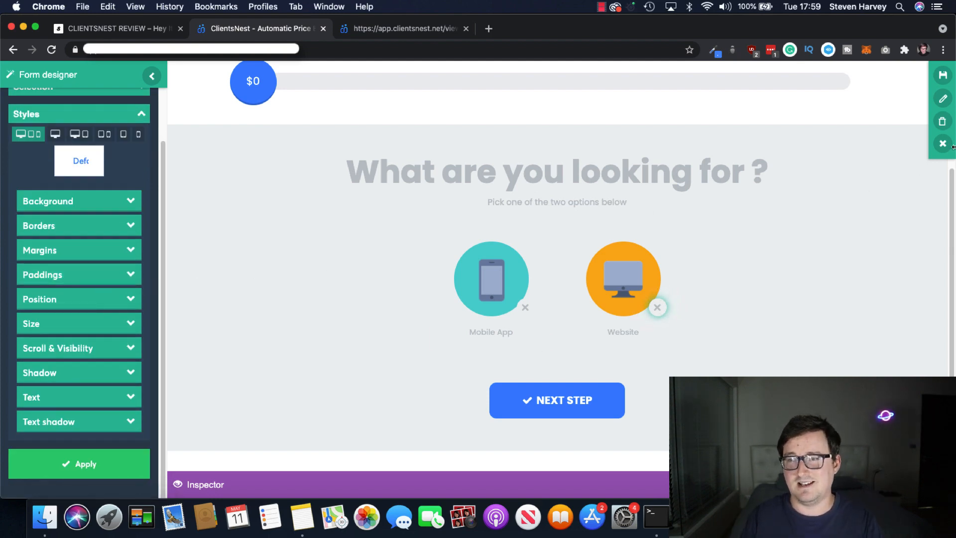
{"action": "left_click", "coordinate": [942, 144]}
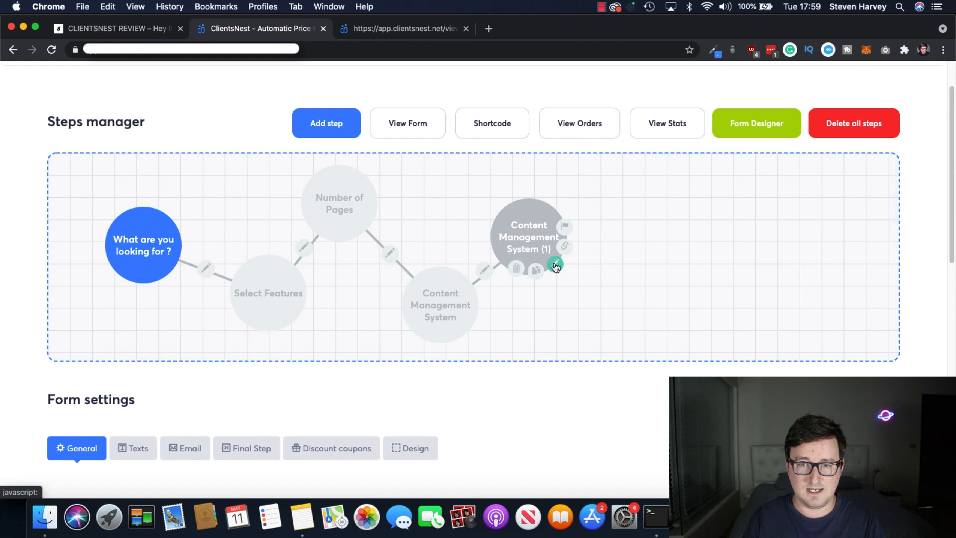
{"action": "left_click", "coordinate": [554, 267]}
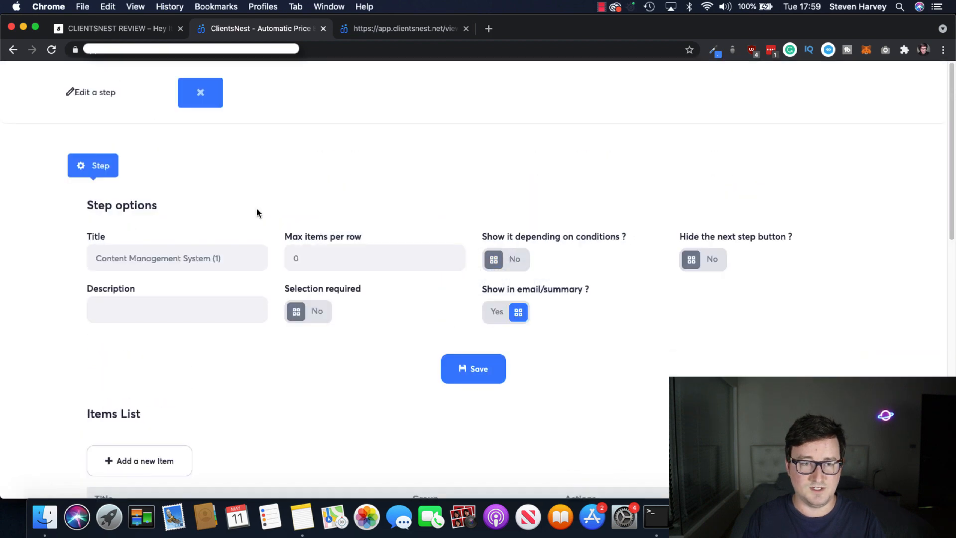
{"action": "type", "text": "Last"}
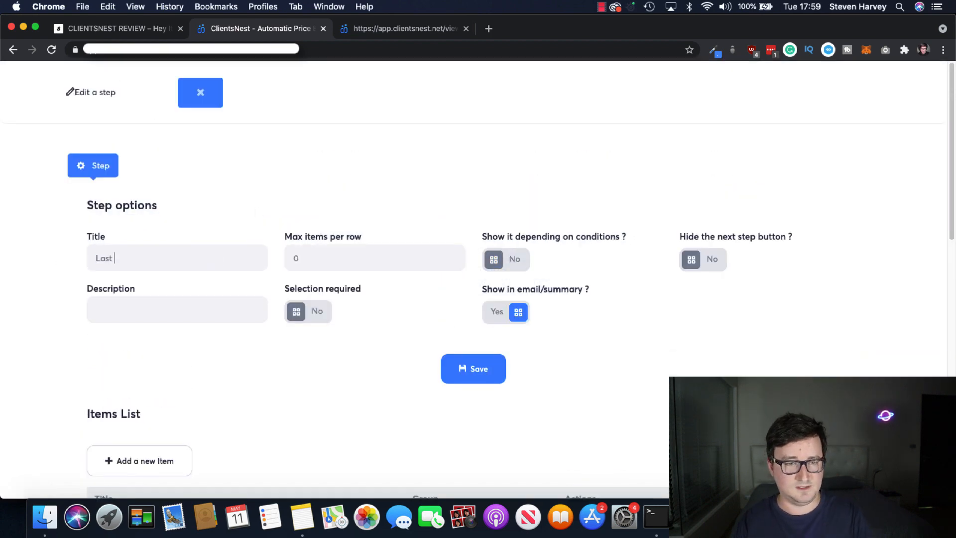
{"action": "type", "text": "Details"}
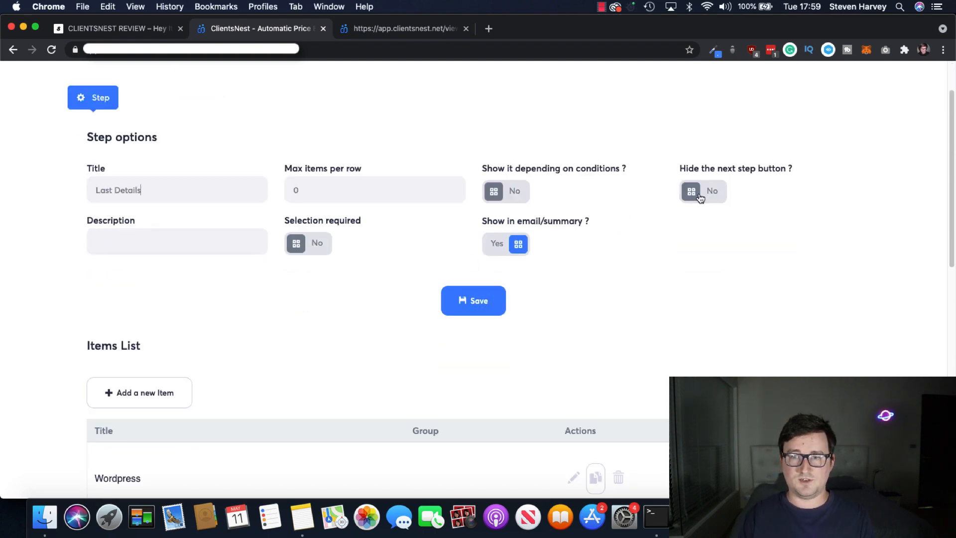
{"action": "scroll", "scroll_direction": "down", "scroll_amount": 3}
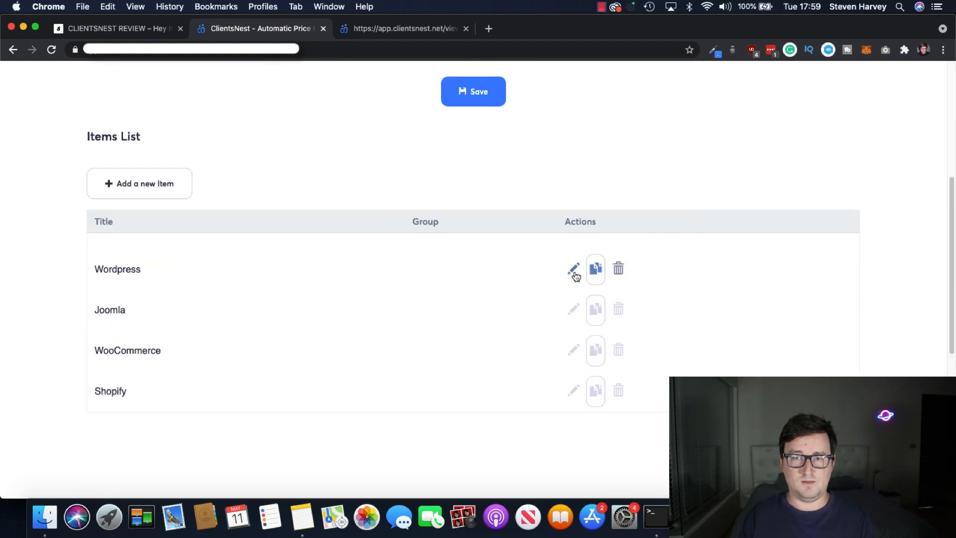
{"action": "left_click", "coordinate": [572, 268]}
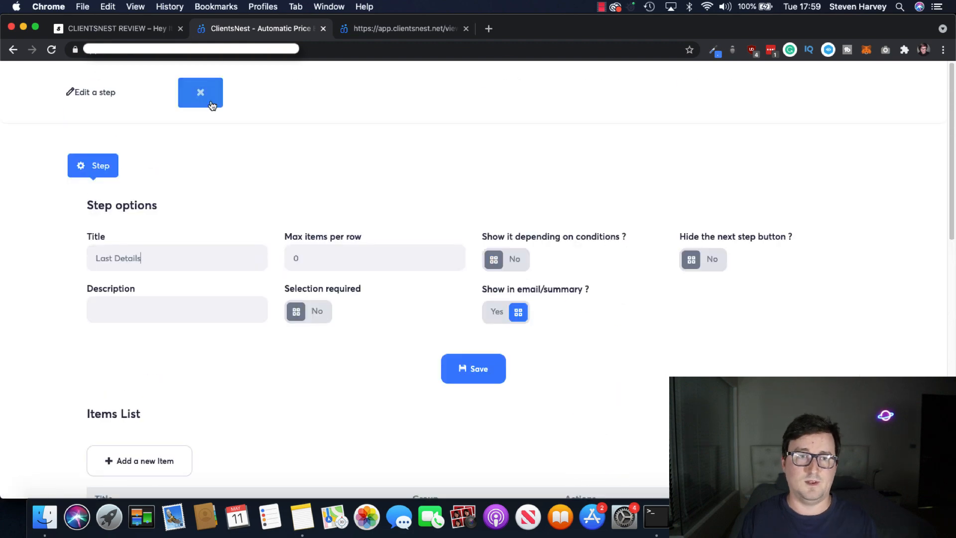
{"action": "left_click", "coordinate": [200, 93]}
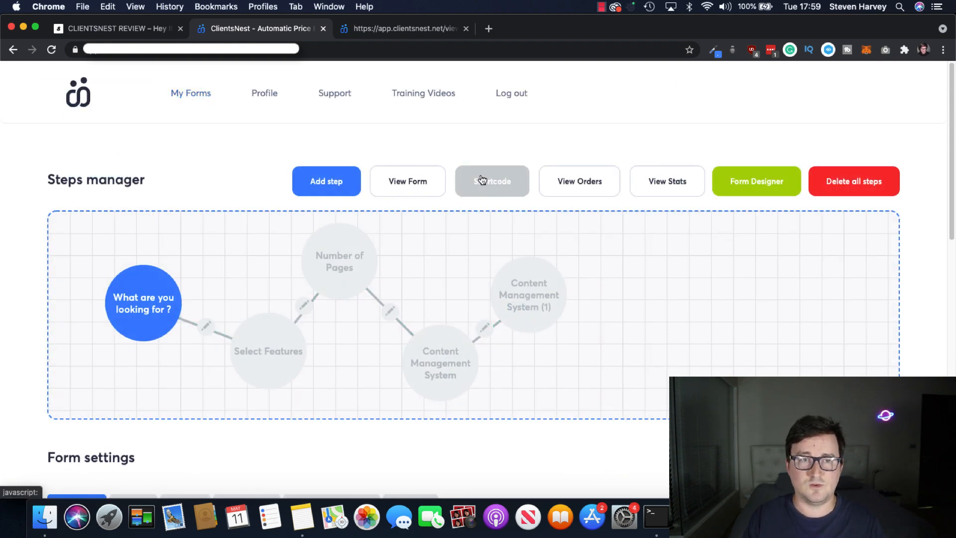
Create 'My new Form' from scratch from My Forms and look over its empty Steps manager
{"action": "left_click", "coordinate": [190, 92]}
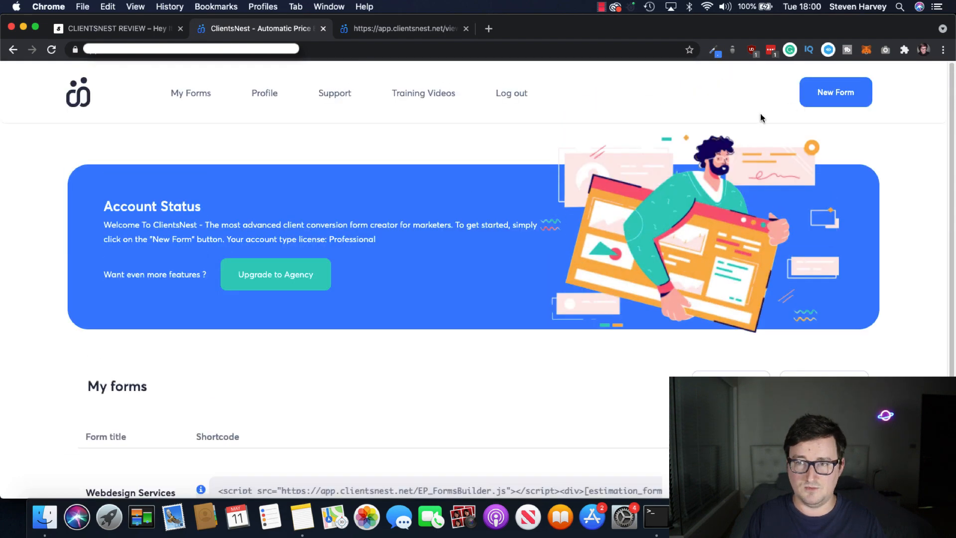
{"action": "left_click", "coordinate": [835, 92]}
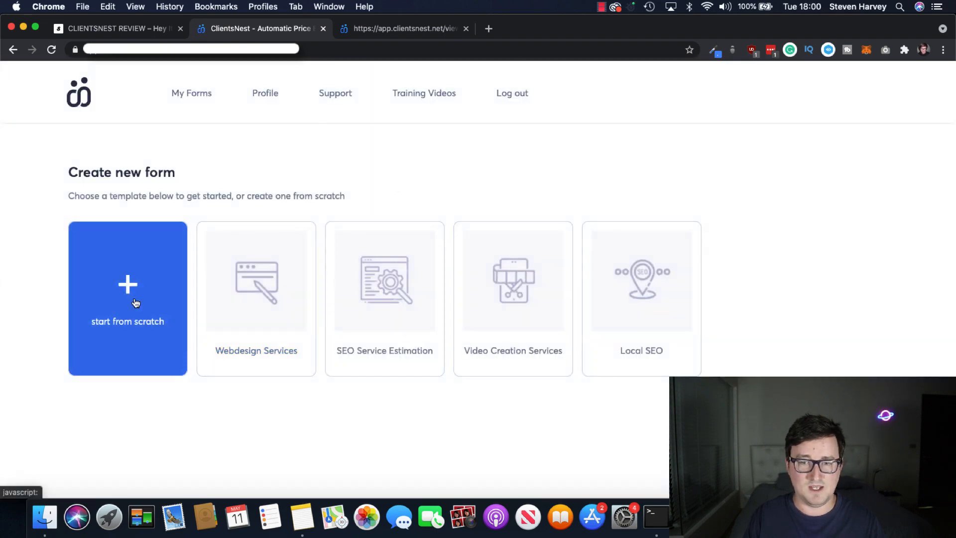
{"action": "left_click", "coordinate": [127, 299]}
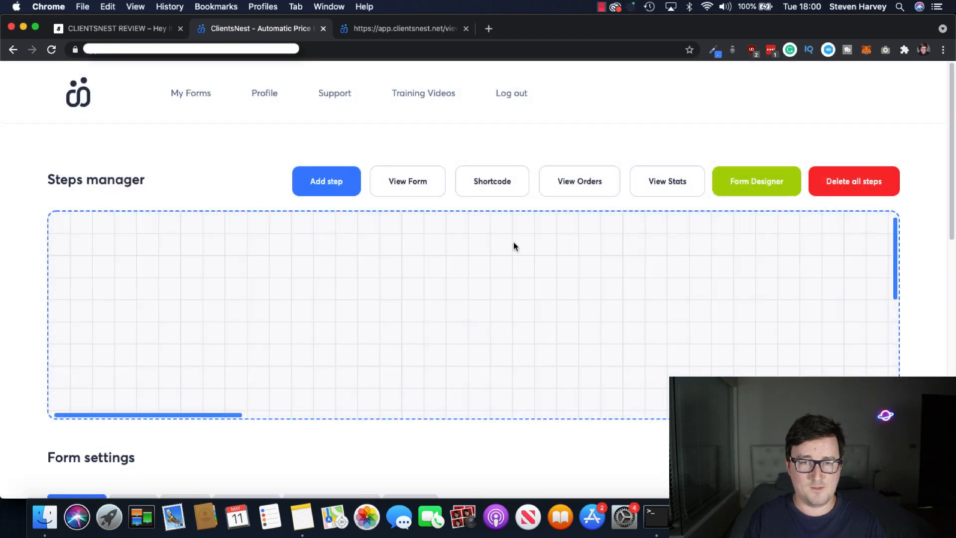
{"action": "scroll", "scroll_direction": "down", "scroll_amount": 3}
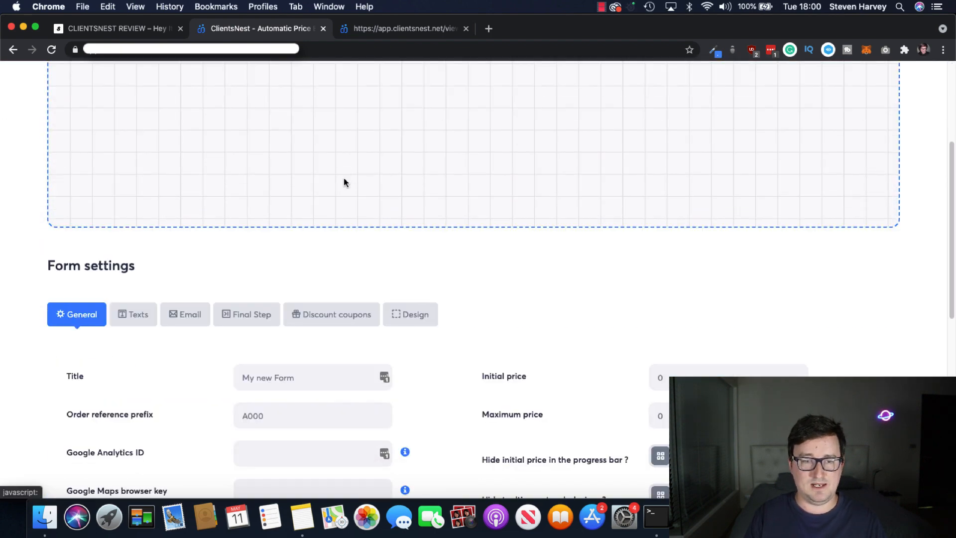
{"action": "scroll", "scroll_direction": "up", "scroll_amount": 3}
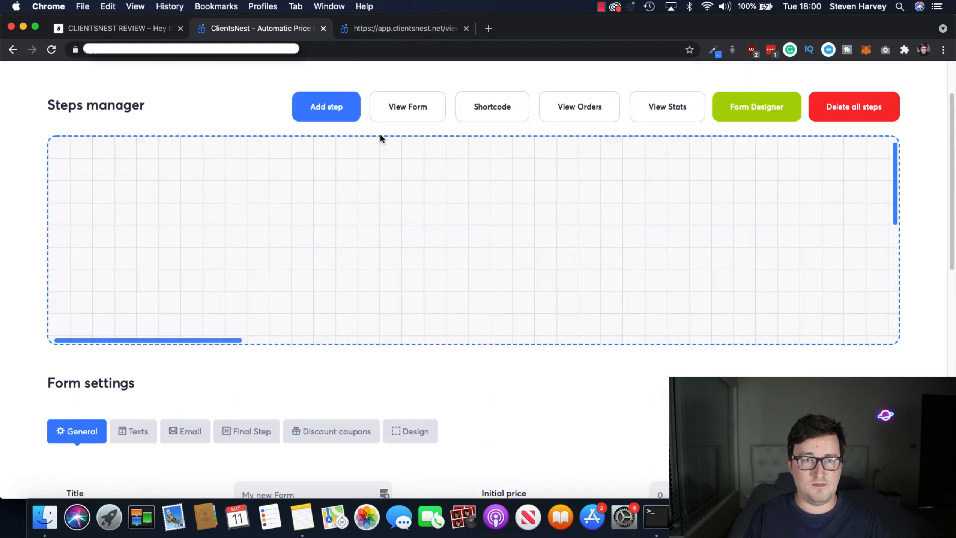
{"action": "left_click", "coordinate": [326, 106]}
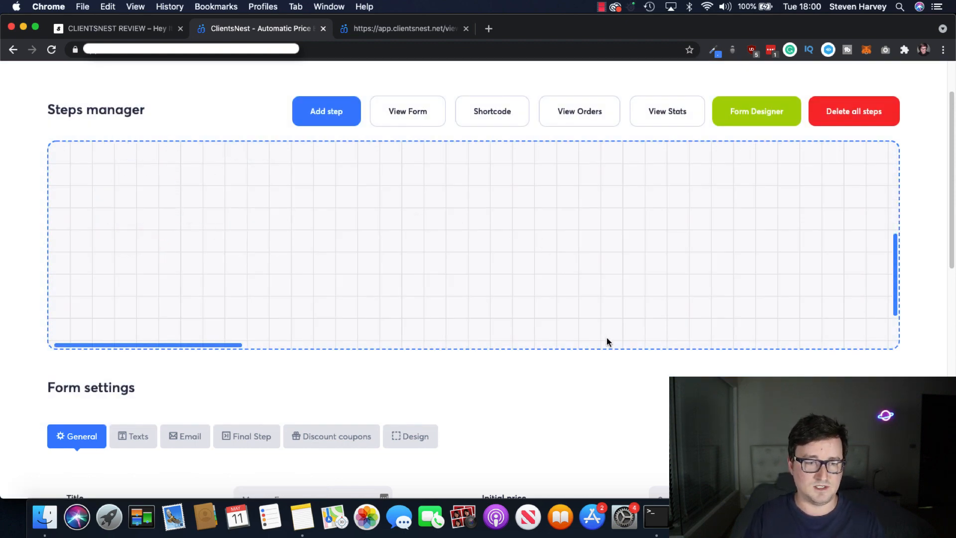
Scroll the form's settings to its Texts labels, including 'Final cost', 'ORDER MY WEBSITE' and Stripe fields
{"action": "scroll", "scroll_direction": "down", "scroll_amount": 3}
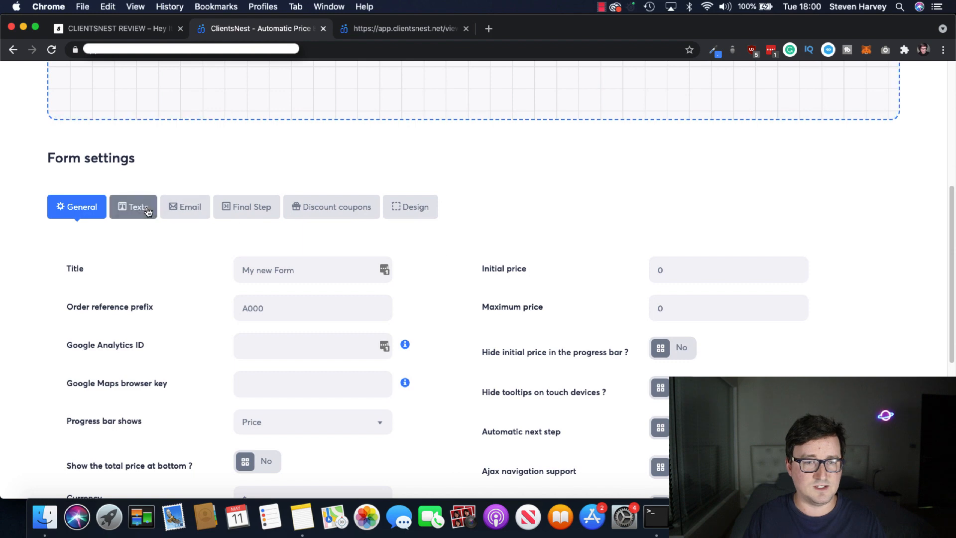
{"action": "scroll", "scroll_direction": "down", "scroll_amount": 3}
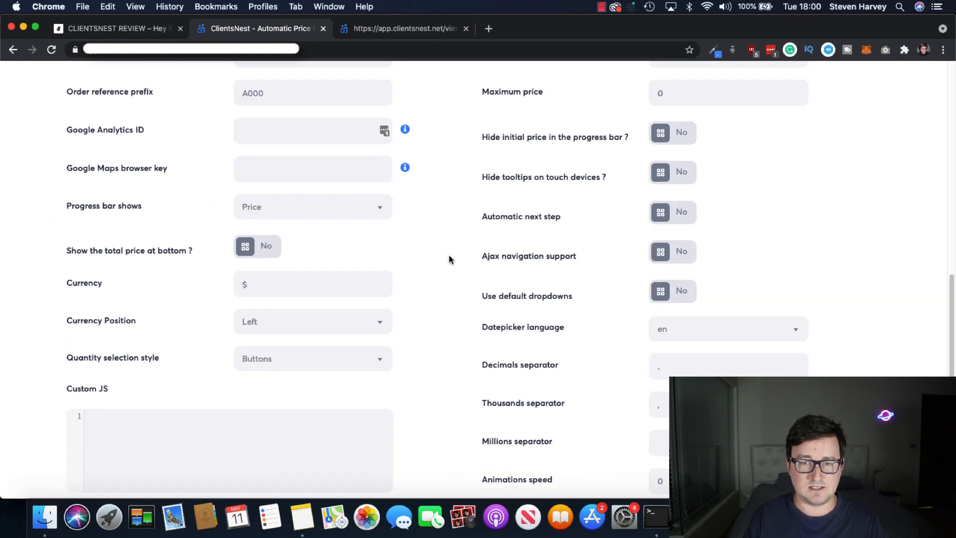
{"action": "scroll", "scroll_direction": "up", "scroll_amount": 3}
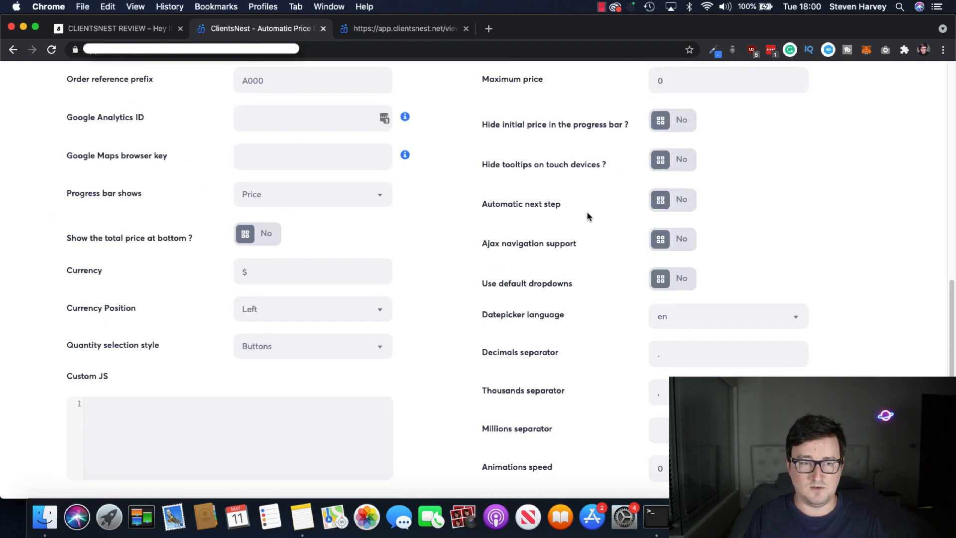
{"action": "scroll", "scroll_direction": "up", "scroll_amount": 3}
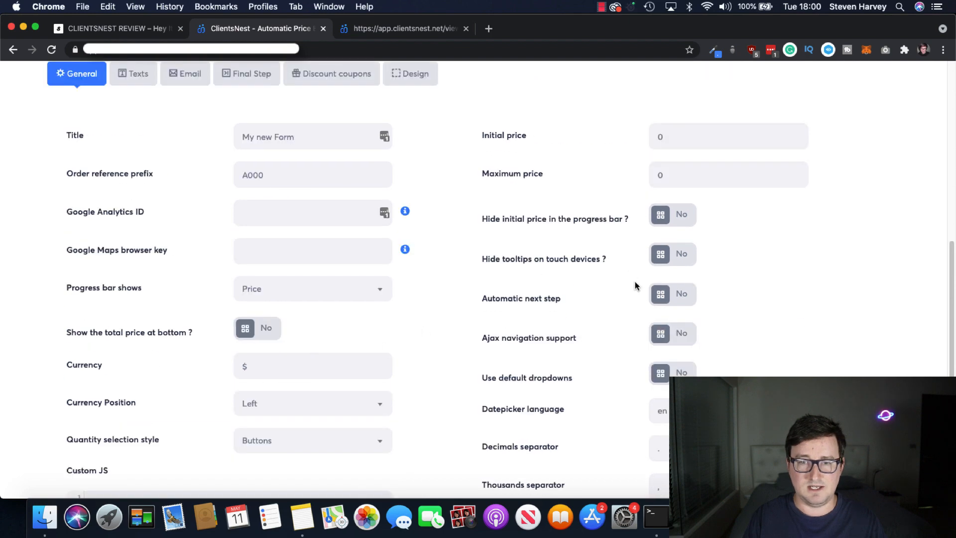
{"action": "scroll", "scroll_direction": "up", "scroll_amount": 3}
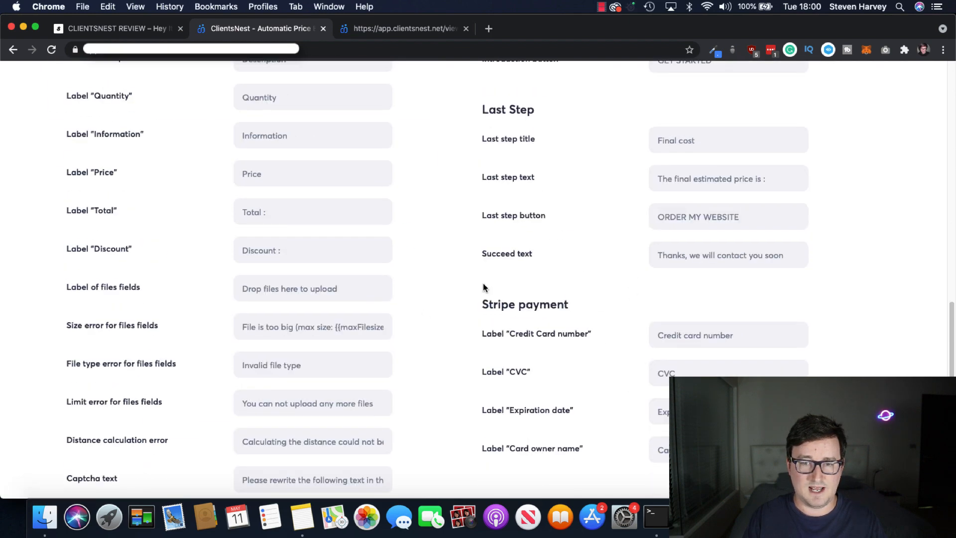
{"action": "scroll", "scroll_direction": "down", "scroll_amount": 3}
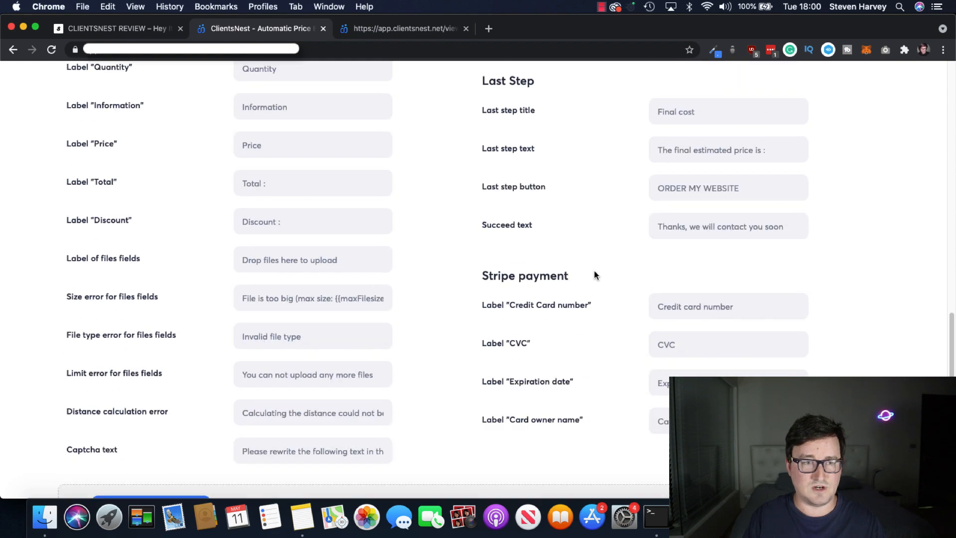
Look over the blank form's Email and Final Step settings, then bring up Discount coupons
{"action": "left_click", "coordinate": [185, 276]}
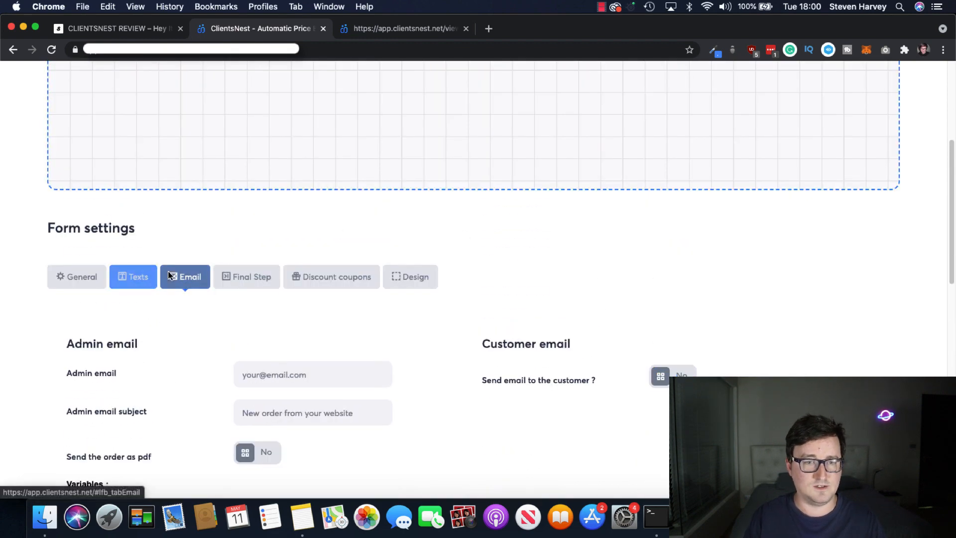
{"action": "scroll", "scroll_direction": "down", "scroll_amount": 3}
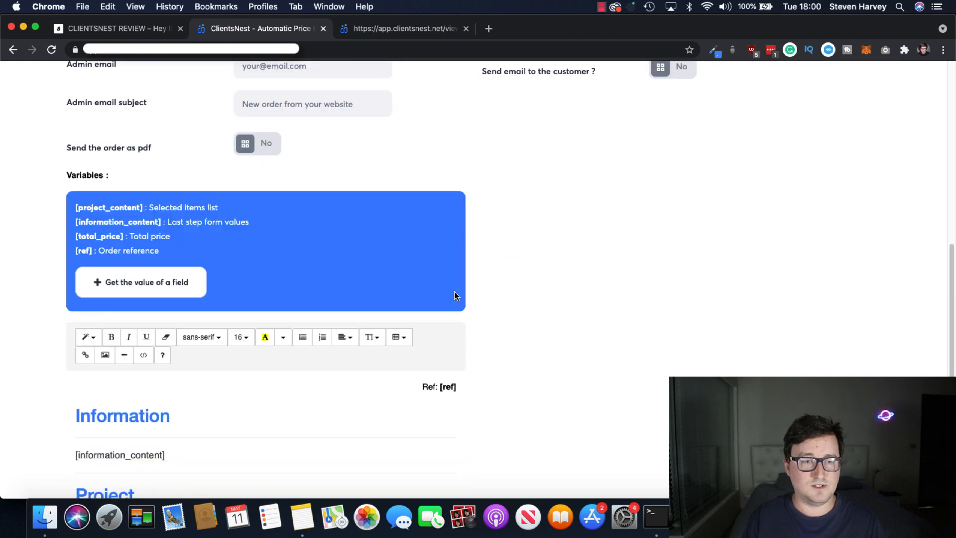
{"action": "scroll", "scroll_direction": "down", "scroll_amount": 3}
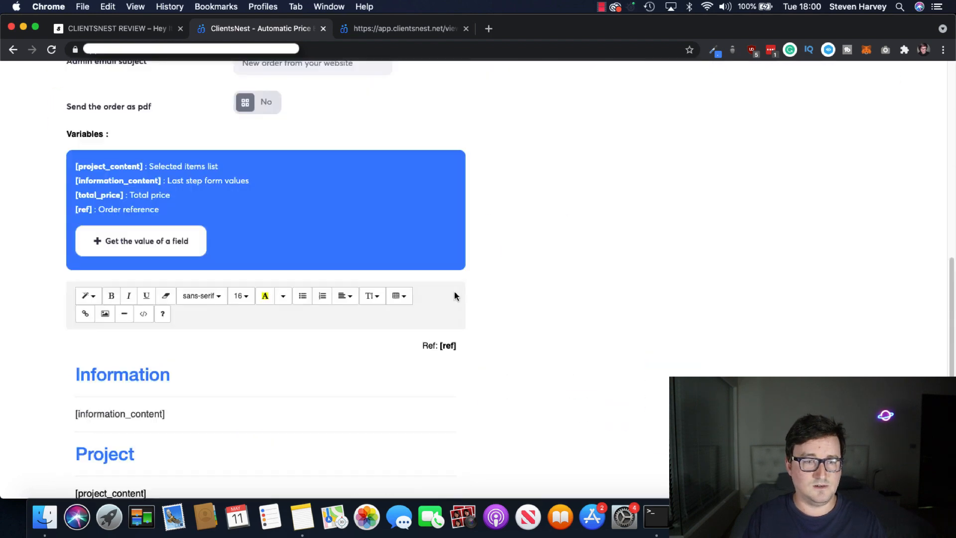
{"action": "scroll", "scroll_direction": "up", "scroll_amount": 3}
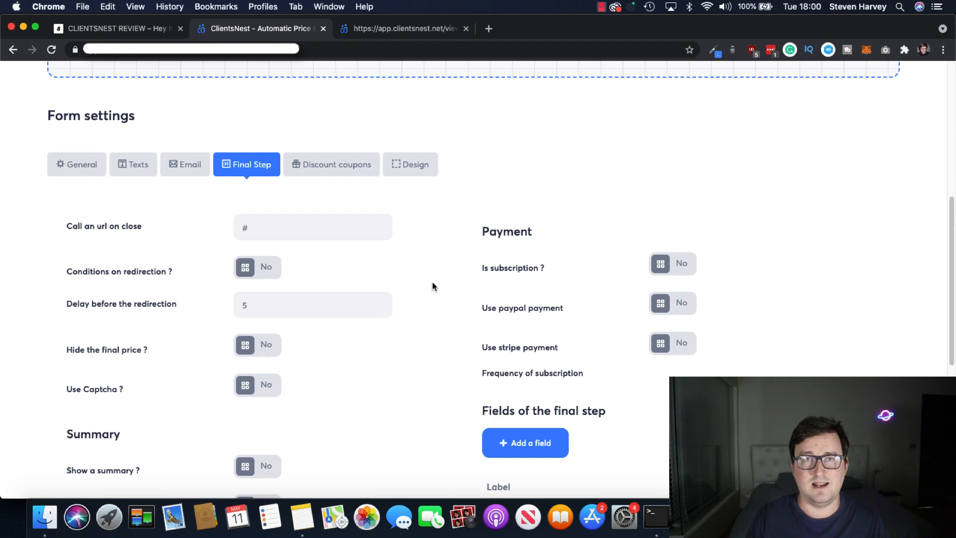
{"action": "scroll", "scroll_direction": "down", "scroll_amount": 3}
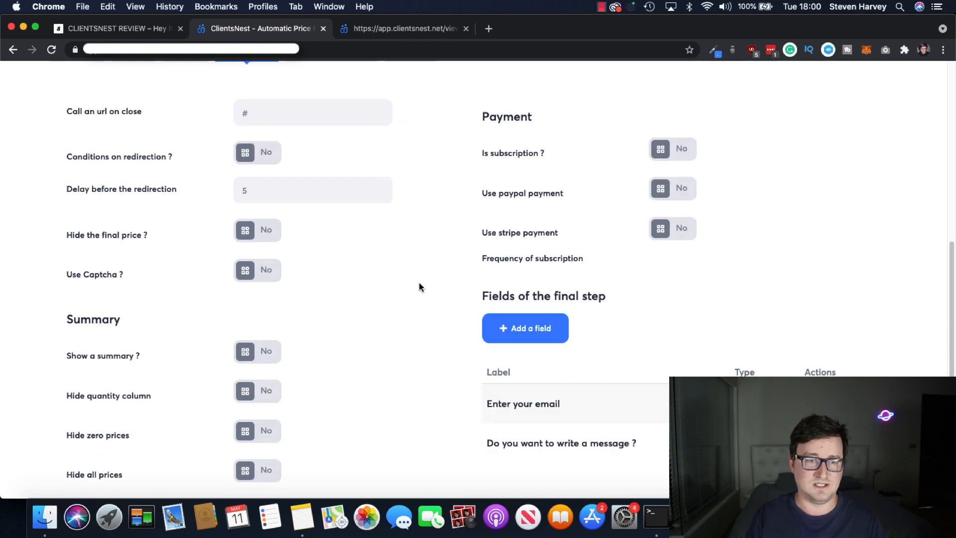
{"action": "scroll", "scroll_direction": "down", "scroll_amount": 3}
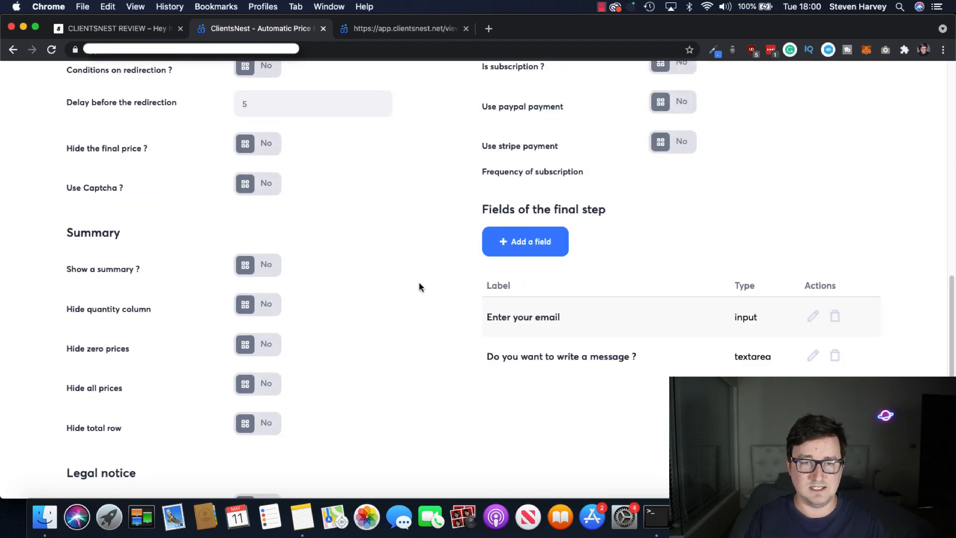
{"action": "left_click", "coordinate": [331, 239]}
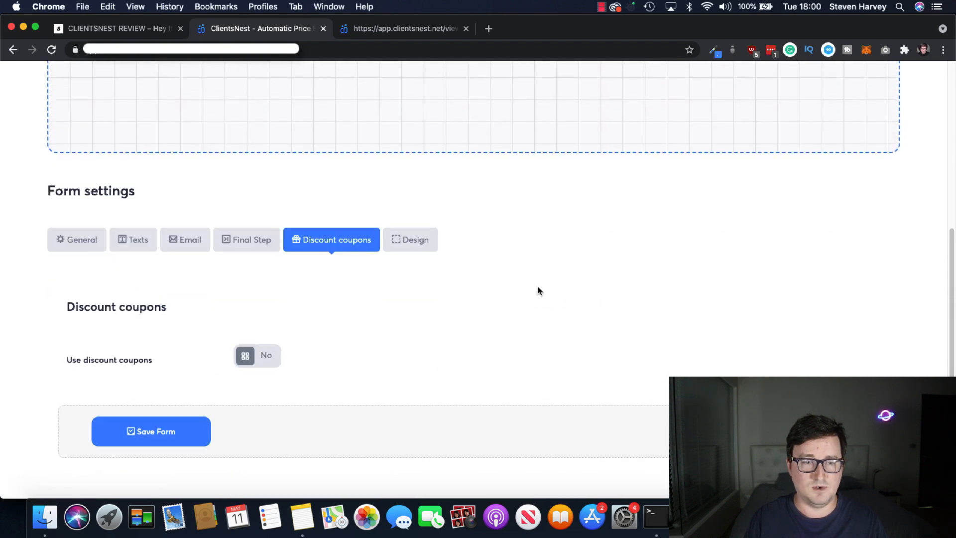
{"action": "left_click", "coordinate": [416, 239]}
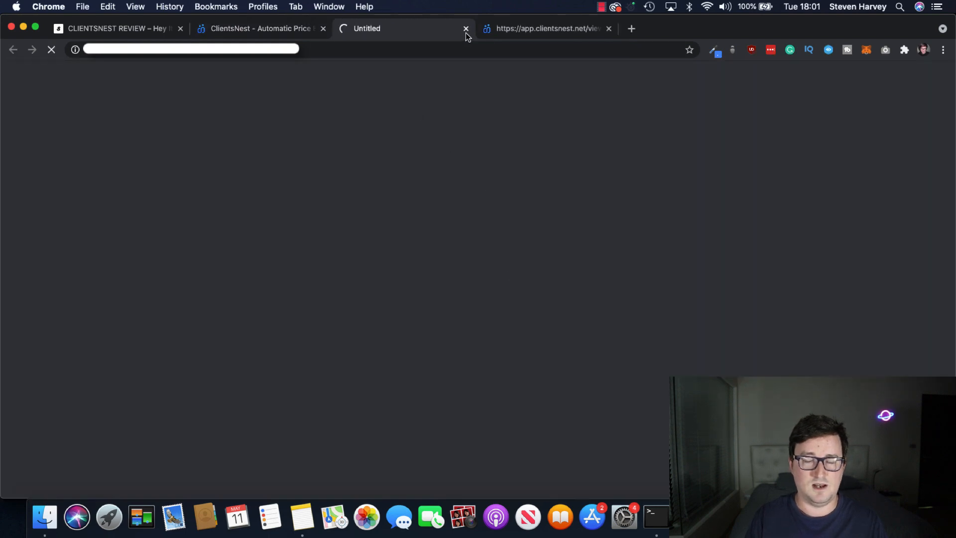
{"action": "mouse_move", "coordinate": [291, 41]}
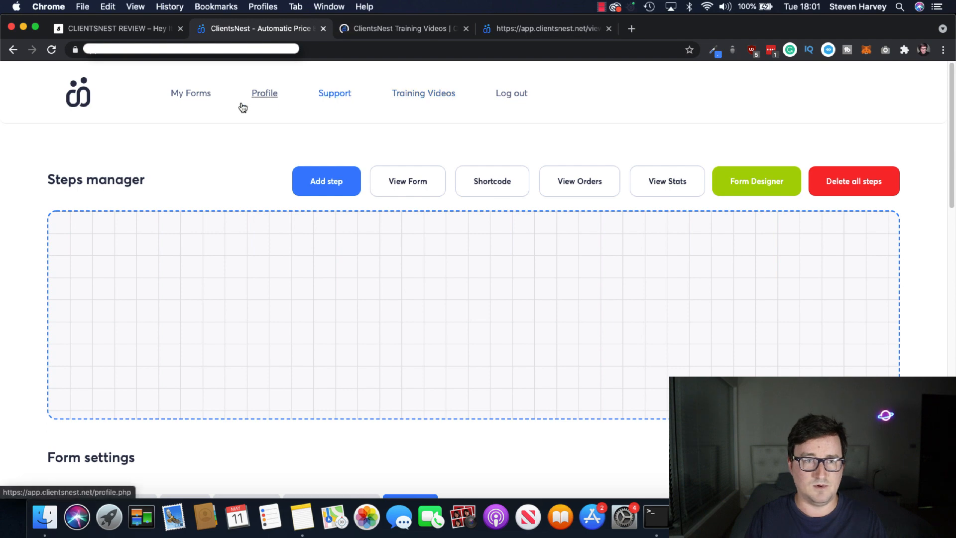
Browse the Training Videos tab's walkthrough and settings videos, then return to the My forms dashboard
{"action": "left_click", "coordinate": [191, 93]}
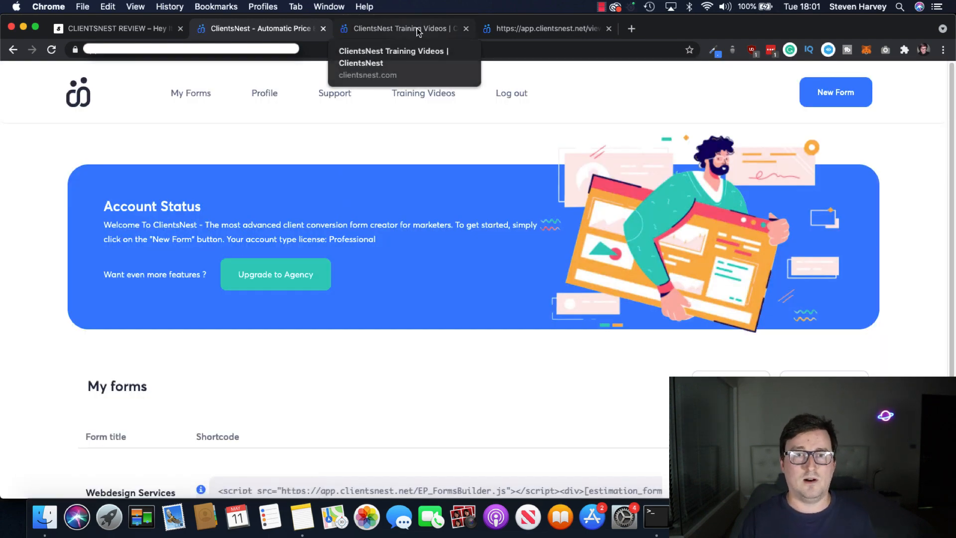
{"action": "left_click", "coordinate": [402, 28]}
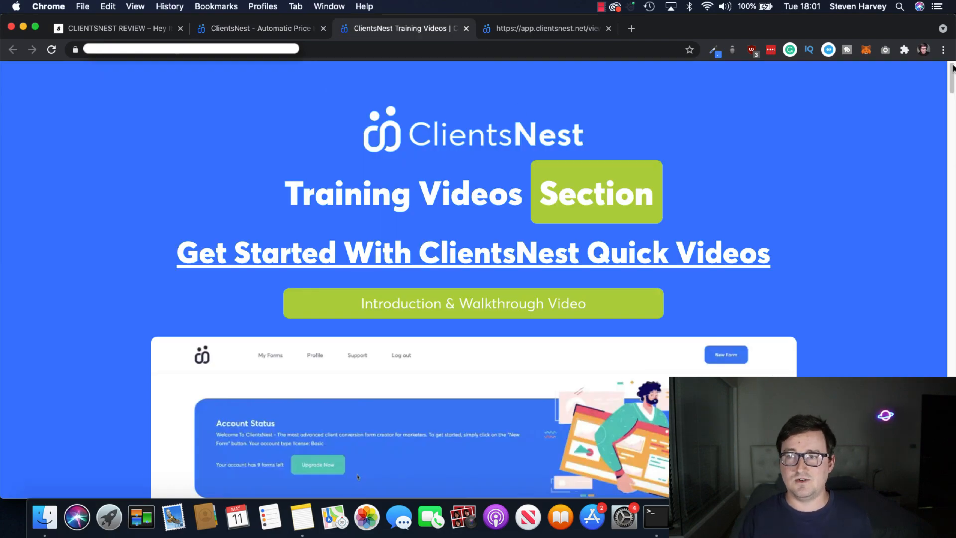
{"action": "scroll", "scroll_direction": "down", "scroll_amount": 3}
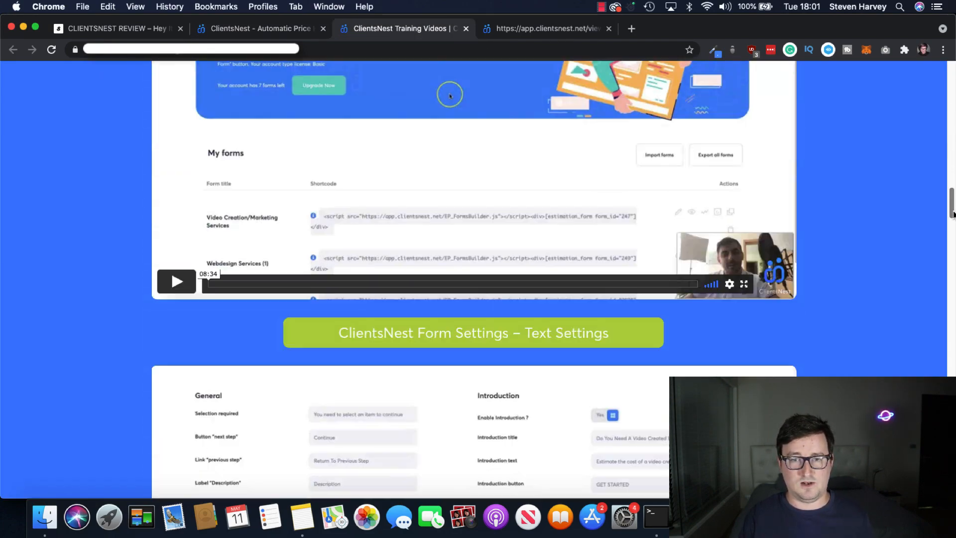
{"action": "scroll", "scroll_direction": "down", "scroll_amount": 3}
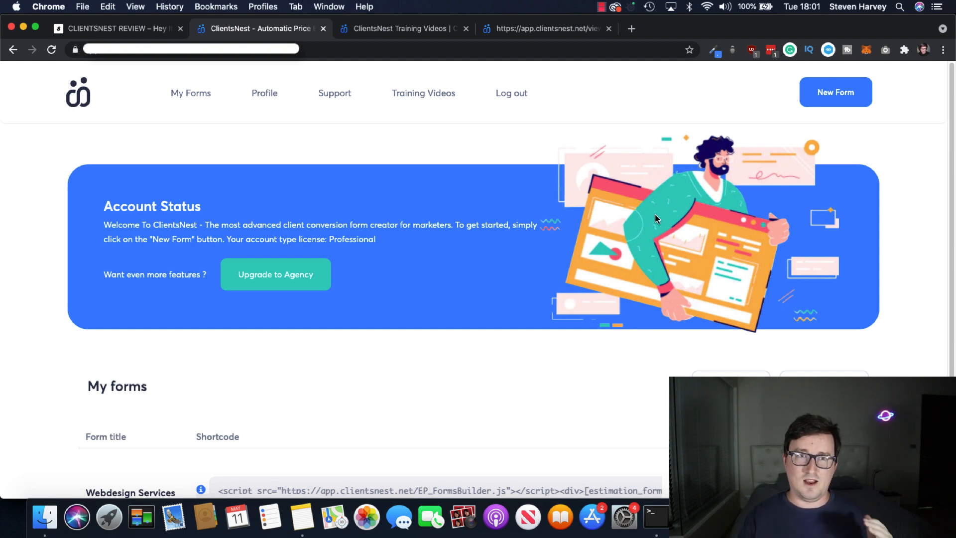
Switch to the CLIENTSNEST REVIEW tab and scroll down to the Pricing & OTO's tabs
{"action": "left_click", "coordinate": [113, 27]}
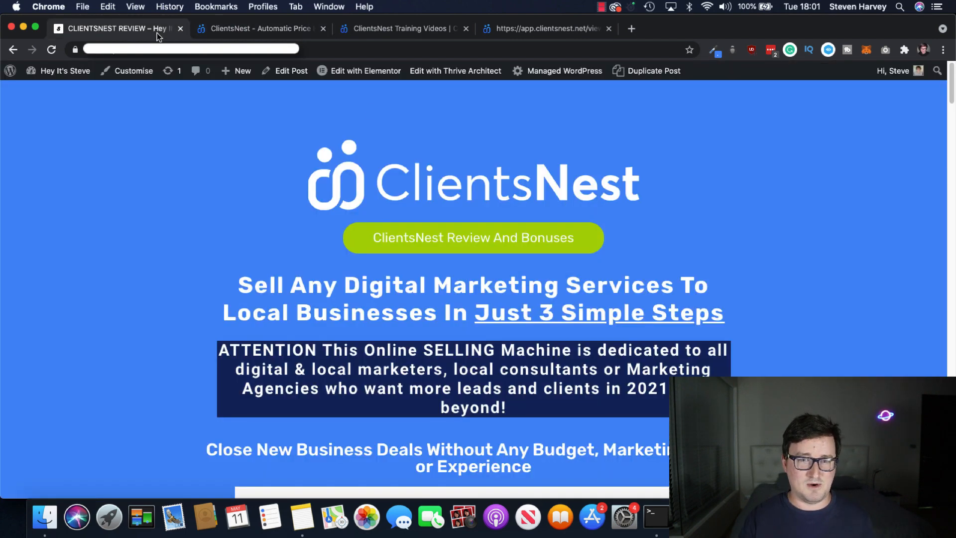
{"action": "mouse_move", "coordinate": [836, 215]}
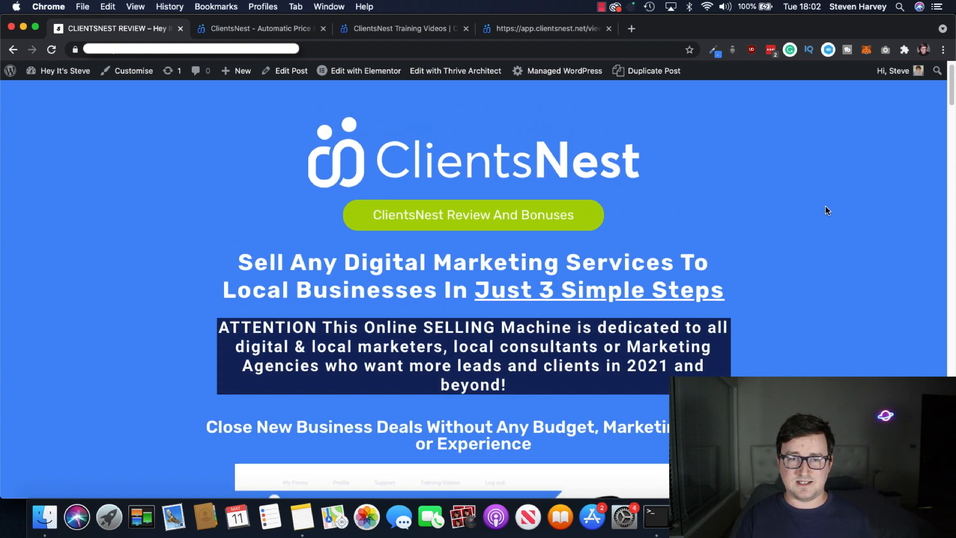
{"action": "scroll", "scroll_direction": "down", "scroll_amount": 3}
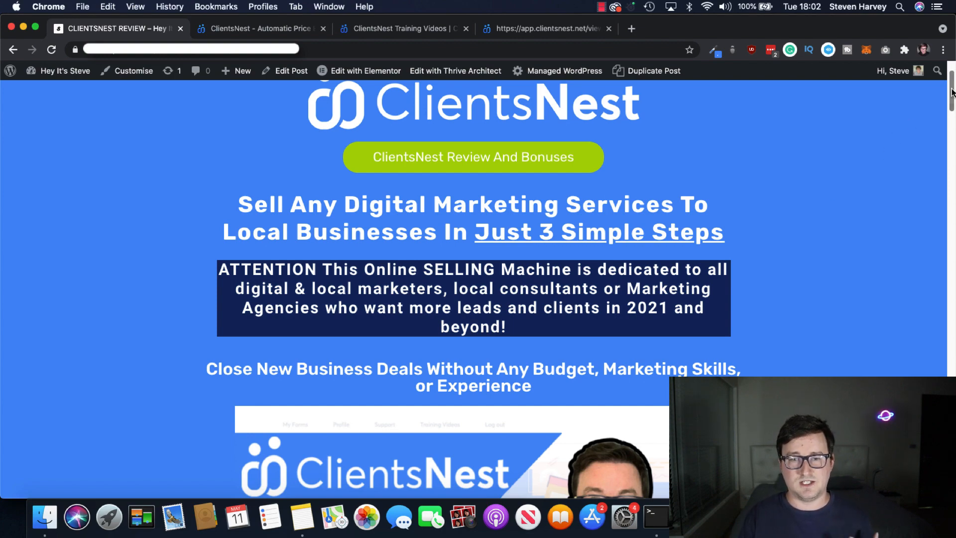
{"action": "scroll", "scroll_direction": "down", "scroll_amount": 3}
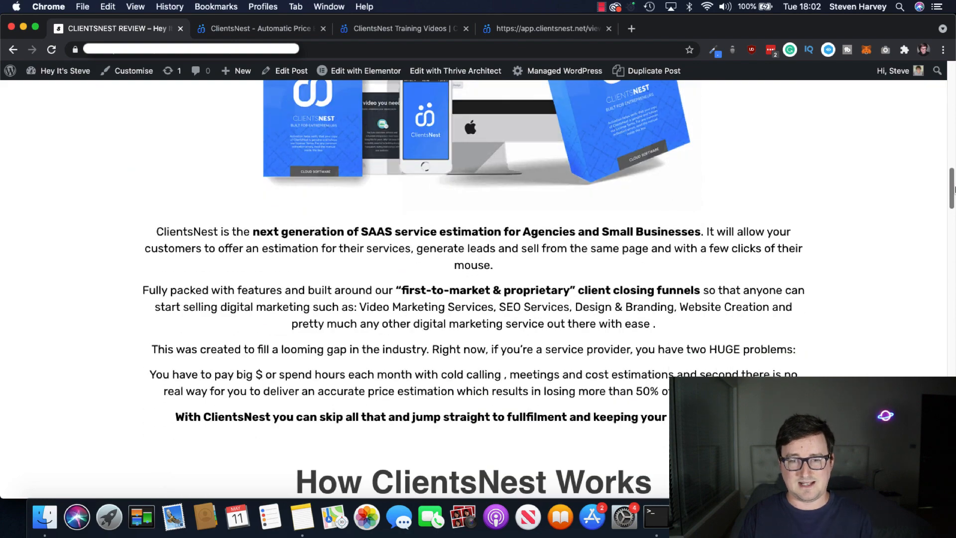
{"action": "scroll", "scroll_direction": "down", "scroll_amount": 3}
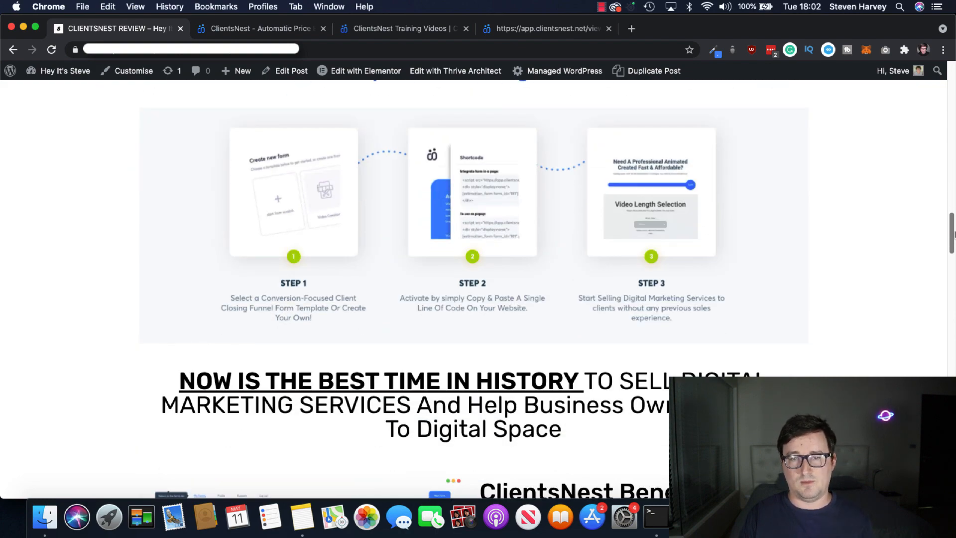
{"action": "scroll", "scroll_direction": "down", "scroll_amount": 3}
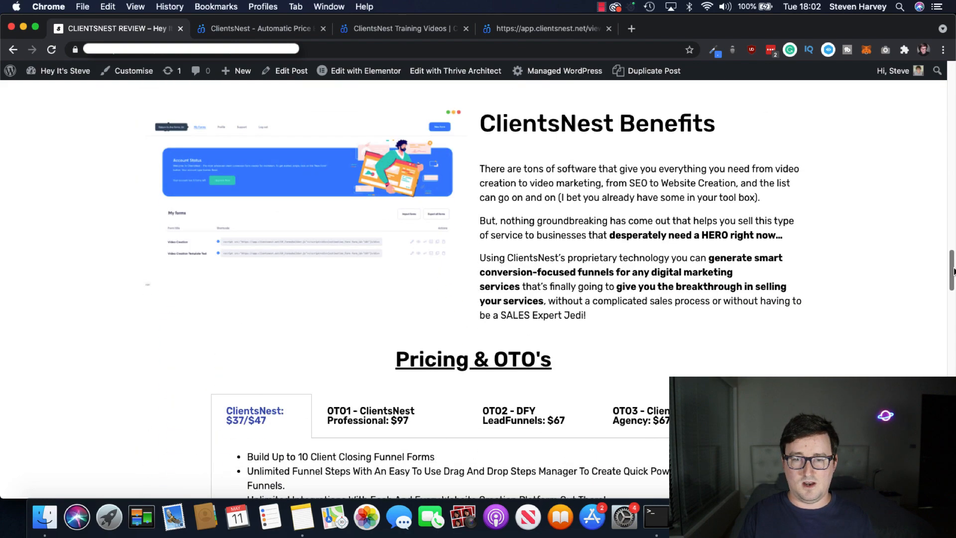
{"action": "scroll", "scroll_direction": "down", "scroll_amount": 3}
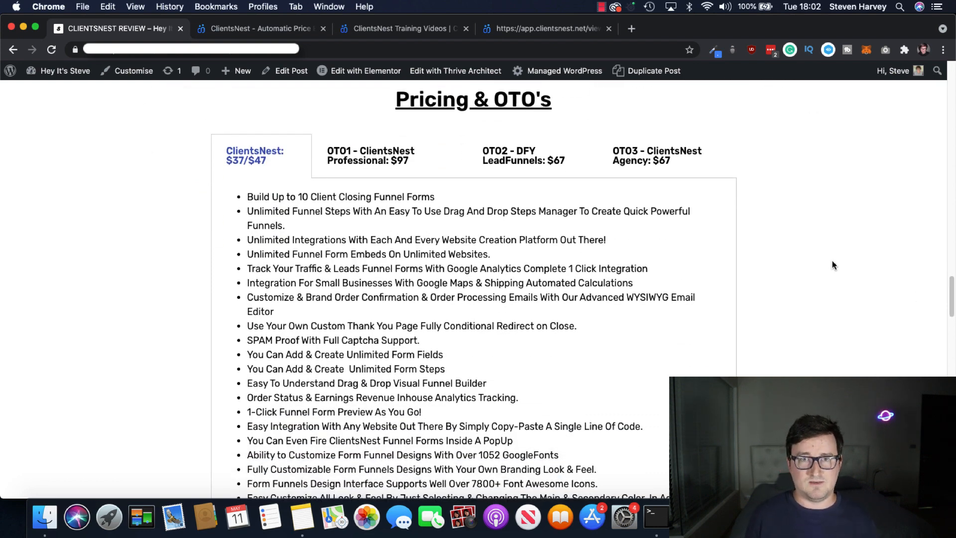
{"action": "scroll", "scroll_direction": "down", "scroll_amount": 3}
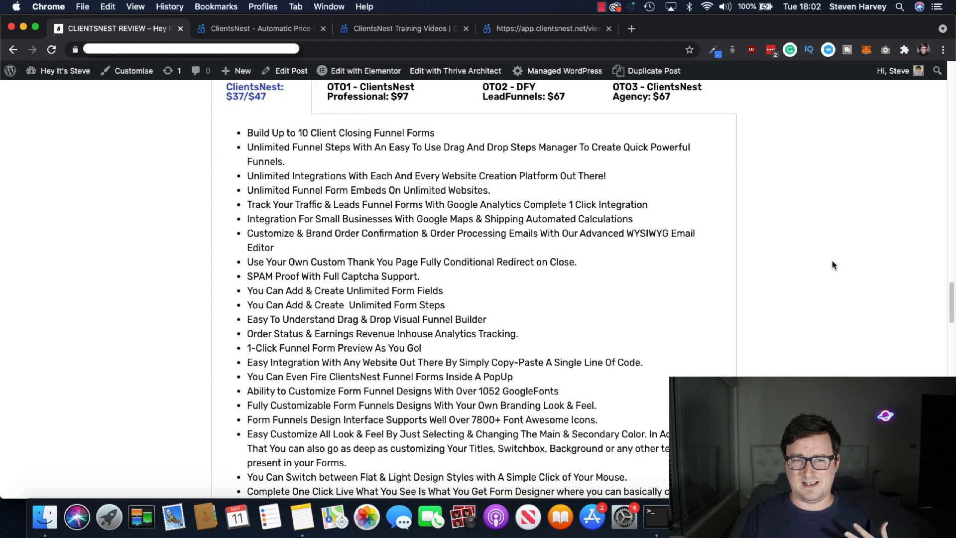
{"action": "scroll", "scroll_direction": "up", "scroll_amount": 3}
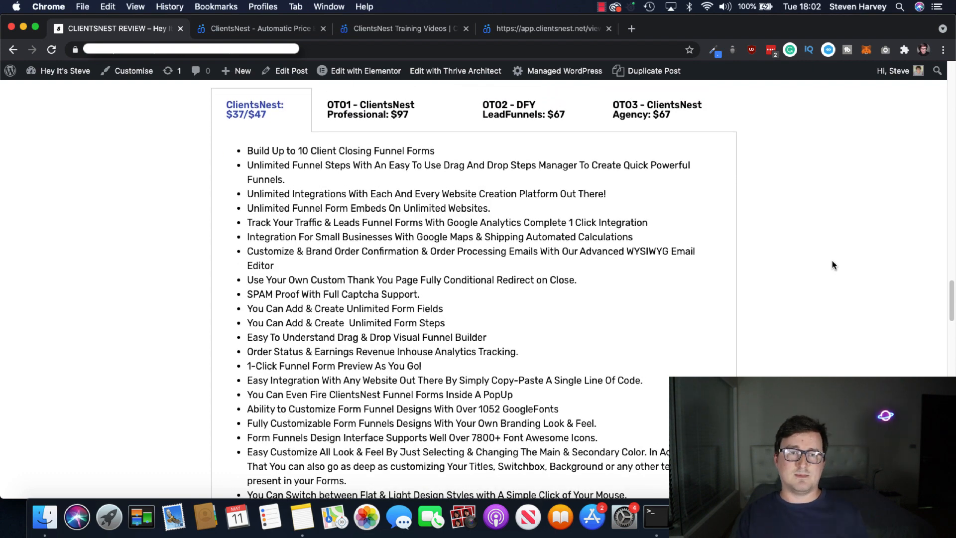
{"action": "mouse_move", "coordinate": [820, 265]}
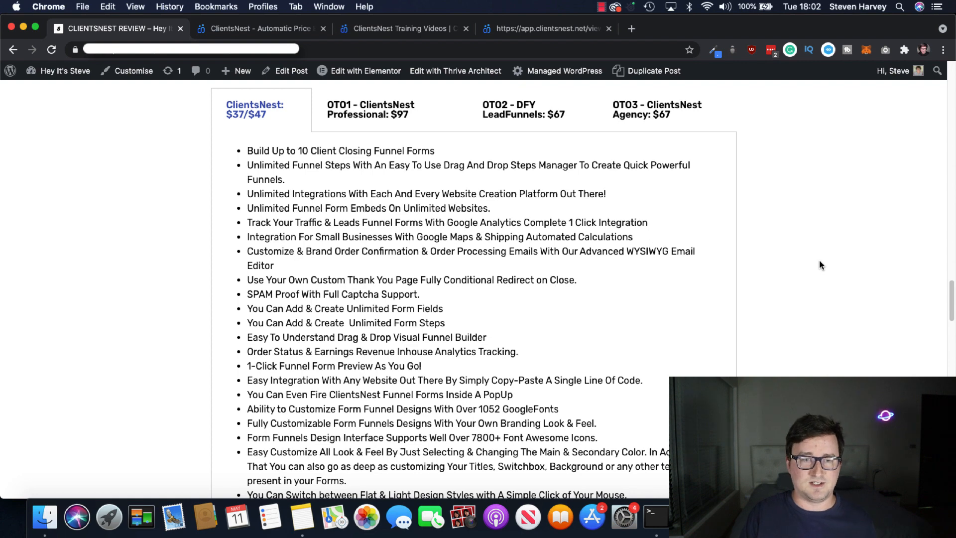
{"action": "scroll", "scroll_direction": "down", "scroll_amount": 3}
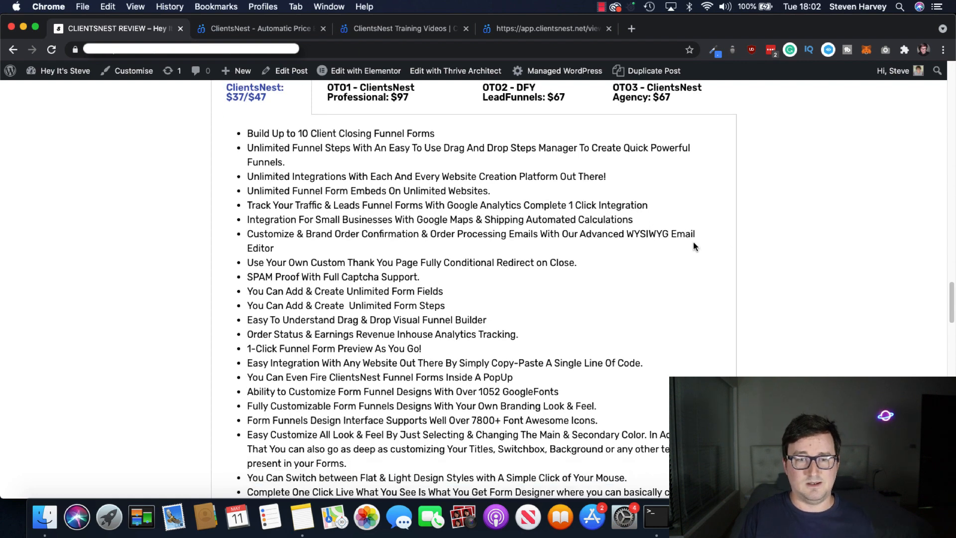
{"action": "scroll", "scroll_direction": "up", "scroll_amount": 3}
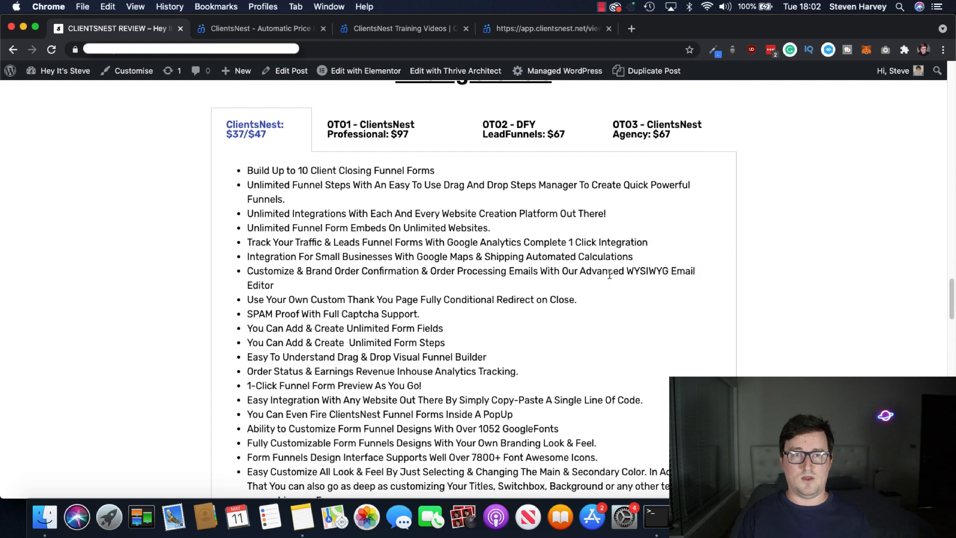
{"action": "scroll", "scroll_direction": "up", "scroll_amount": 3}
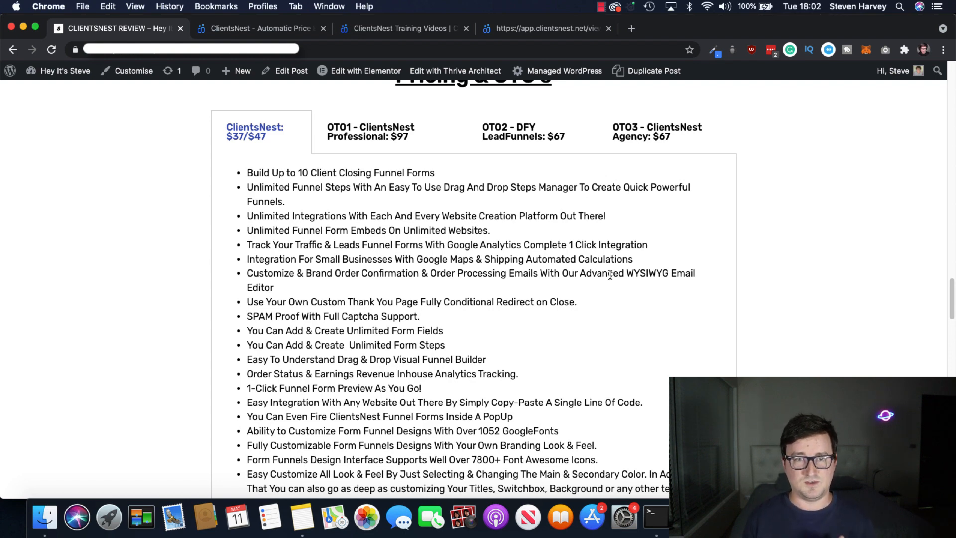
{"action": "mouse_move", "coordinate": [482, 235]}
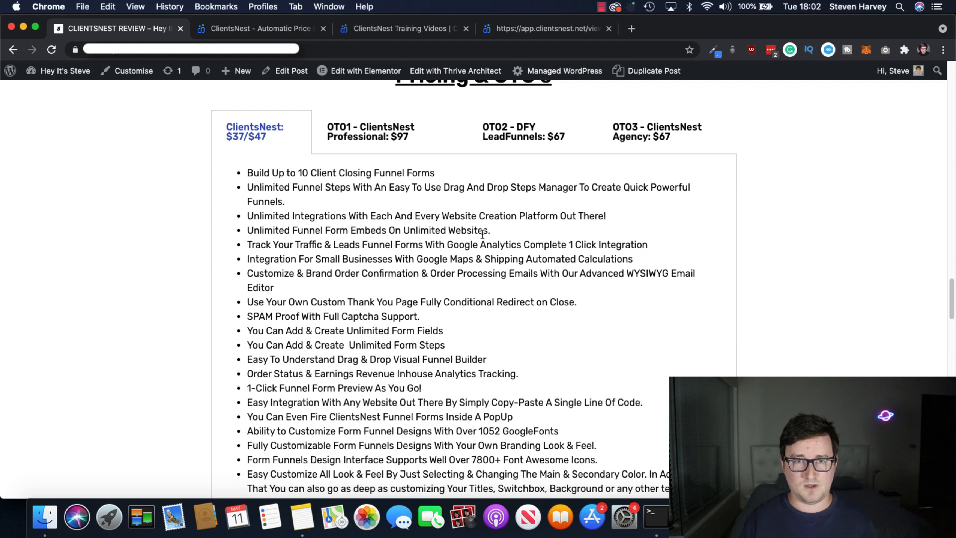
Open the 'OTO1 - ClientsNest Professional: $97' tab and read through its feature list
{"action": "left_click", "coordinate": [370, 131]}
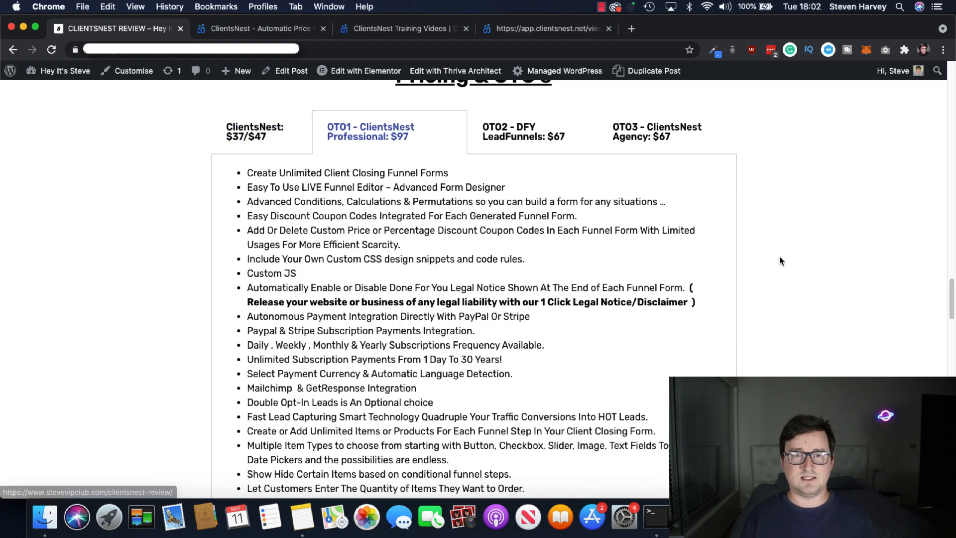
{"action": "mouse_move", "coordinate": [853, 256]}
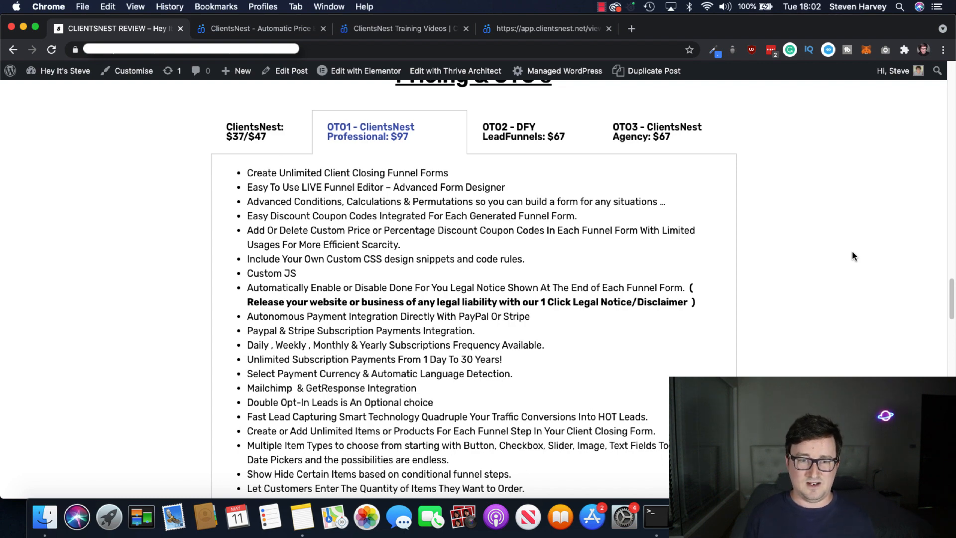
{"action": "scroll", "scroll_direction": "down", "scroll_amount": 3}
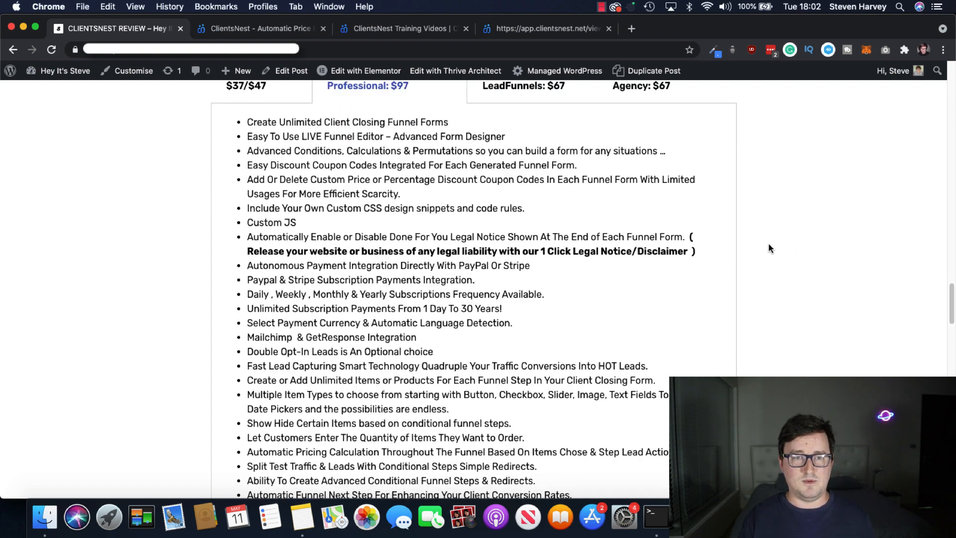
{"action": "mouse_move", "coordinate": [616, 280]}
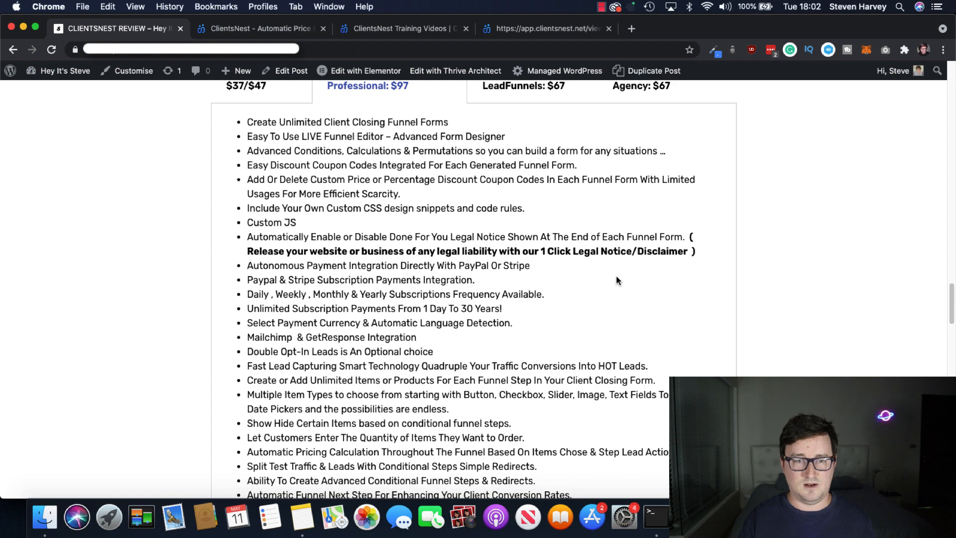
{"action": "scroll", "scroll_direction": "down", "scroll_amount": 3}
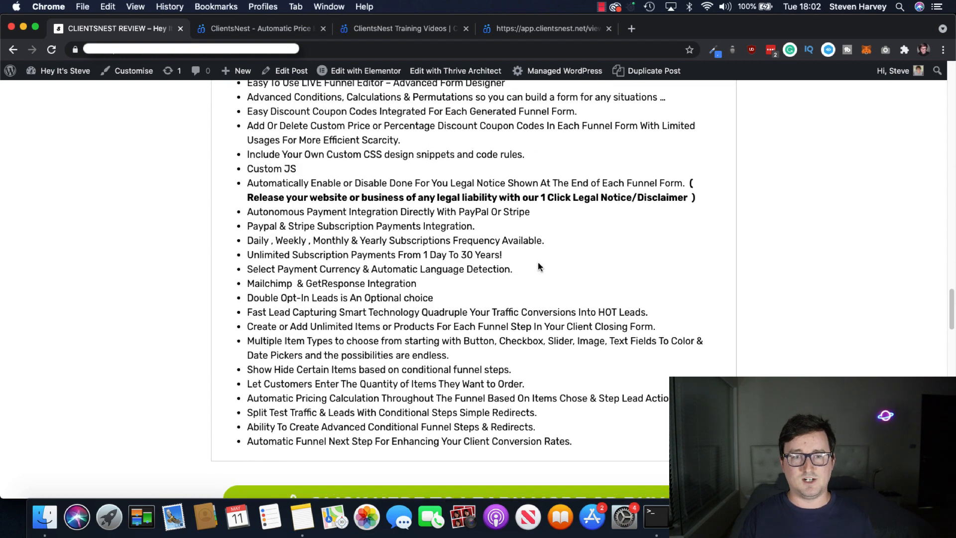
{"action": "scroll", "scroll_direction": "up", "scroll_amount": 3}
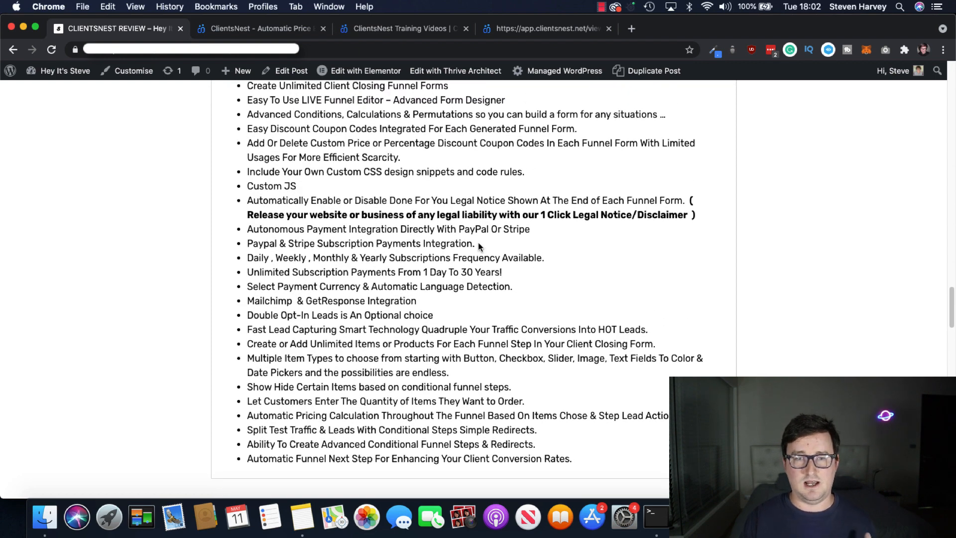
{"action": "mouse_move", "coordinate": [570, 257]}
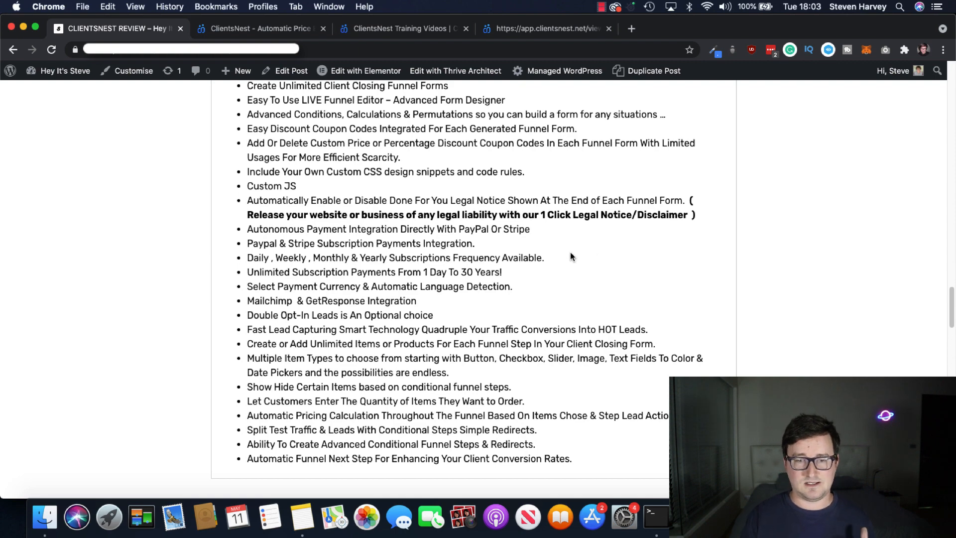
{"action": "scroll", "scroll_direction": "up", "scroll_amount": 3}
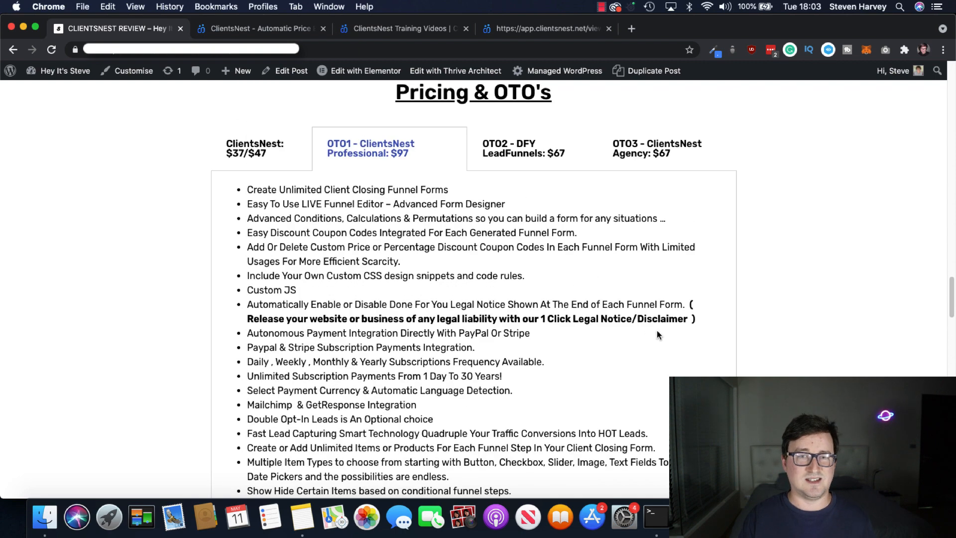
{"action": "scroll", "scroll_direction": "up", "scroll_amount": 3}
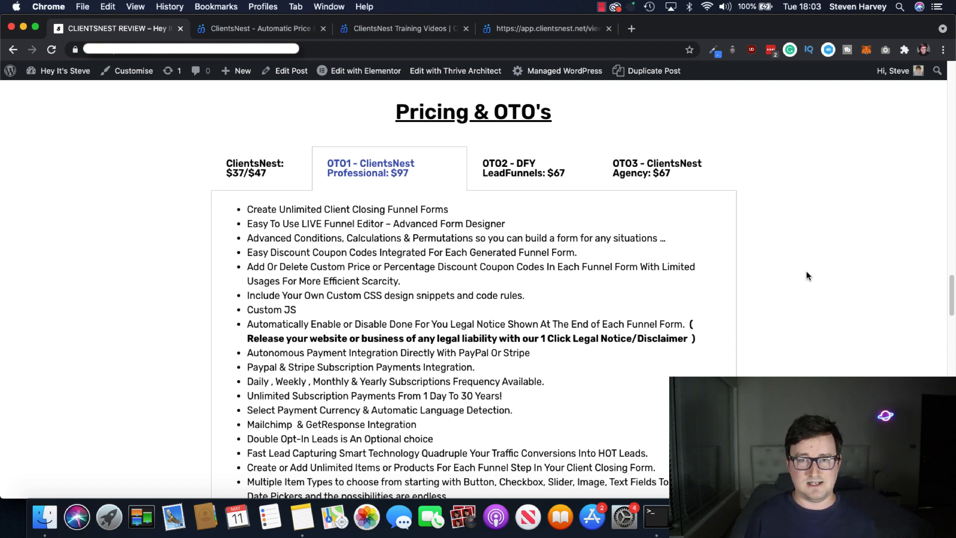
Open the 'OTO2 - DFY LeadFunnels: $67' tab showing its done-for-you templates
{"action": "left_click", "coordinate": [522, 168]}
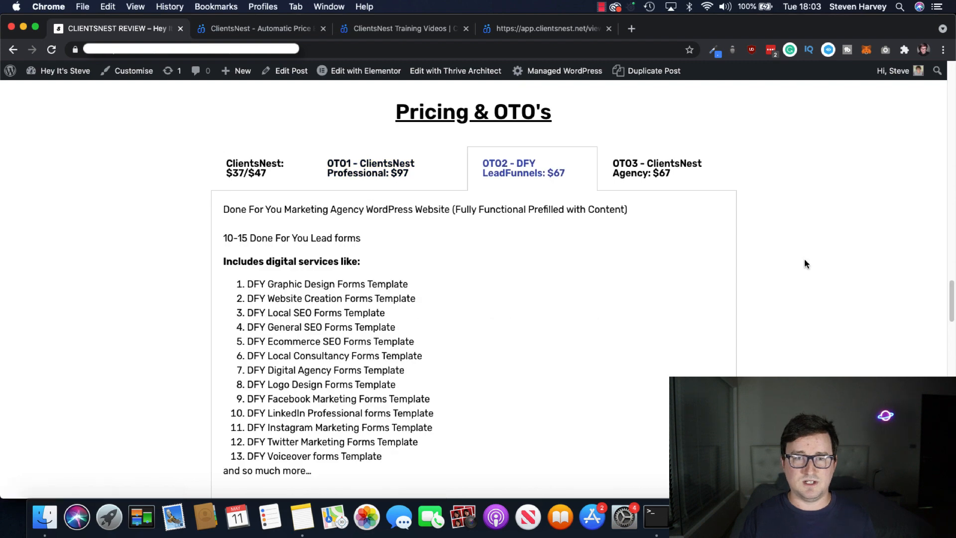
{"action": "scroll", "scroll_direction": "up", "scroll_amount": 3}
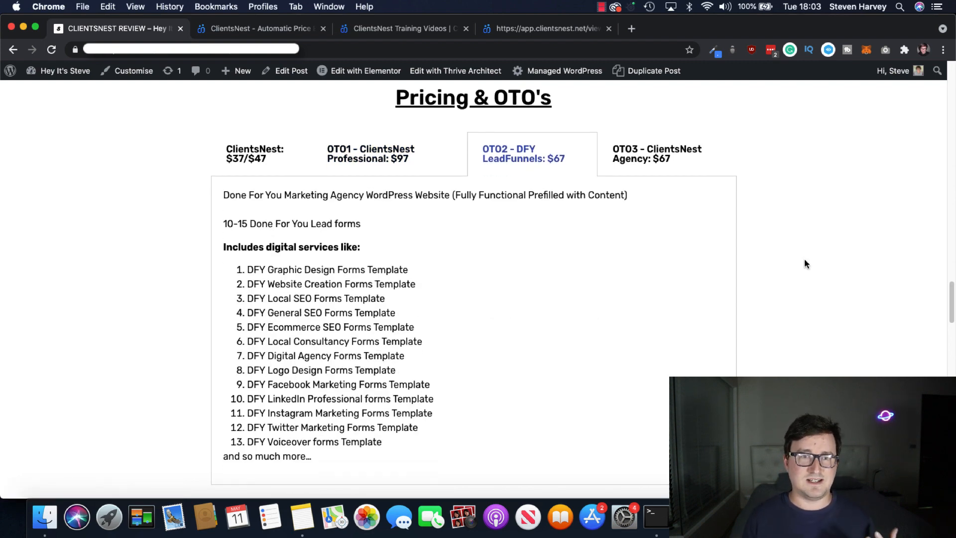
{"action": "mouse_move", "coordinate": [632, 272]}
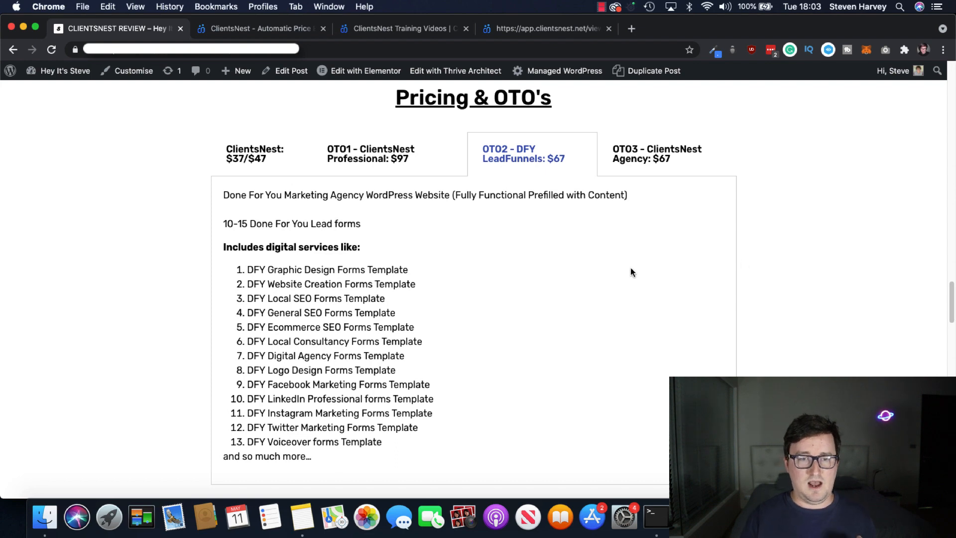
{"action": "mouse_move", "coordinate": [476, 421]}
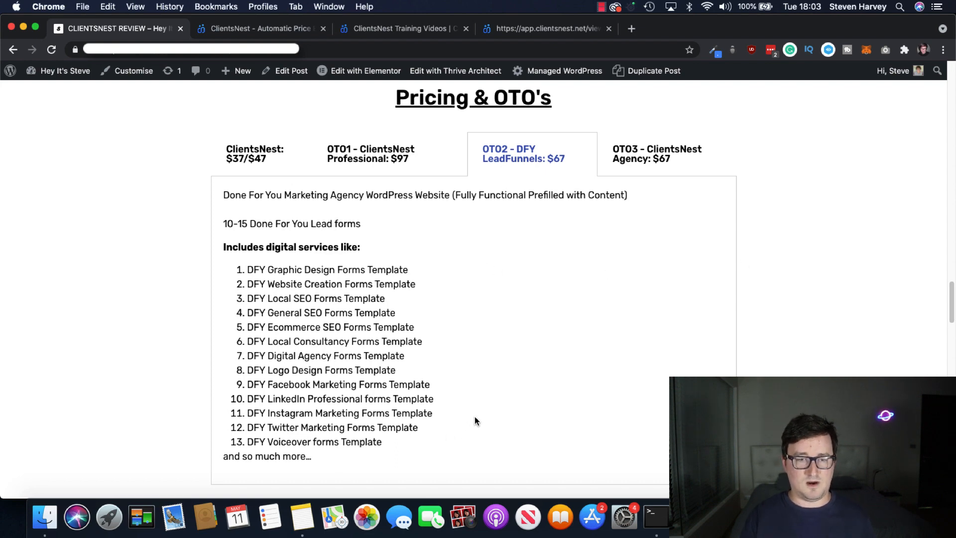
{"action": "mouse_move", "coordinate": [485, 396]}
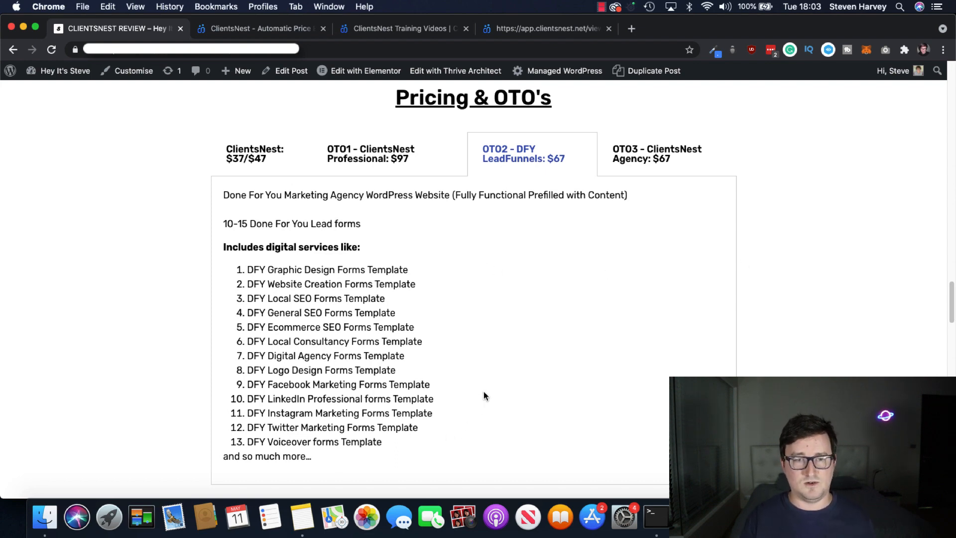
{"action": "mouse_move", "coordinate": [373, 441]}
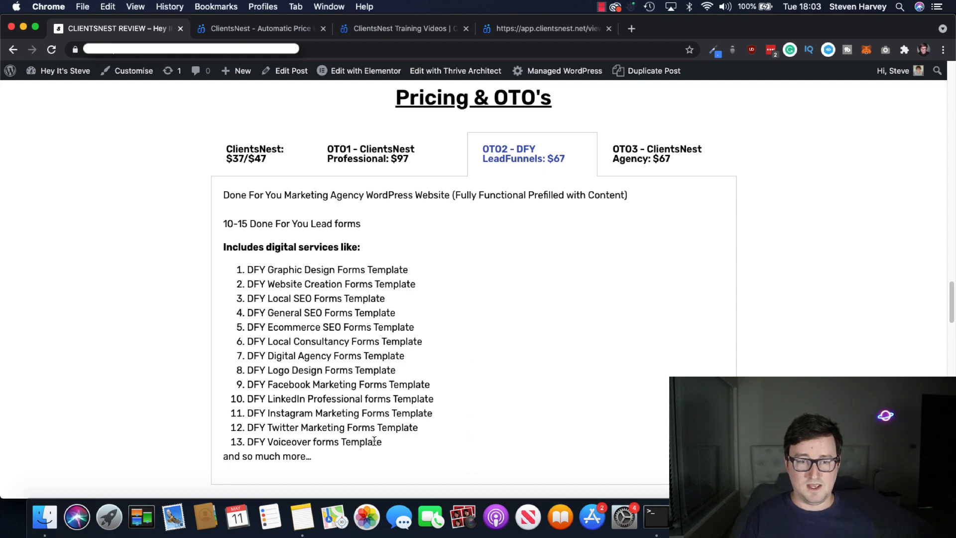
{"action": "mouse_move", "coordinate": [583, 355]}
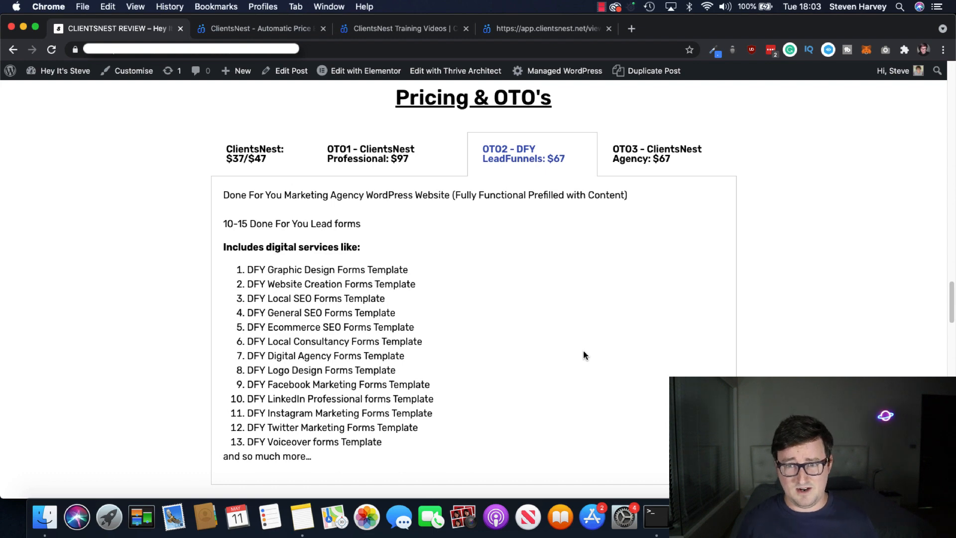
{"action": "mouse_move", "coordinate": [608, 270]}
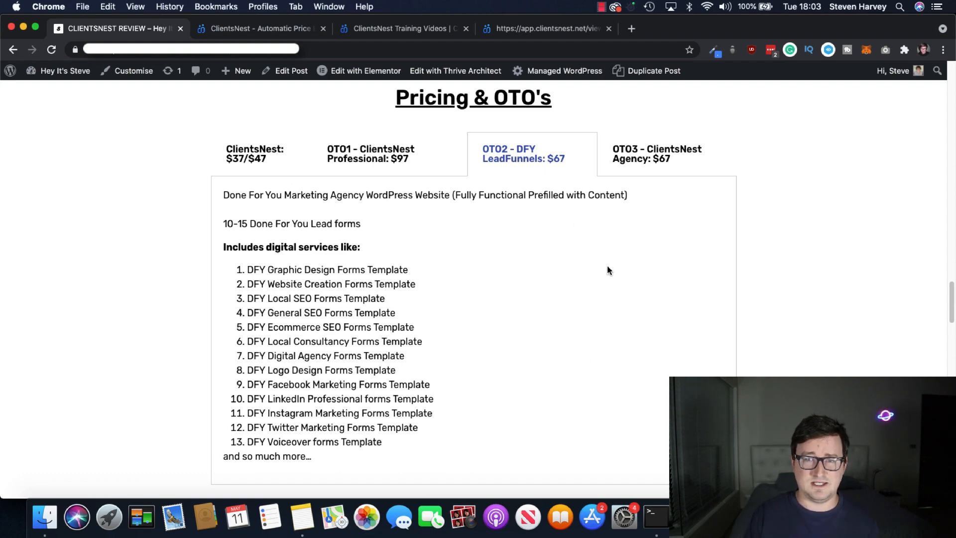
View the 'OTO3 - ClientsNest Agency: $67' tab, then switch back to 'ClientsNest: $37/$47'
{"action": "left_click", "coordinate": [658, 154]}
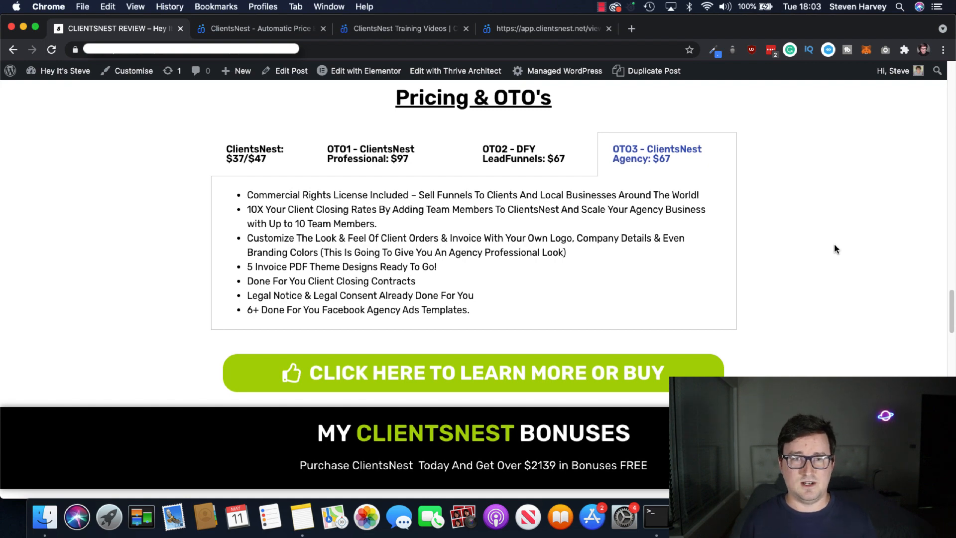
{"action": "mouse_move", "coordinate": [456, 198]}
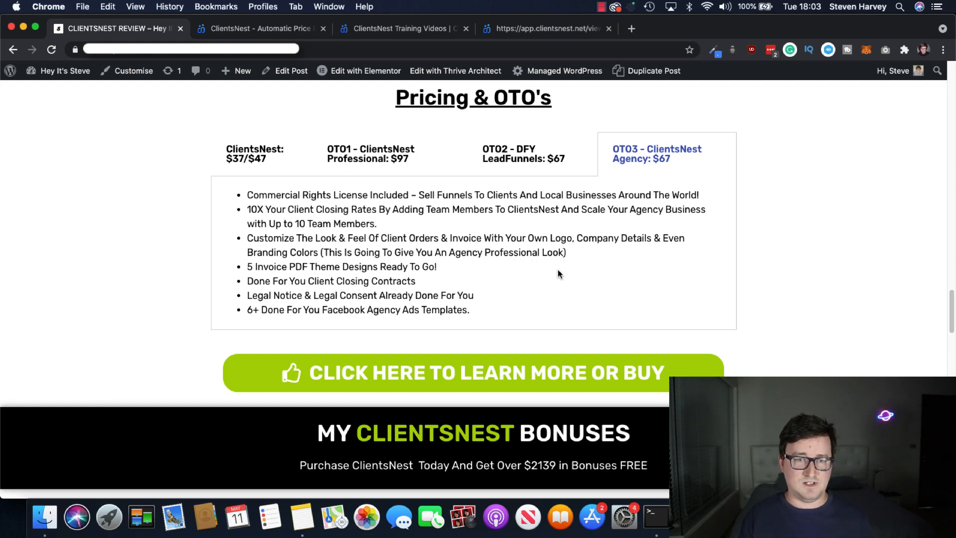
{"action": "mouse_move", "coordinate": [758, 276]}
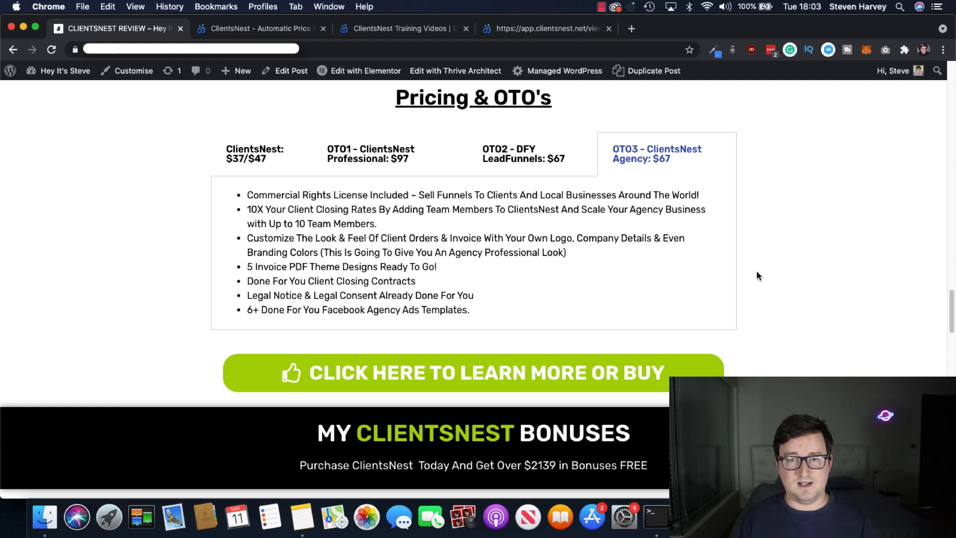
{"action": "left_click", "coordinate": [254, 154]}
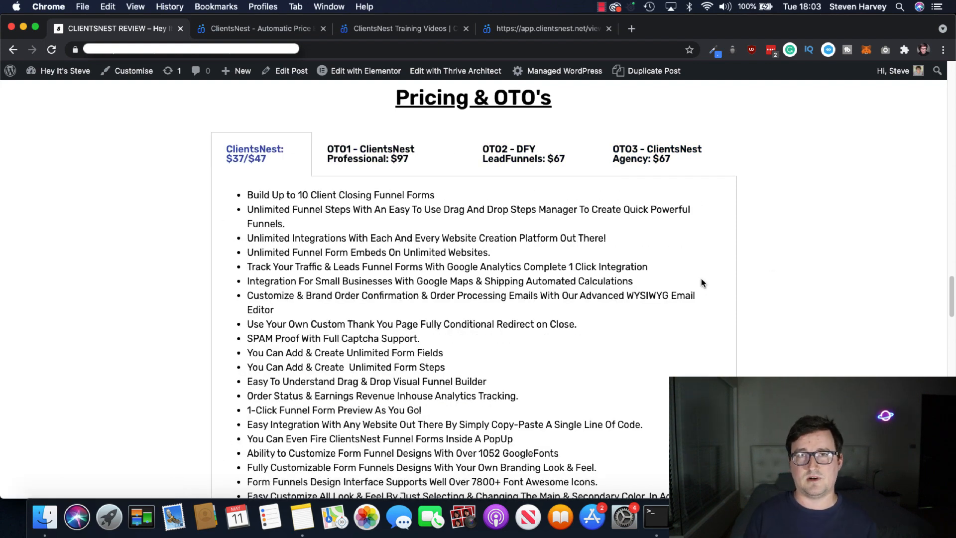
{"action": "mouse_move", "coordinate": [676, 188]}
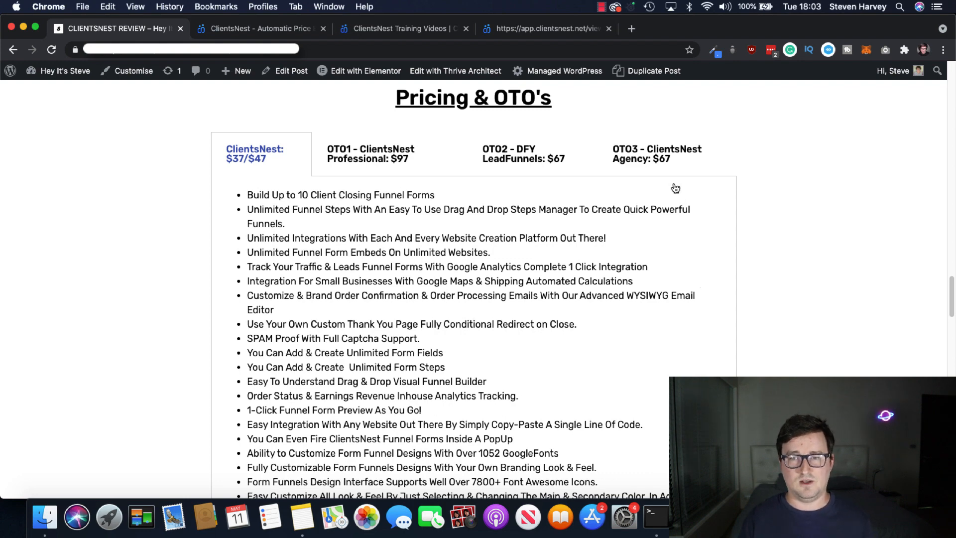
{"action": "mouse_move", "coordinate": [851, 297]}
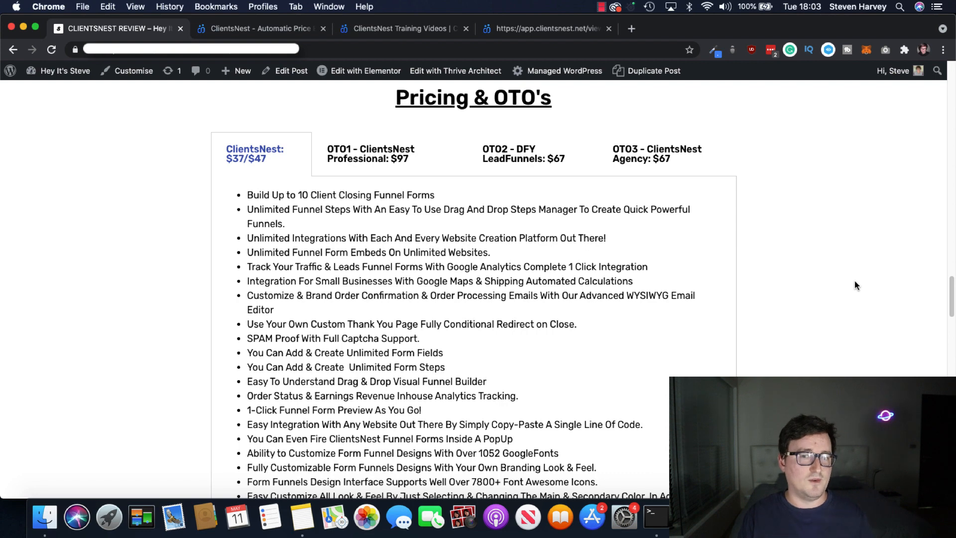
Scroll past the buy button and countdown timer to the My ClientsNest Bonuses grid
{"action": "scroll", "scroll_direction": "down", "scroll_amount": 3}
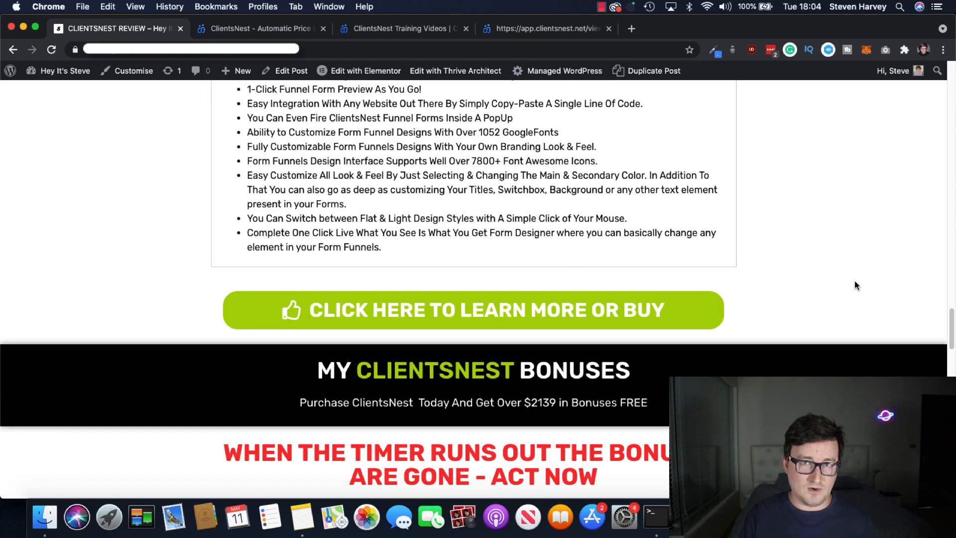
{"action": "scroll", "scroll_direction": "down", "scroll_amount": 3}
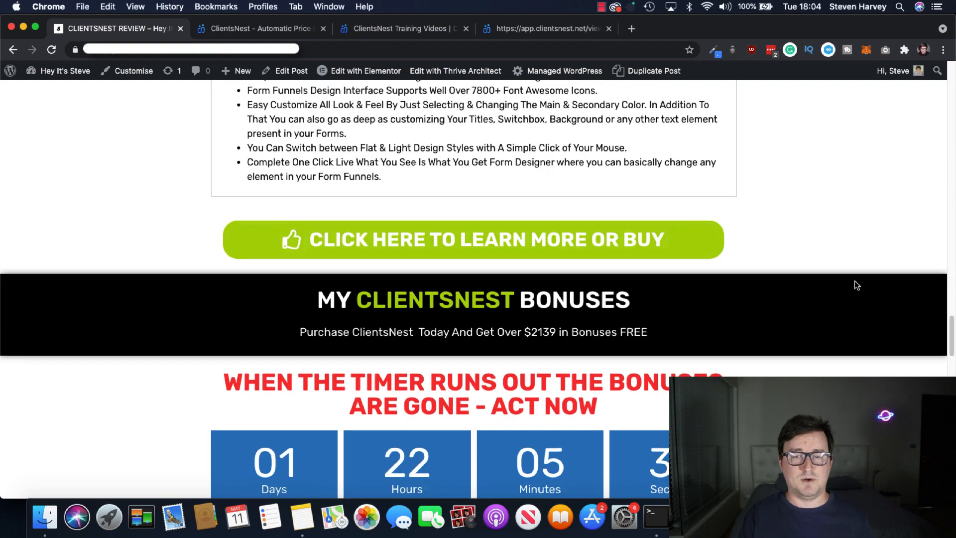
{"action": "scroll", "scroll_direction": "down", "scroll_amount": 3}
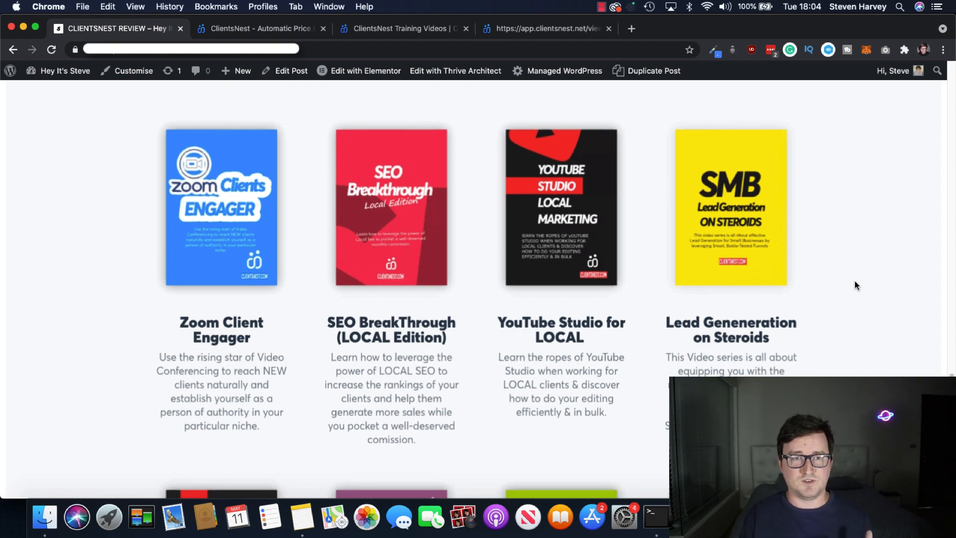
{"action": "scroll", "scroll_direction": "up", "scroll_amount": 3}
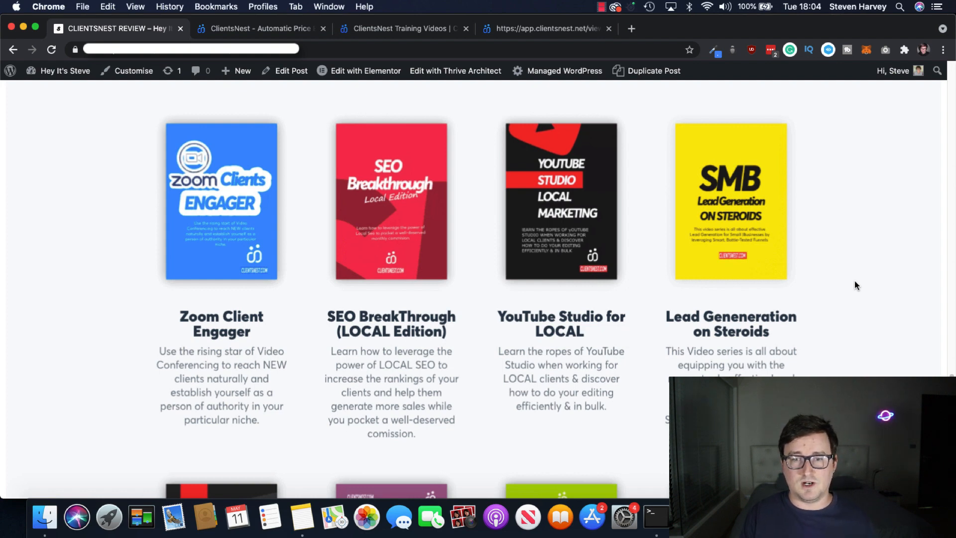
{"action": "scroll", "scroll_direction": "down", "scroll_amount": 3}
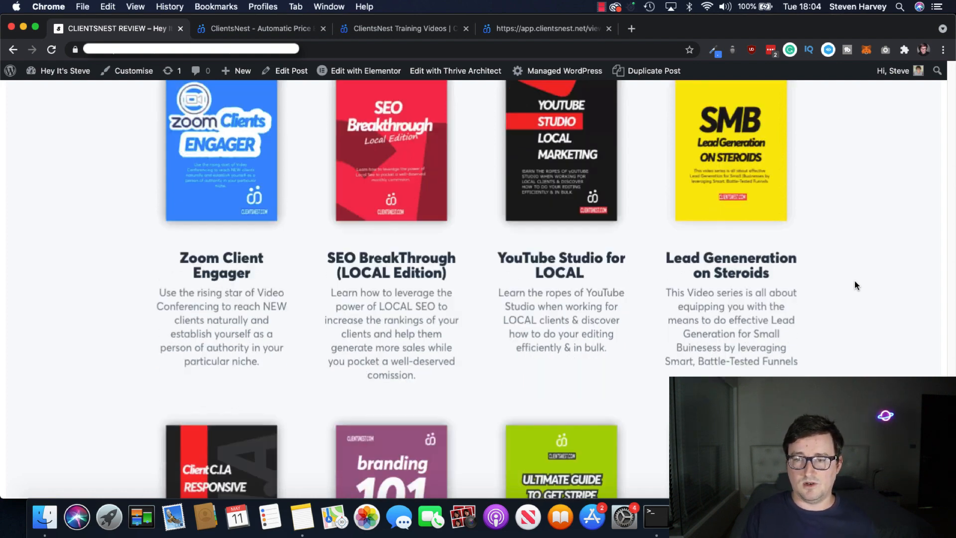
{"action": "scroll", "scroll_direction": "down", "scroll_amount": 3}
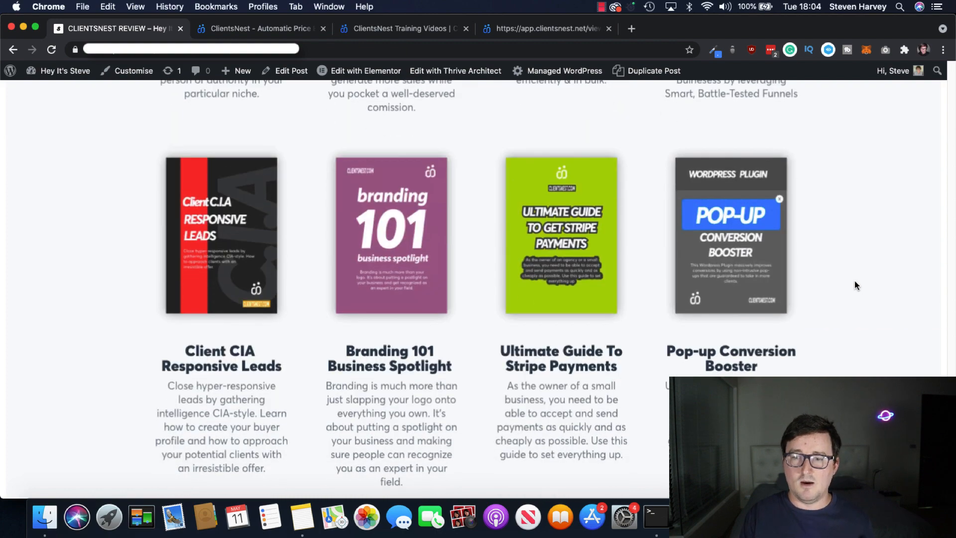
{"action": "scroll", "scroll_direction": "down", "scroll_amount": 3}
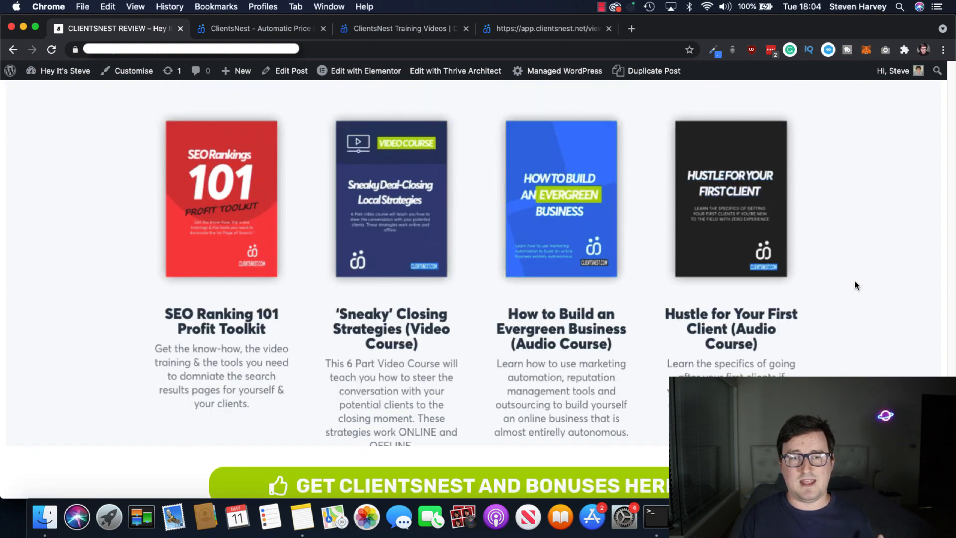
{"action": "scroll", "scroll_direction": "down", "scroll_amount": 3}
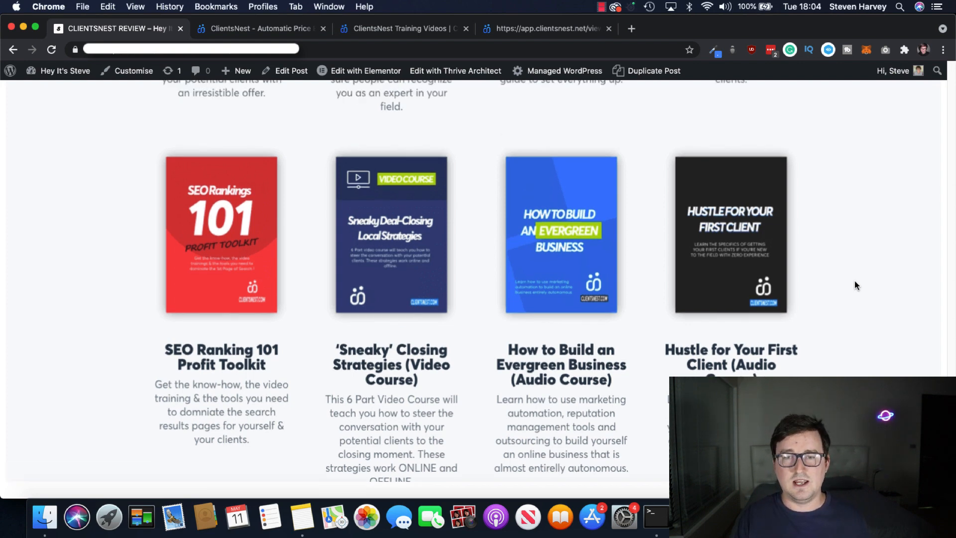
{"action": "scroll", "scroll_direction": "down", "scroll_amount": 3}
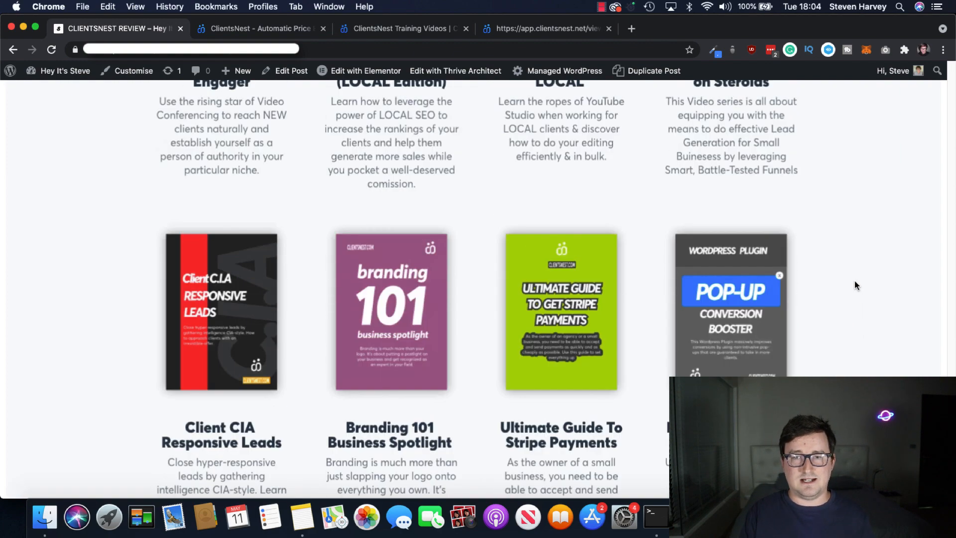
{"action": "scroll", "scroll_direction": "up", "scroll_amount": 3}
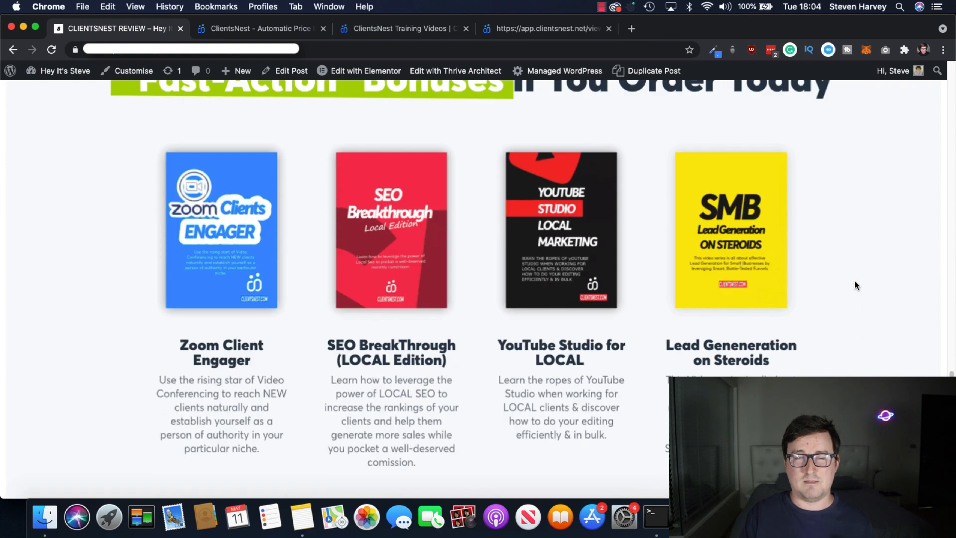
{"action": "scroll", "scroll_direction": "down", "scroll_amount": 3}
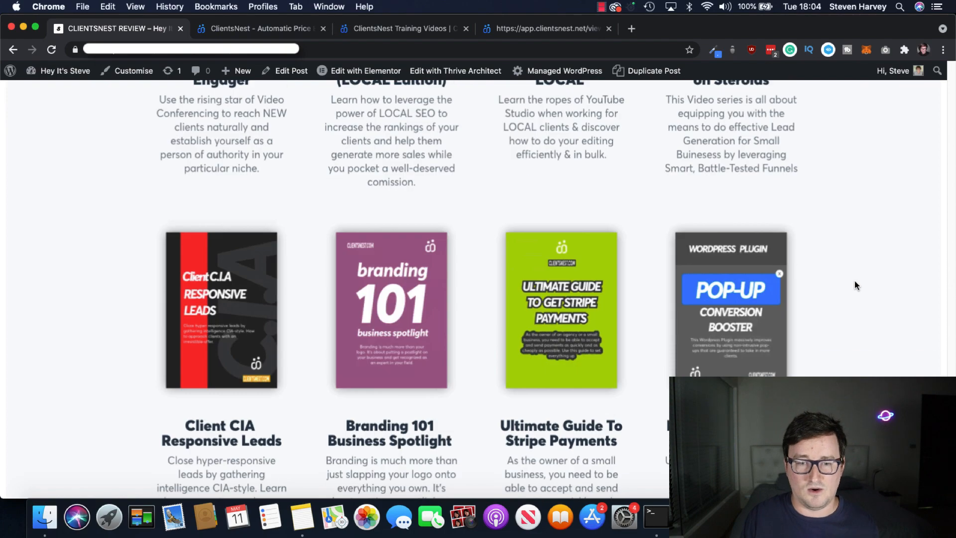
{"action": "scroll", "scroll_direction": "up", "scroll_amount": 3}
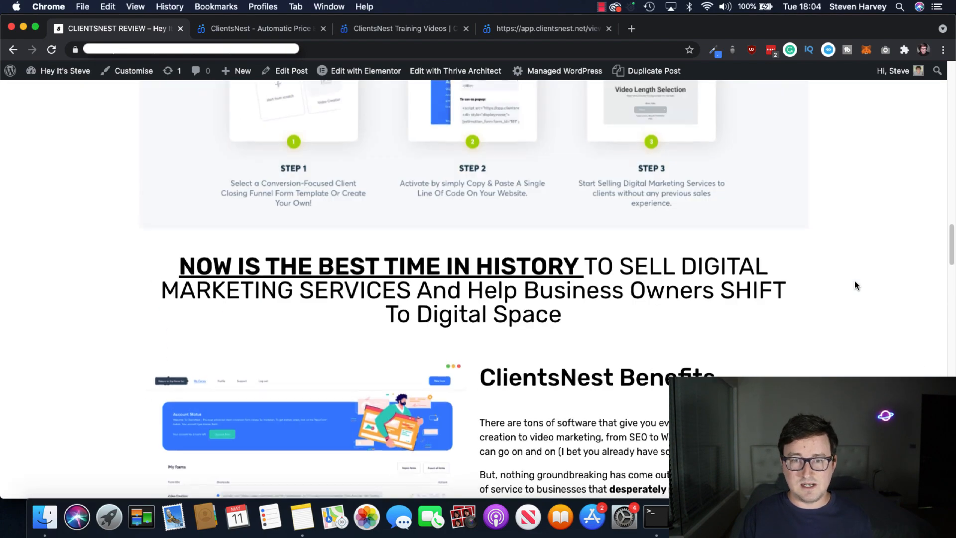
Scroll up to the review page's ClientsNest header and 'Just 3 Simple Steps' headline
{"action": "scroll", "scroll_direction": "up", "scroll_amount": 3}
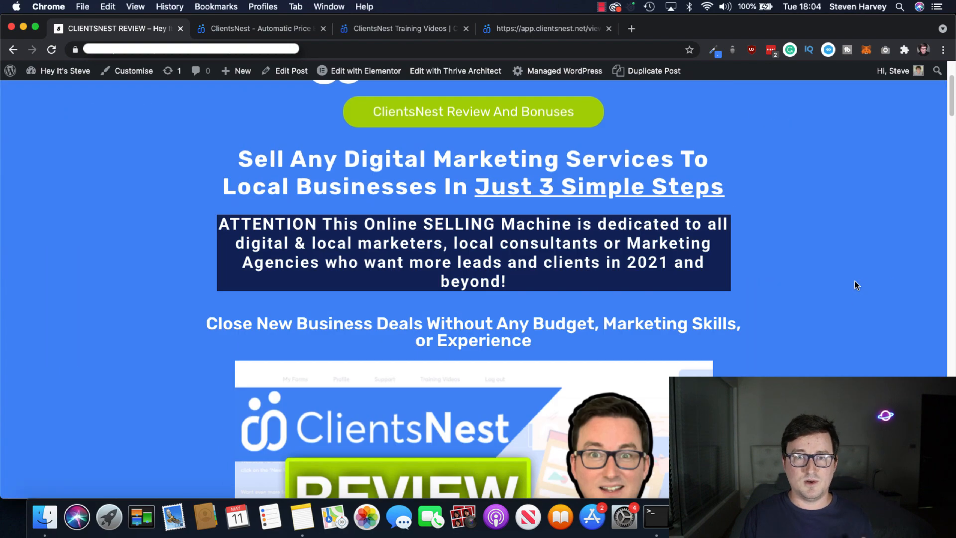
{"action": "scroll", "scroll_direction": "up", "scroll_amount": 3}
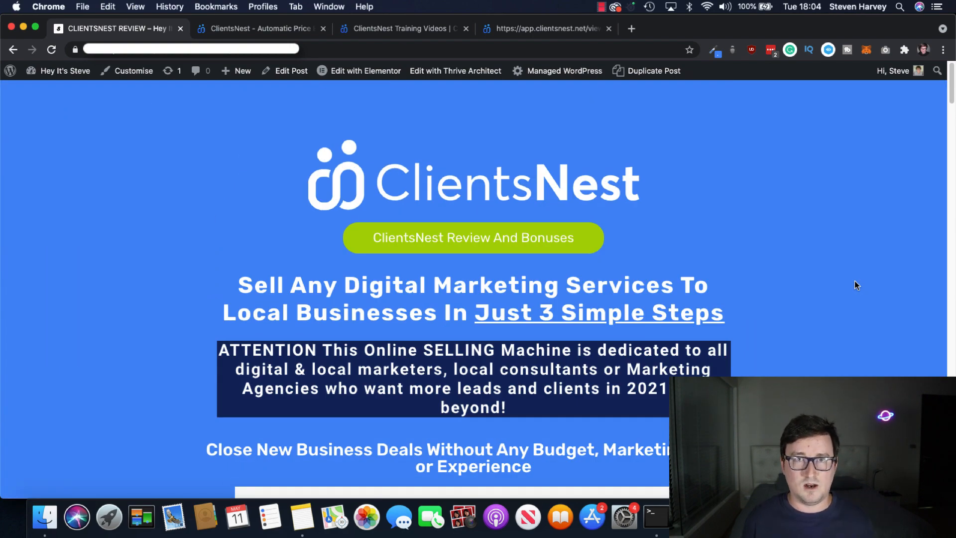